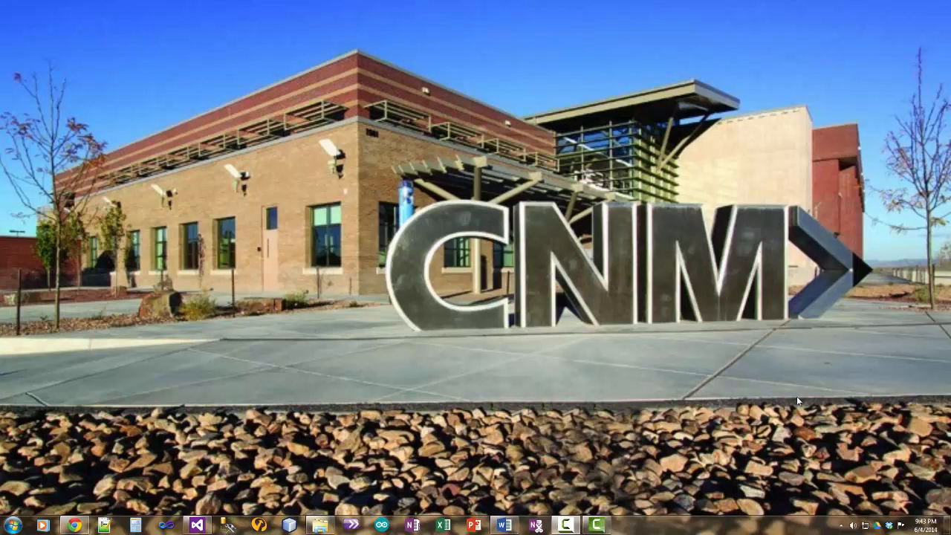
mouse_move(504, 416)
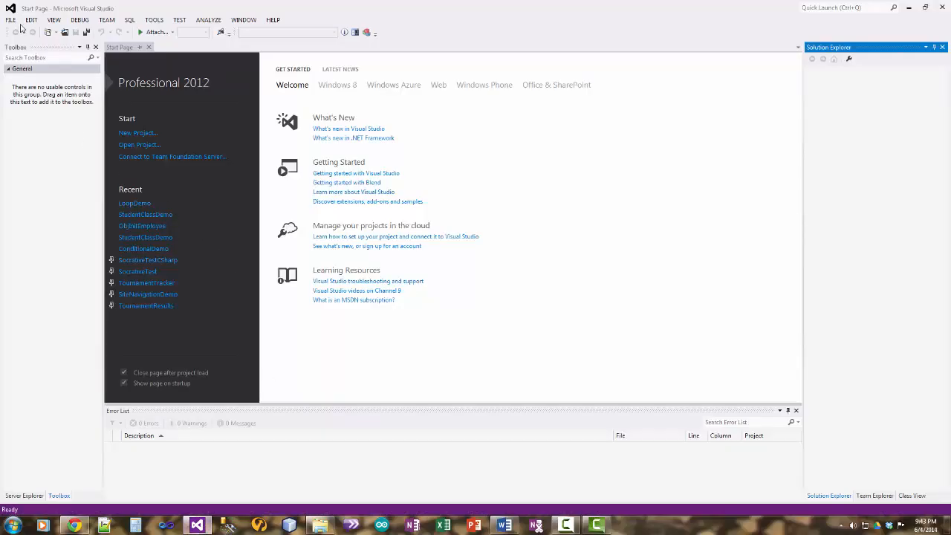
Create a new Visual C++ Empty Project named LoopDemo.
left_click(10, 19)
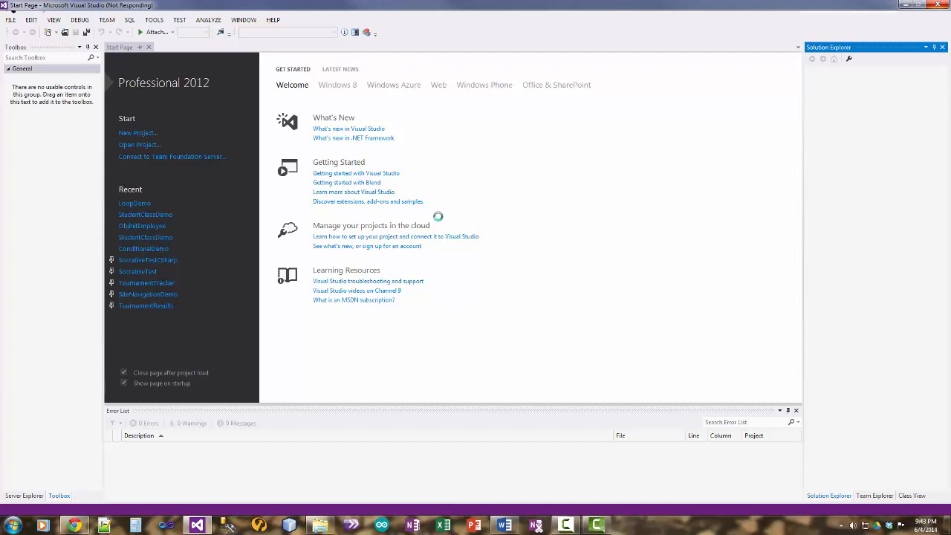
left_click(138, 132)
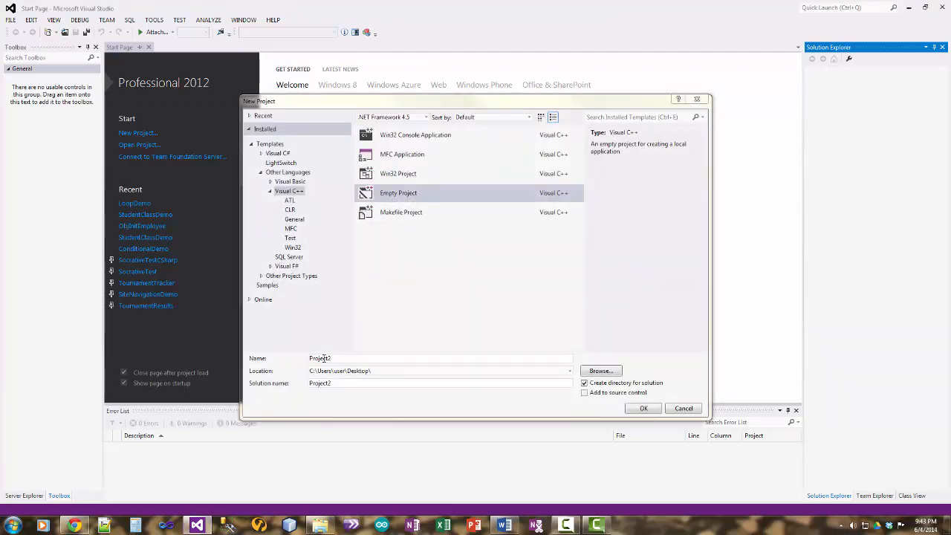
type("LoopDemo")
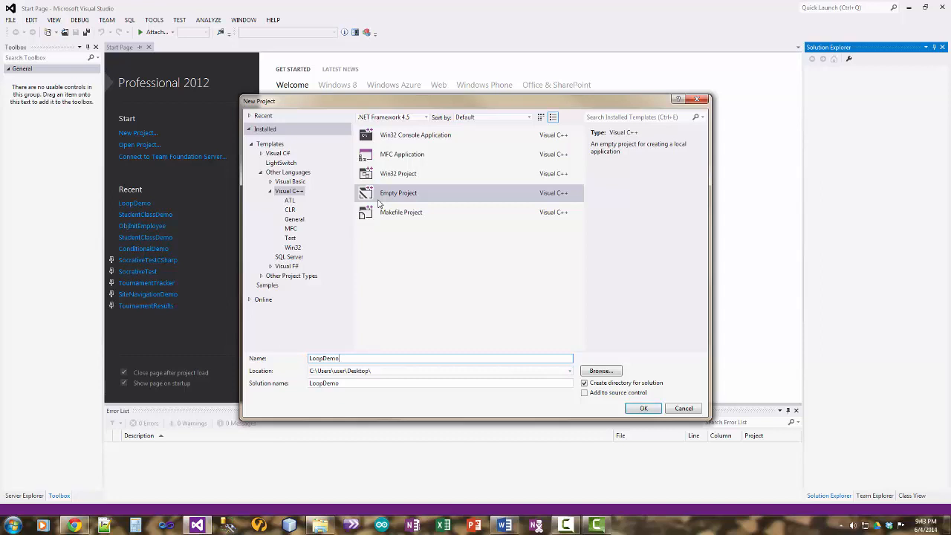
left_click(642, 407)
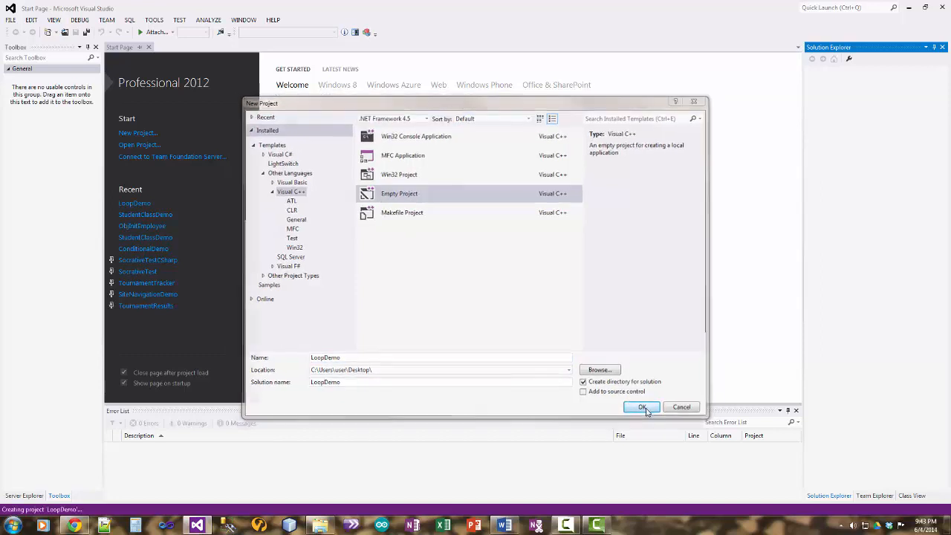
left_click(641, 406)
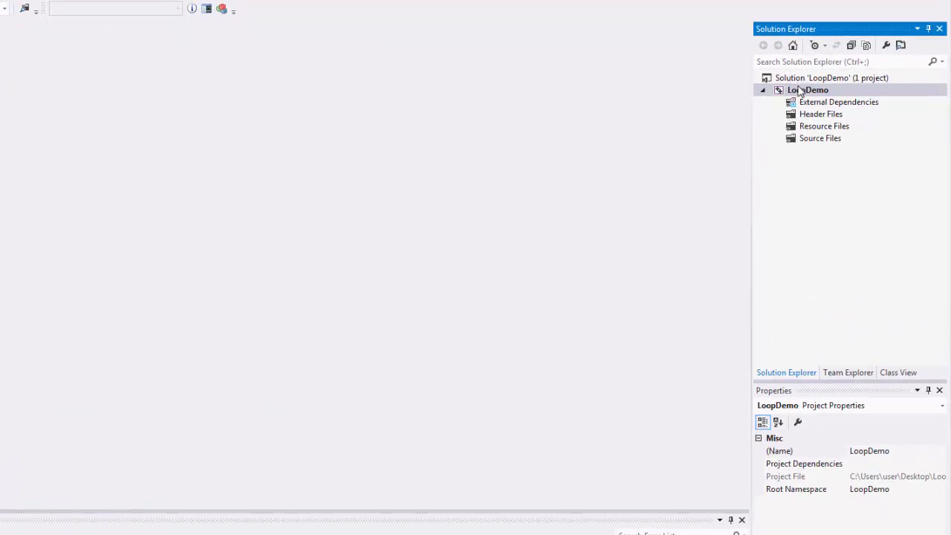
right_click(808, 90)
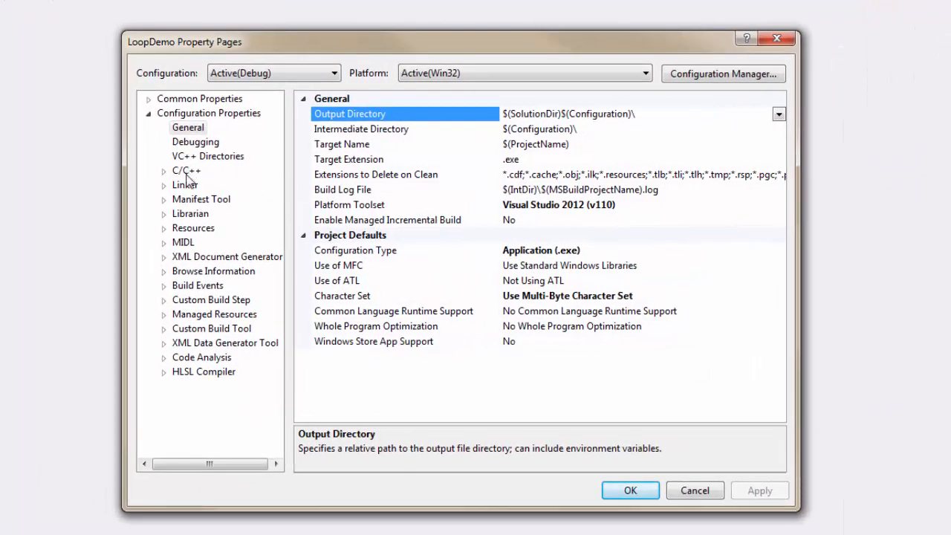
left_click(184, 184)
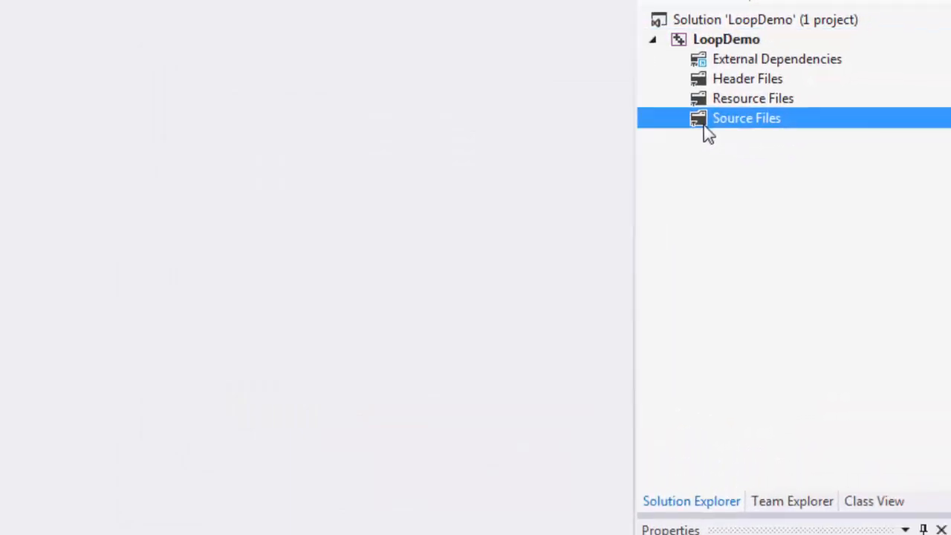
Add a new C++ file named LoopDemo.cpp to the Source Files folder.
right_click(746, 118)
type("LoopDemo")
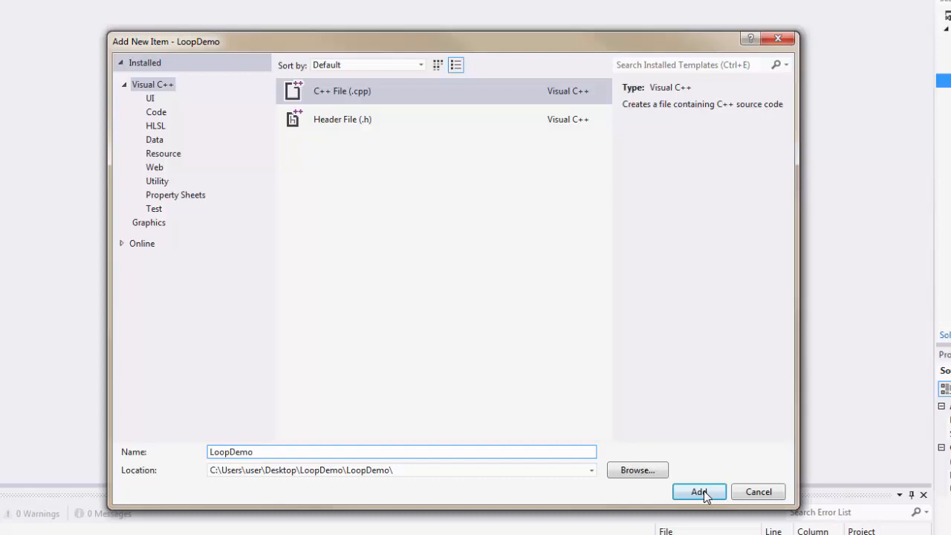
left_click(698, 492)
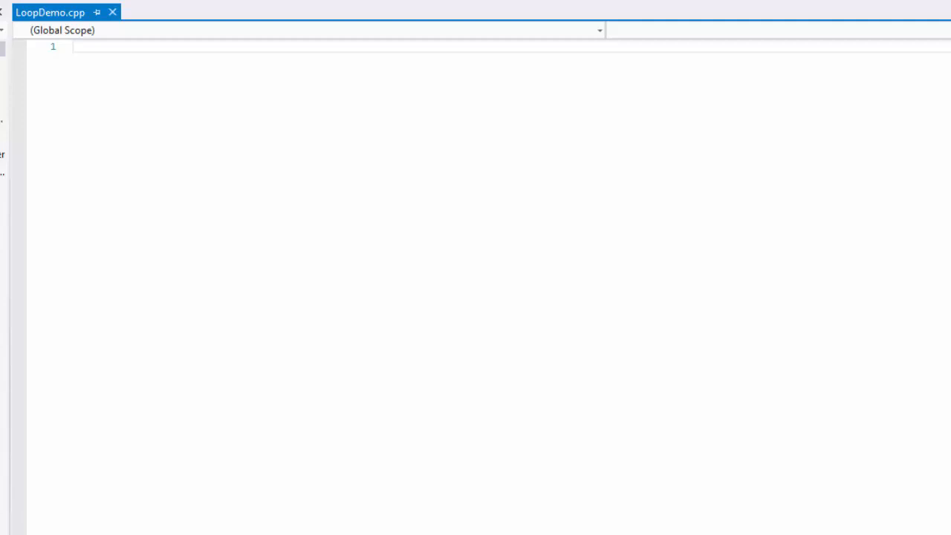
mouse_move(115, 92)
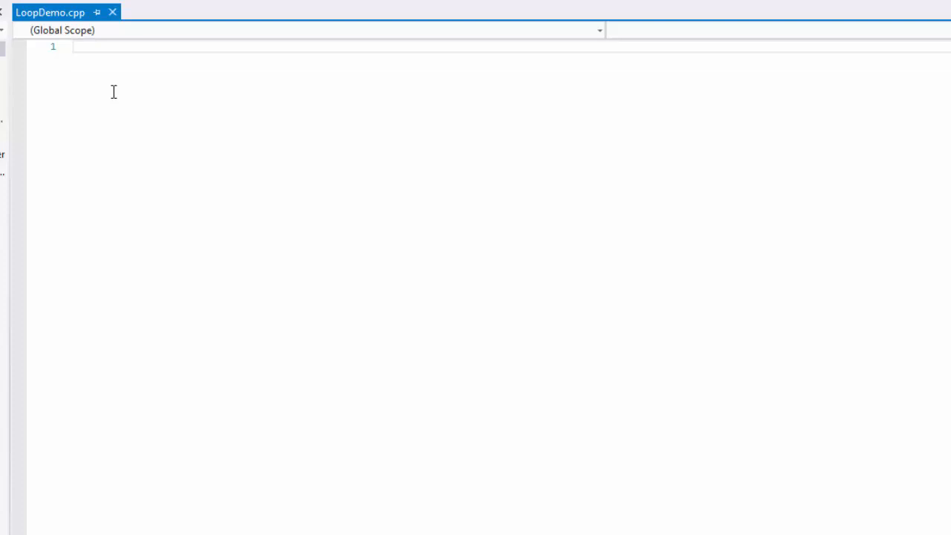
Type '#include <iostream>' and 'using namespace std' at the top of LoopDemo.cpp.
type("#include")
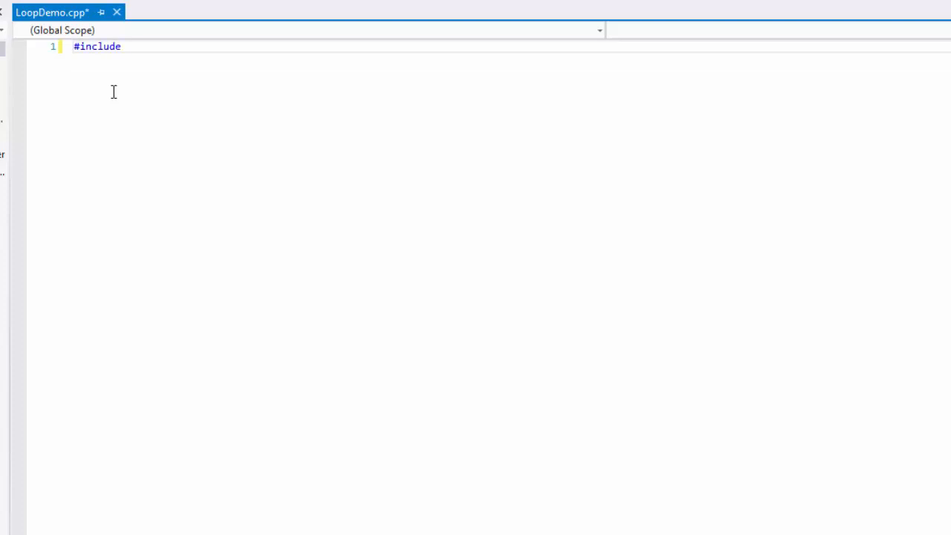
type("<iost")
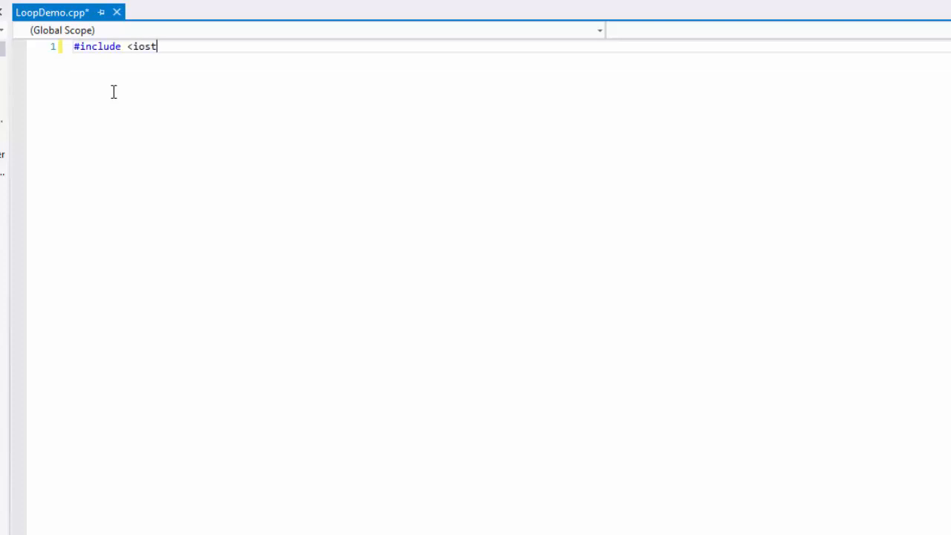
type("ream>")
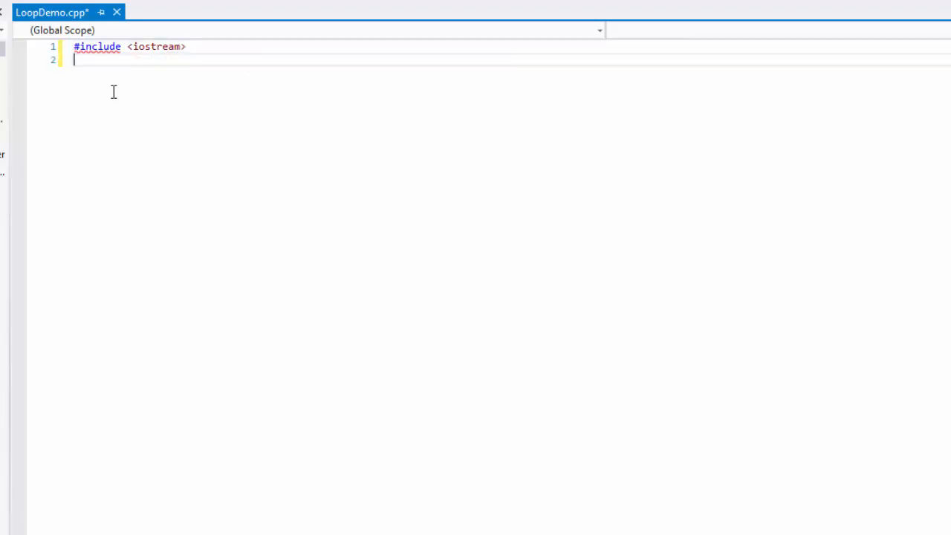
type("using nams")
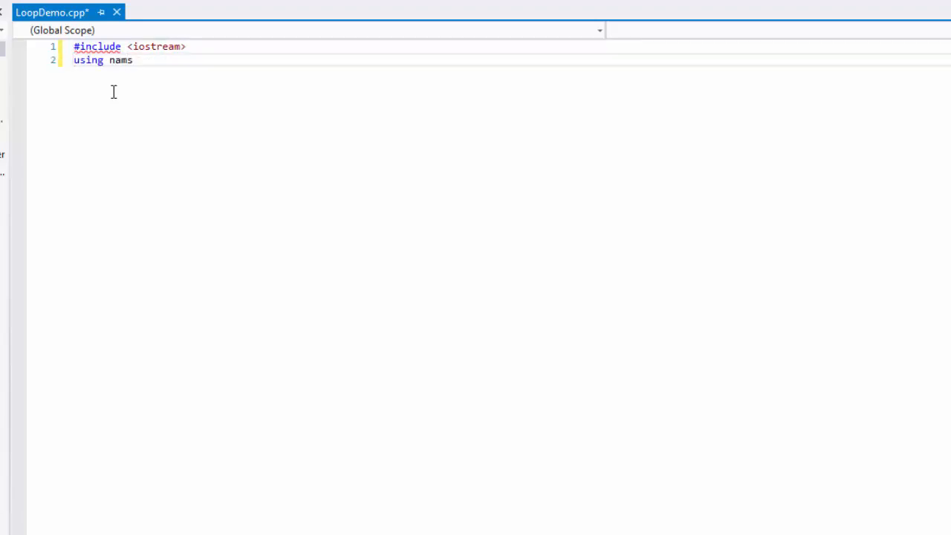
type("espace std;")
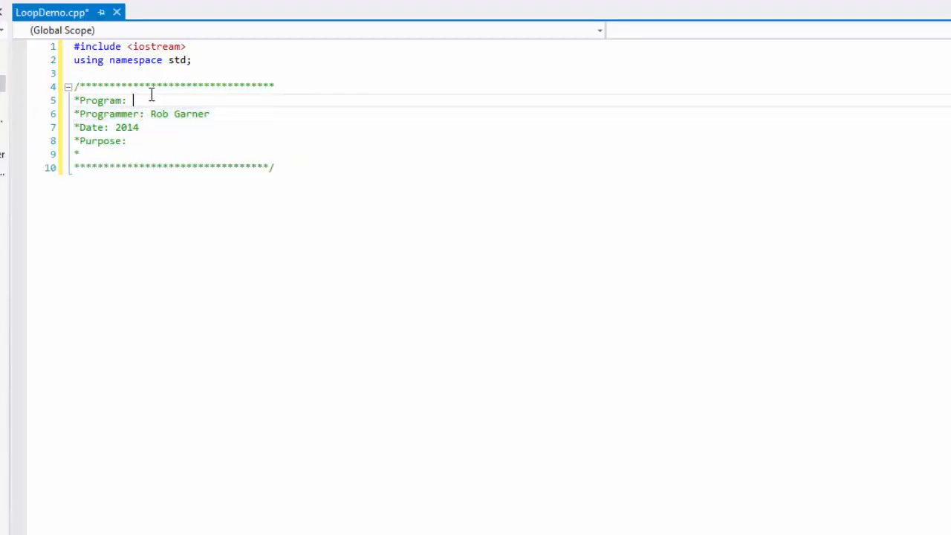
Fill the comment header with program name LoopDemo, email, date and purpose.
type("Loop")
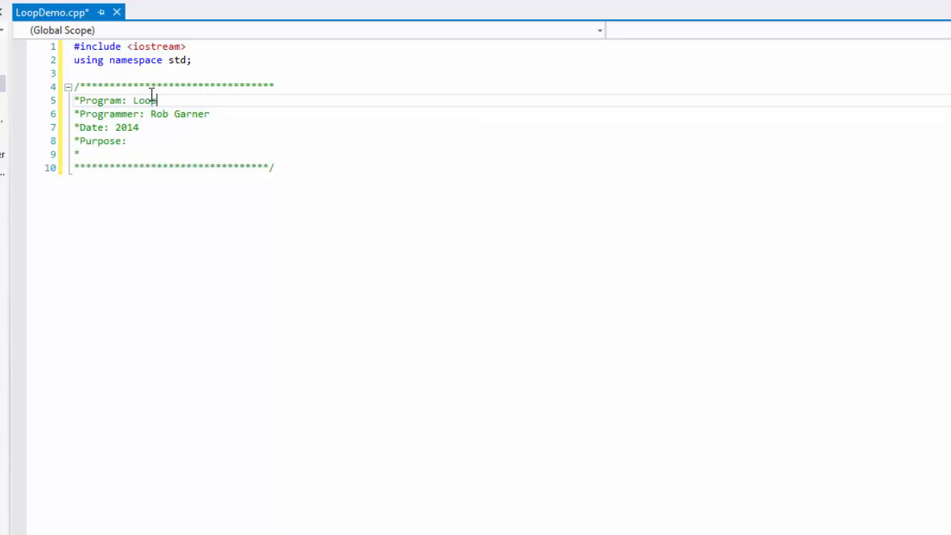
type("pDemo")
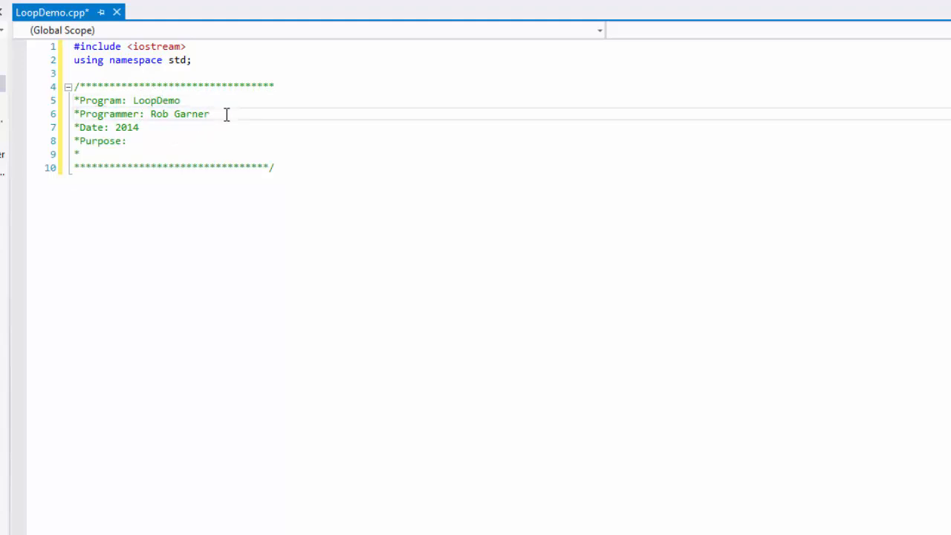
type("(Email:")
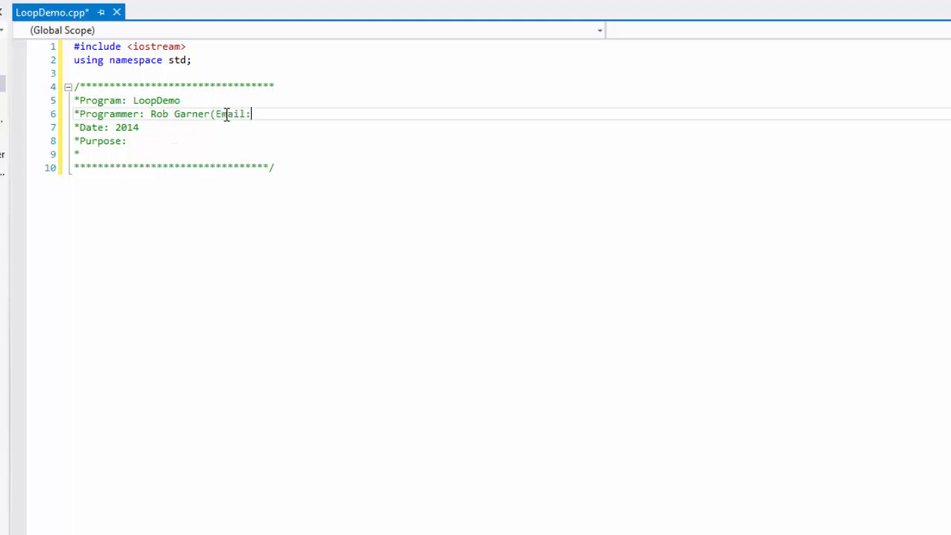
type(")")
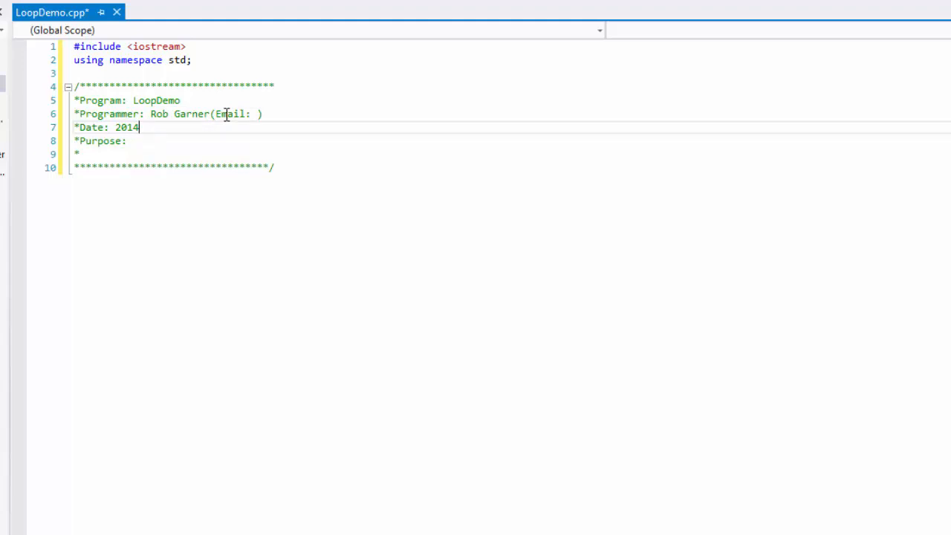
type("0406")
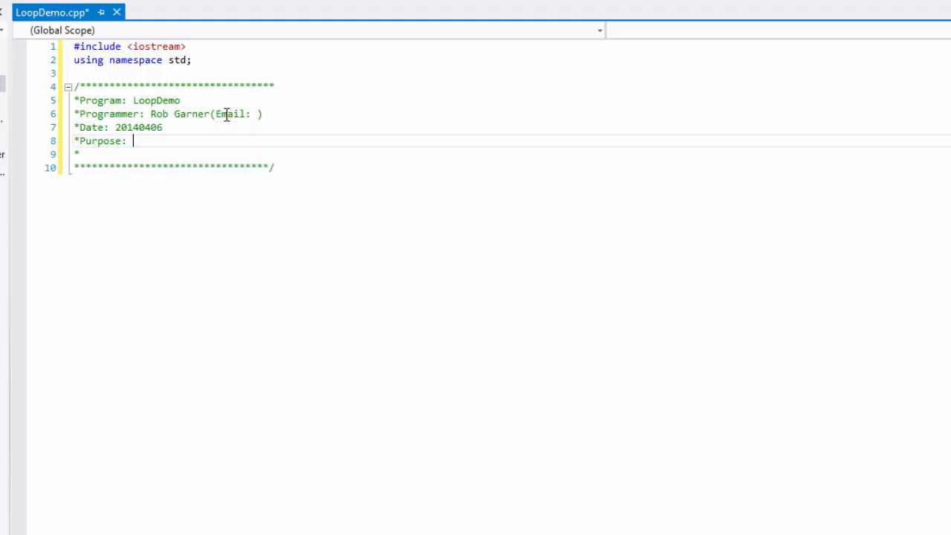
type("Demos")
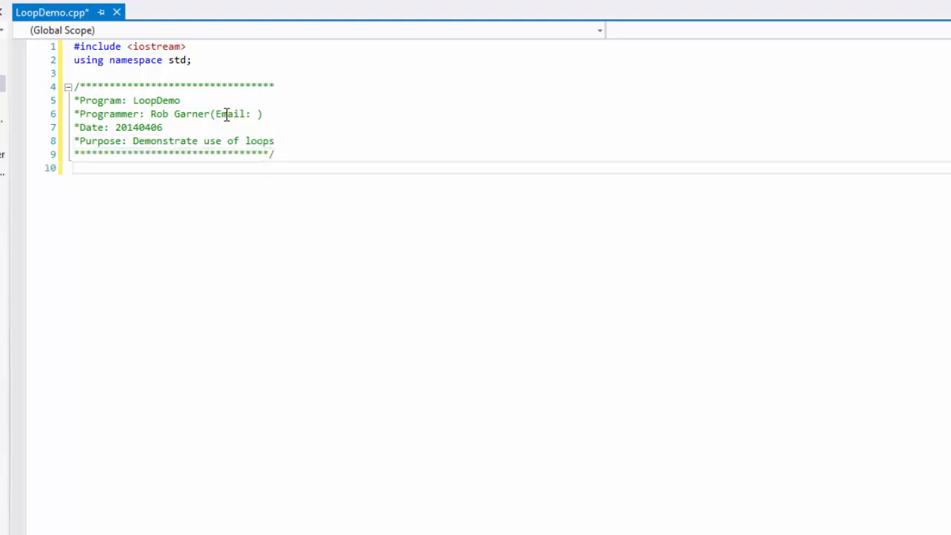
Add int main() returning 0 with a '//return ok' comment.
type("int main")
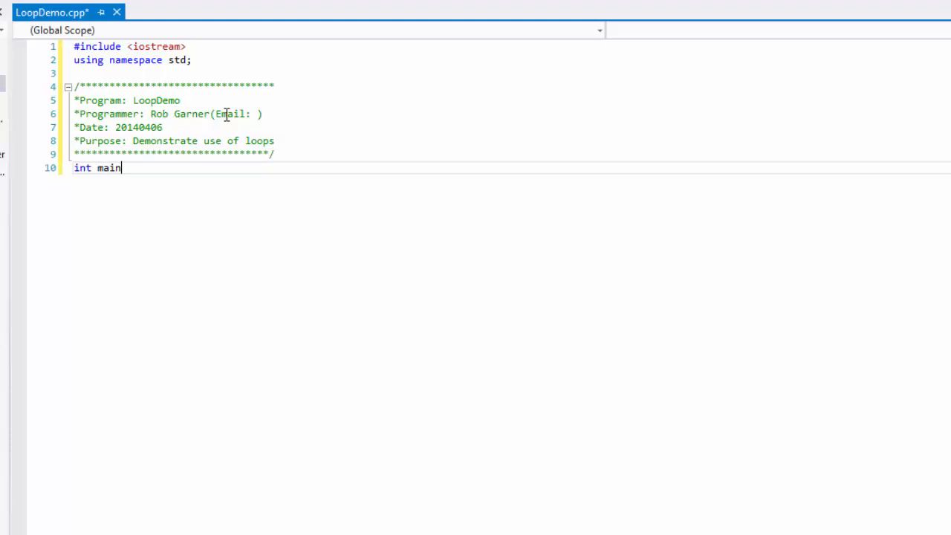
type("()")
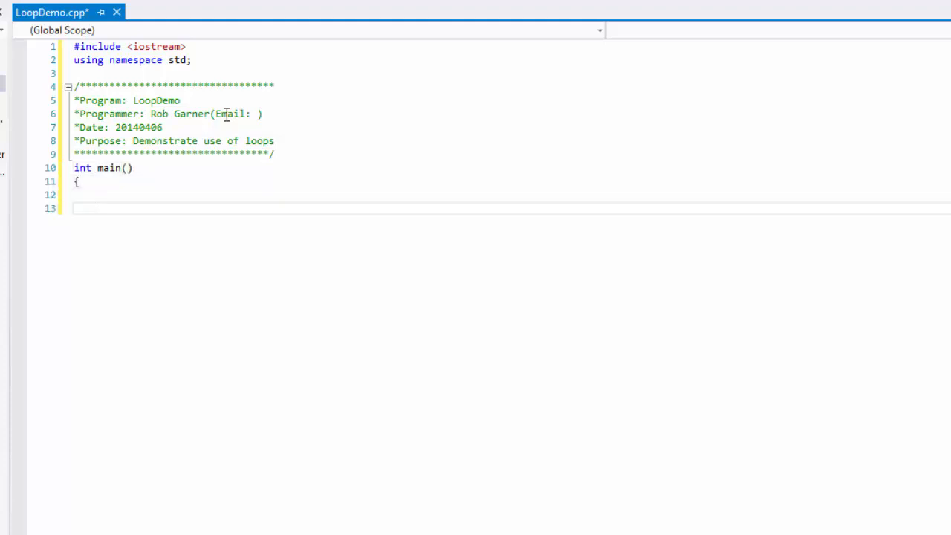
key("enter")
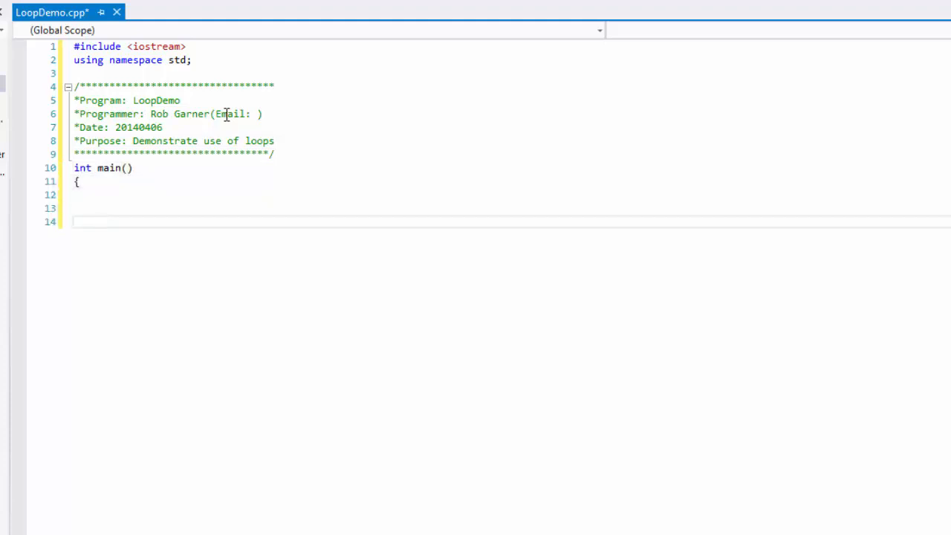
type("r")
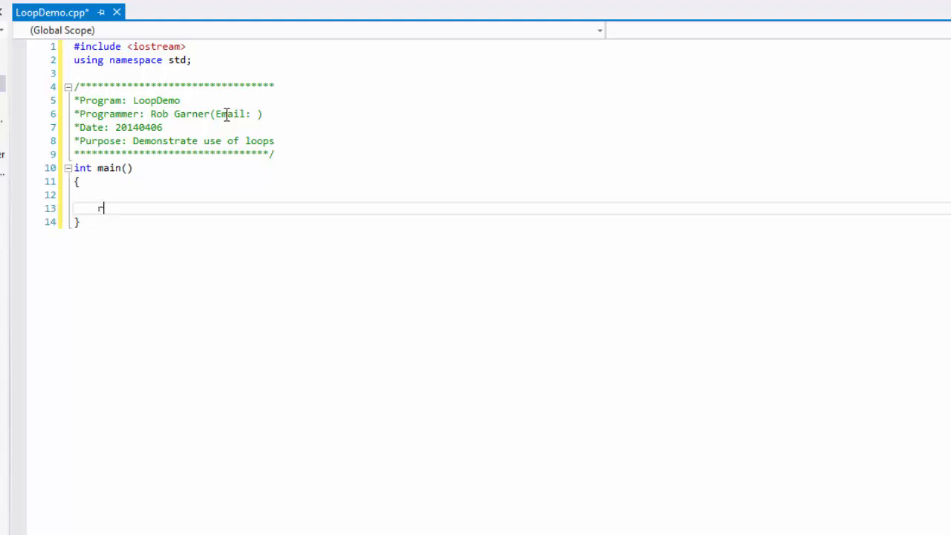
type("eturn 0;")
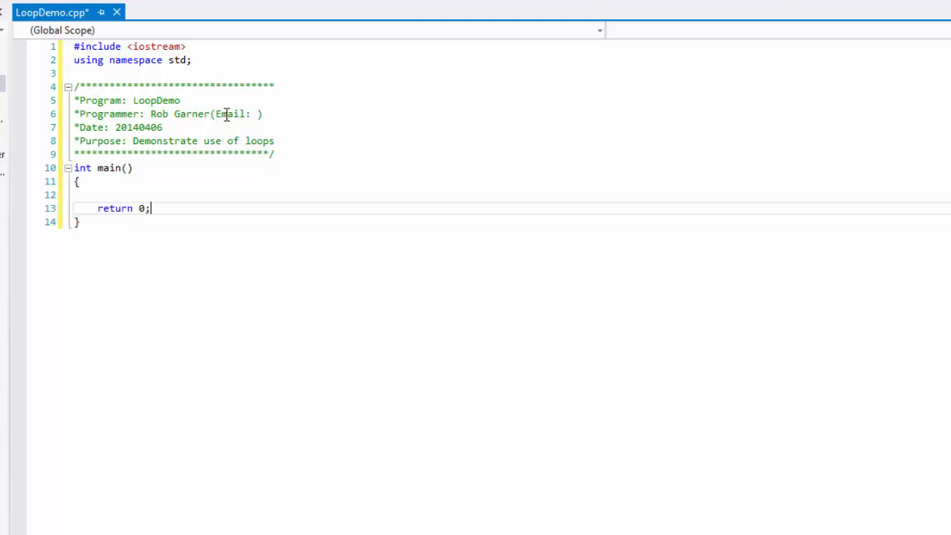
type("//")
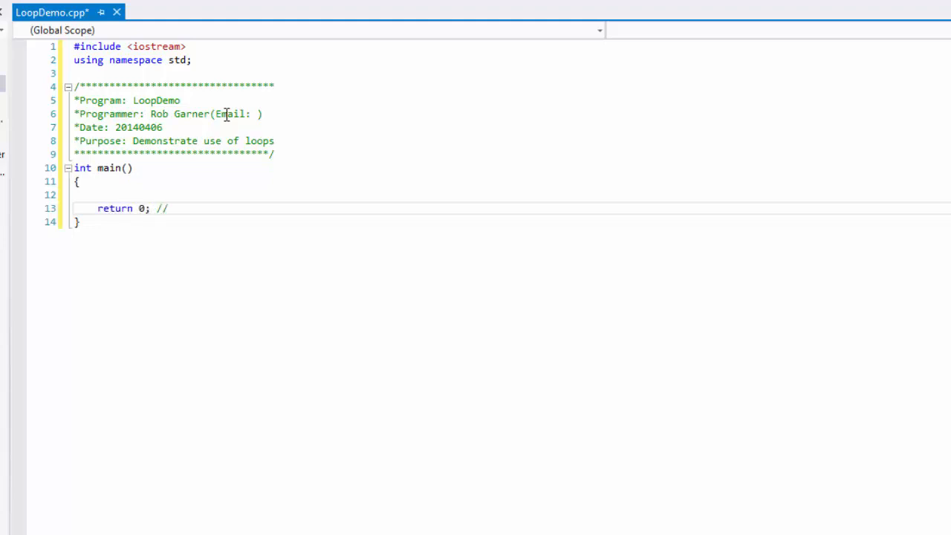
type("return")
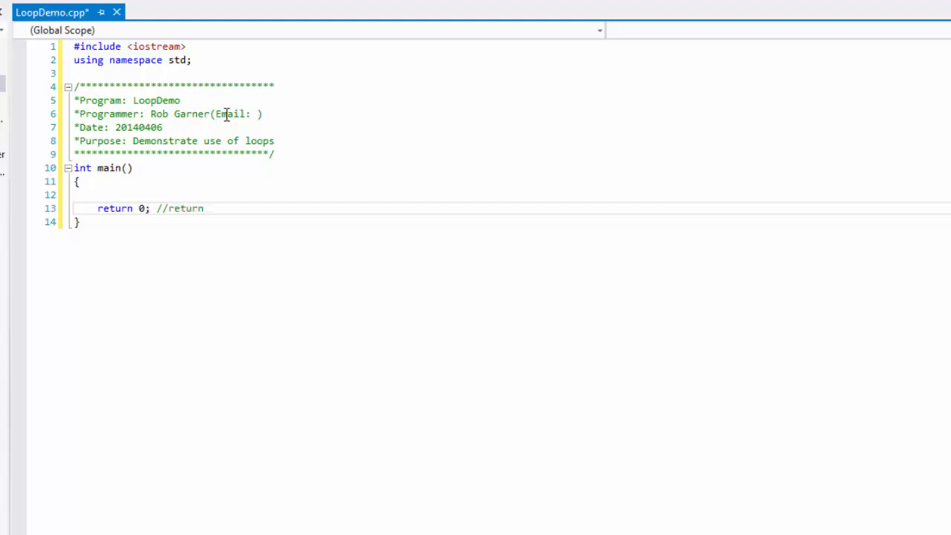
type("ok")
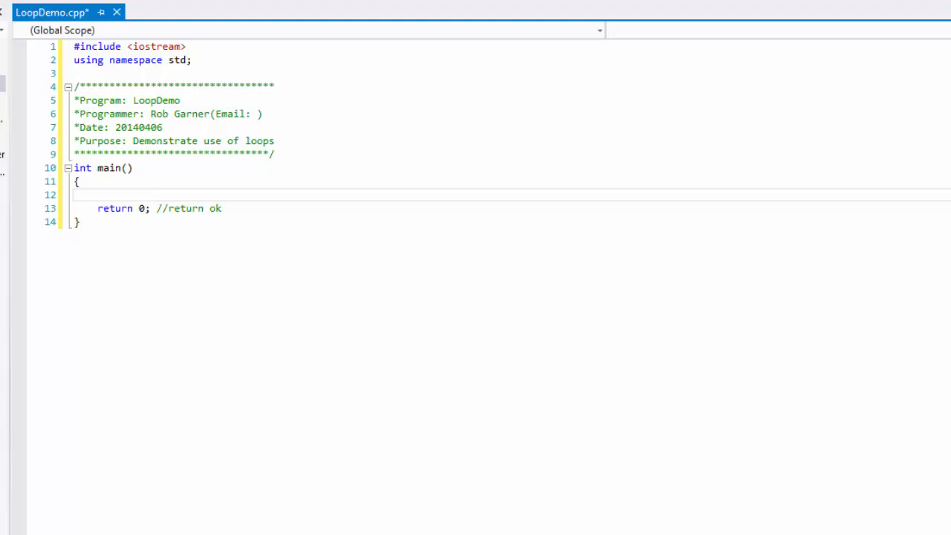
Write the loop header for(int i = 0; i < 10; ++i) inside main.
left_click(99, 194)
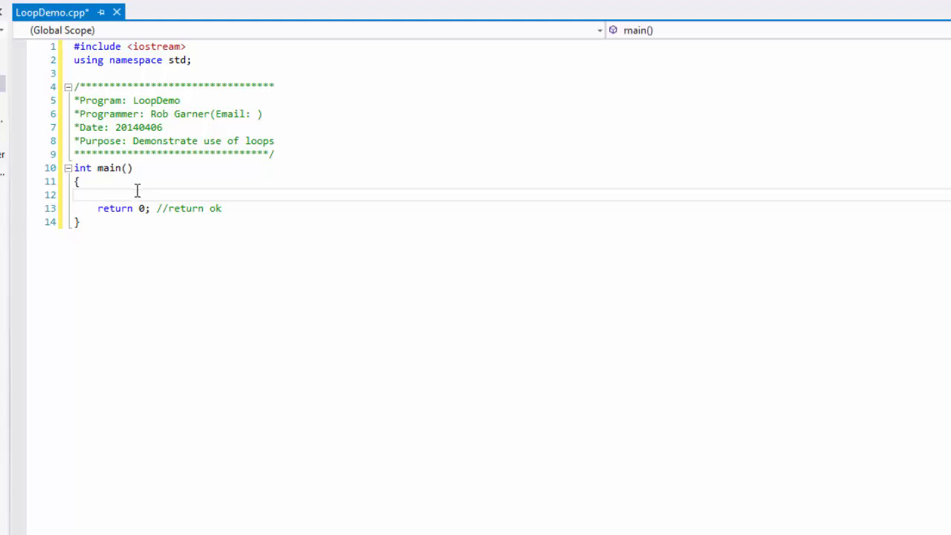
type("for(i")
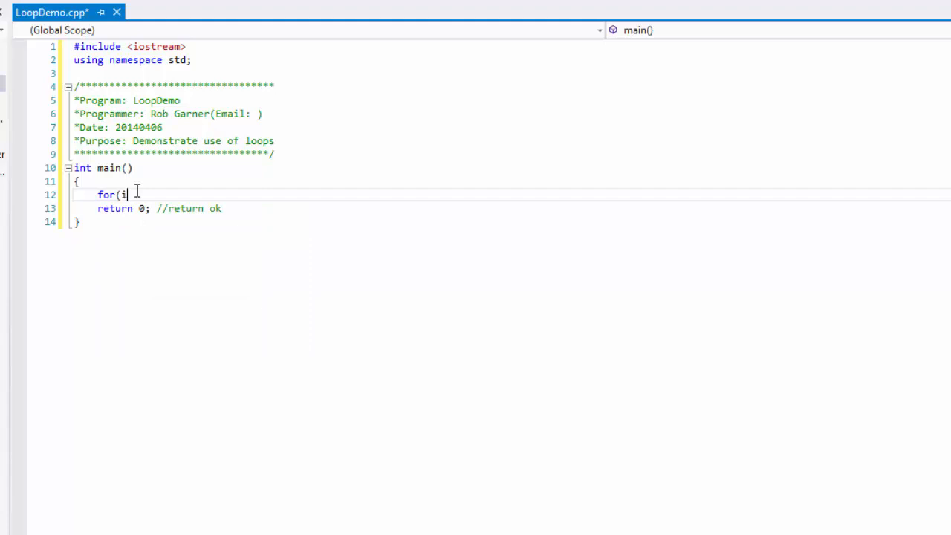
type("nt 1")
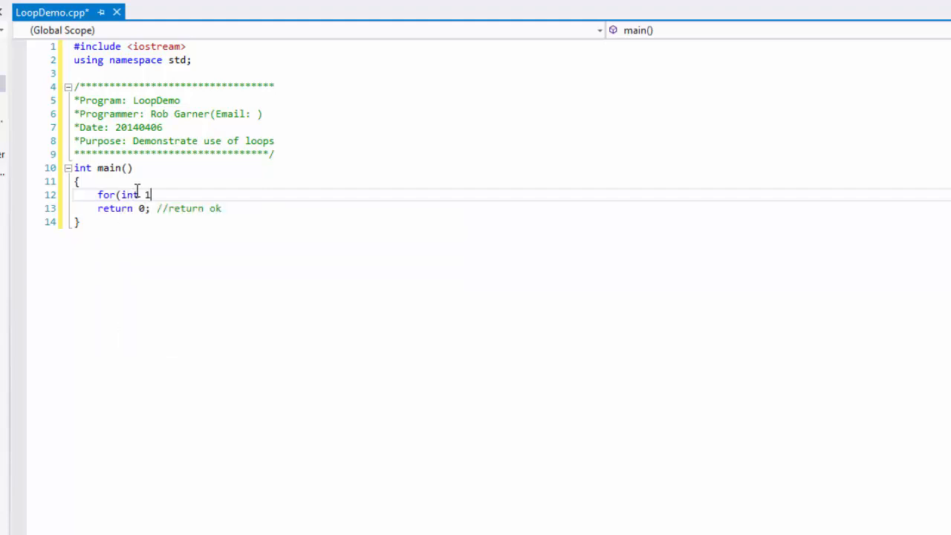
type("i")
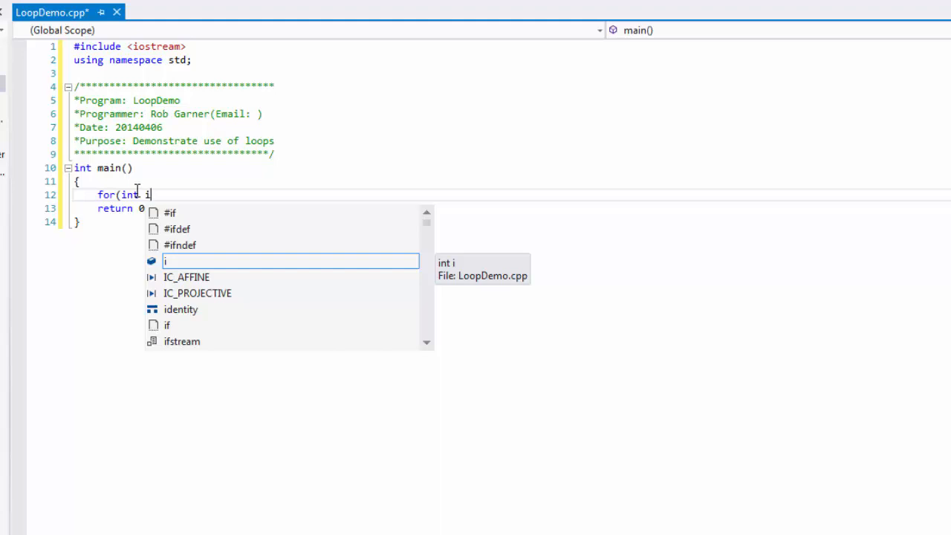
type("//return ok")
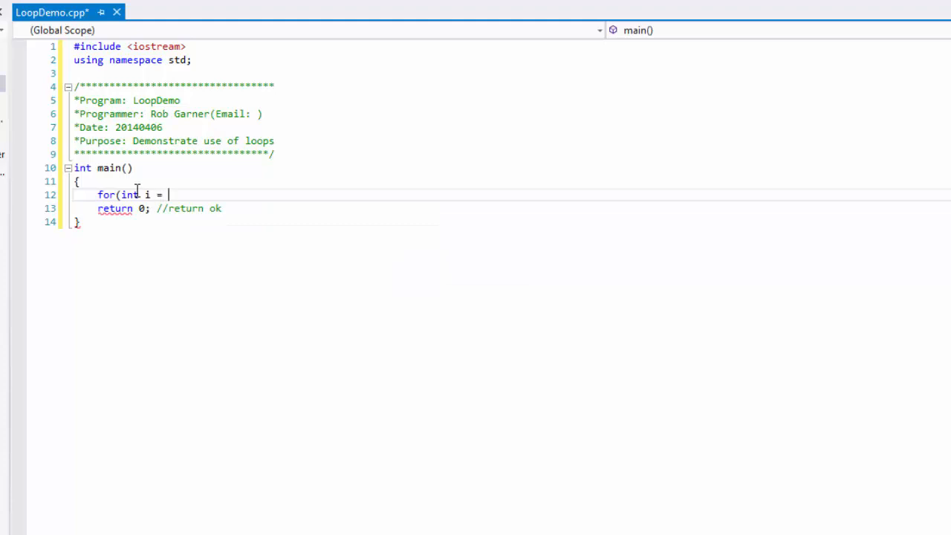
type("0;")
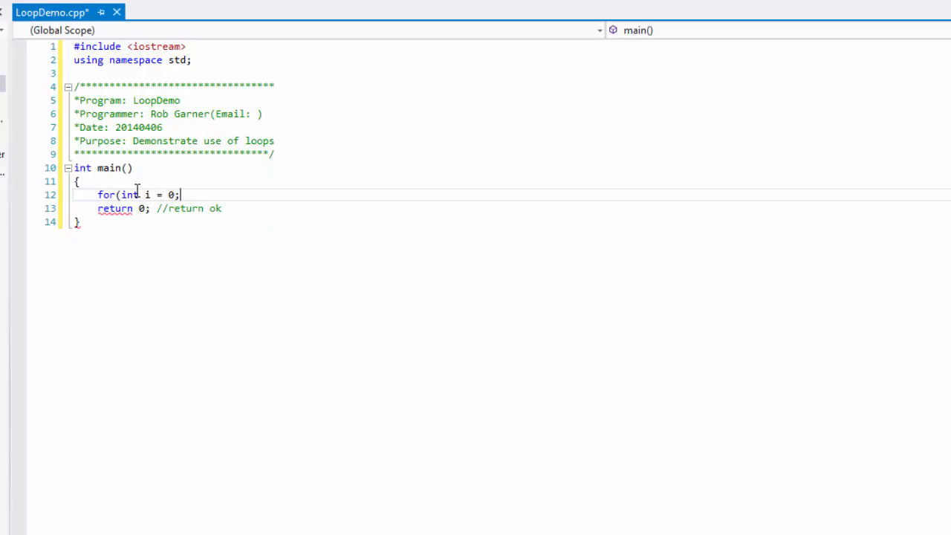
type("i")
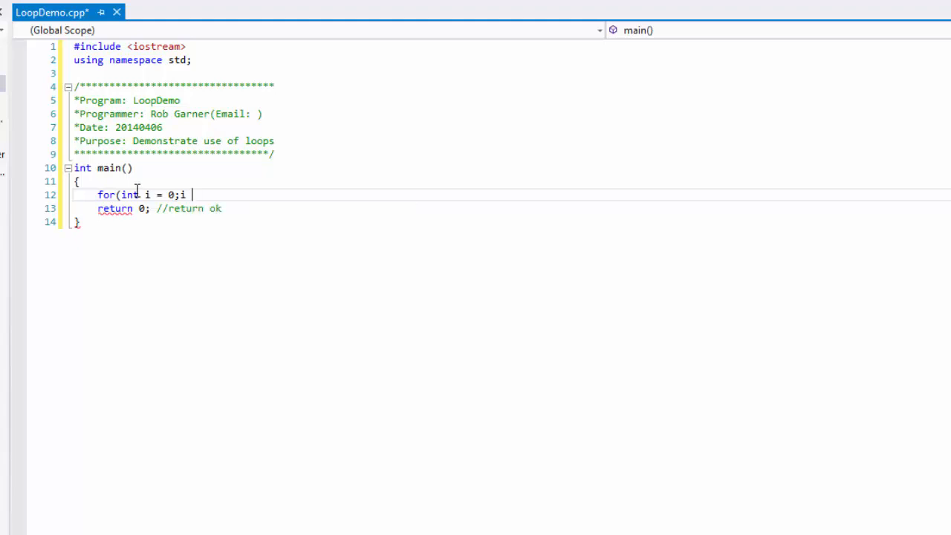
type("< 1")
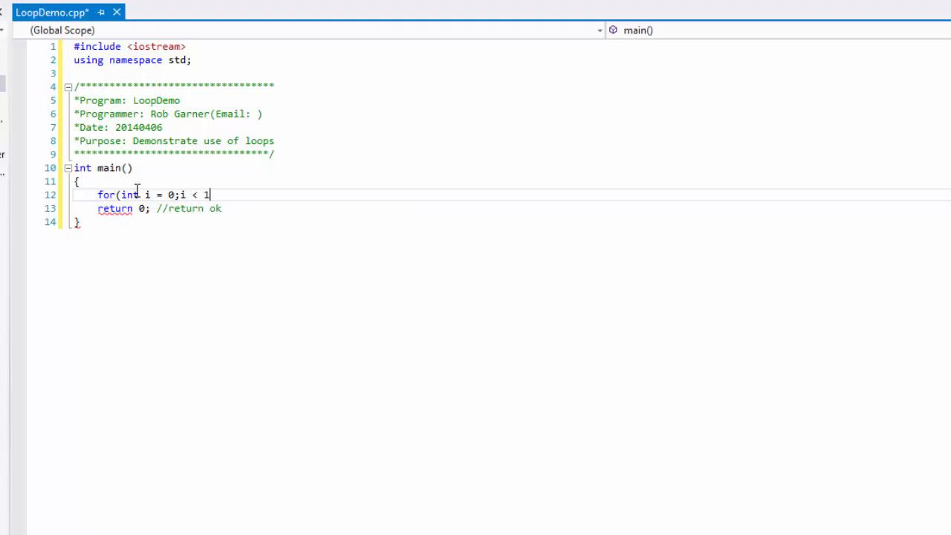
type("0;")
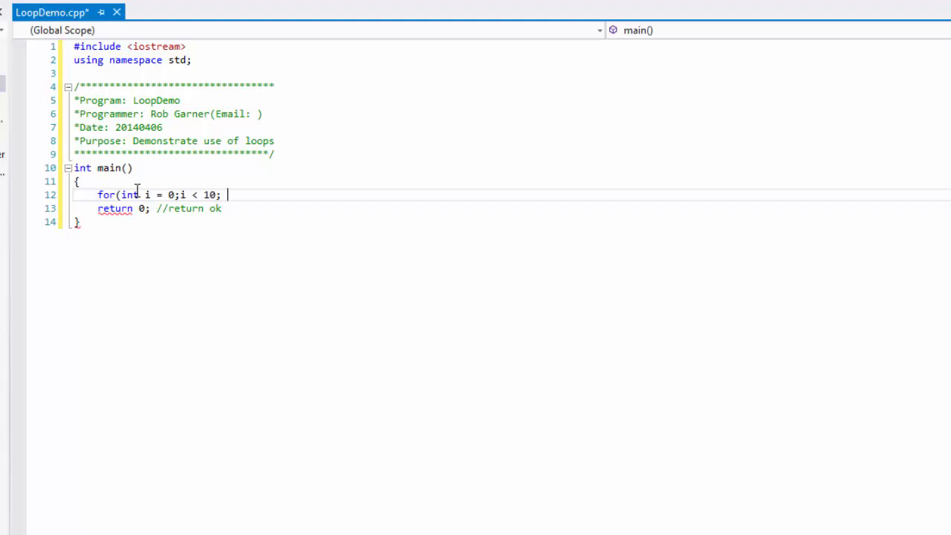
type("++")
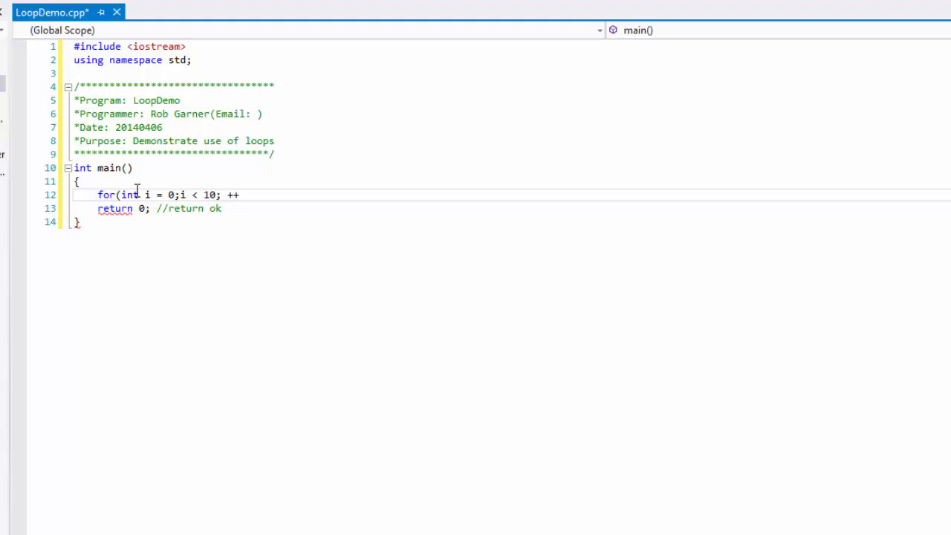
type("i)")
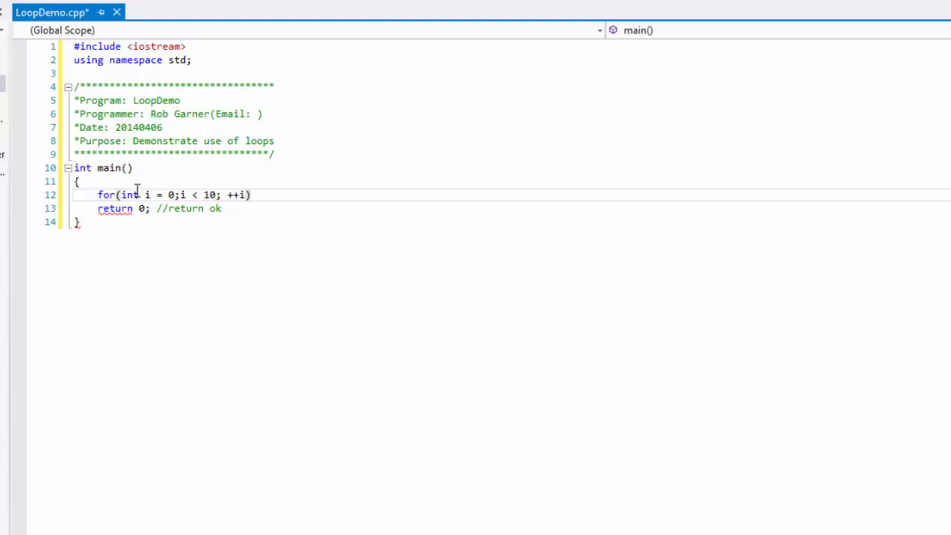
type("{")
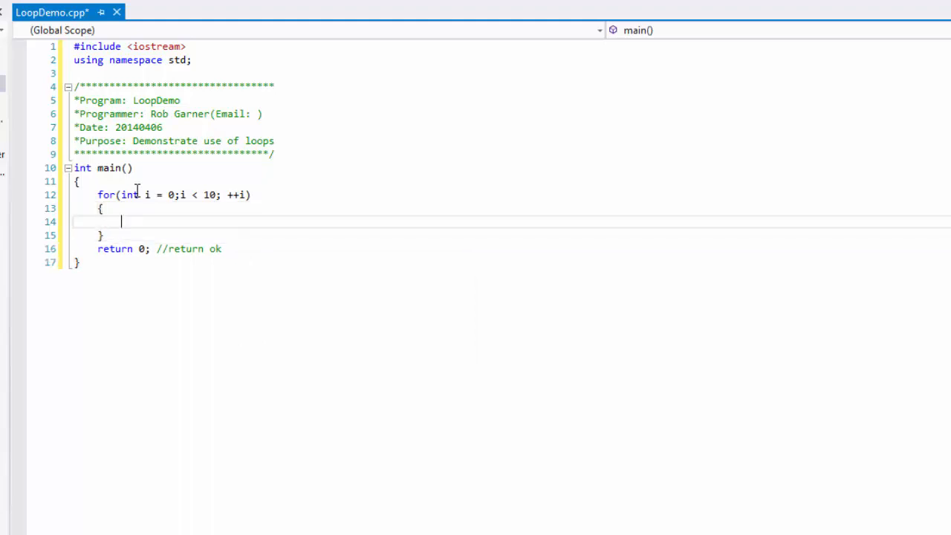
Fill the loop body with cout << "Hello world number " << i << endl.
type("cout <<")
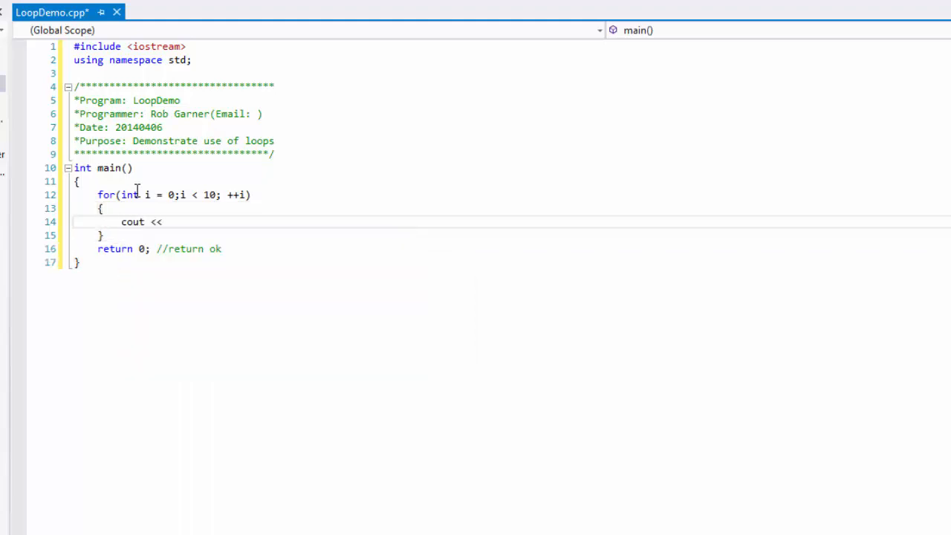
type("\"Hello wo")
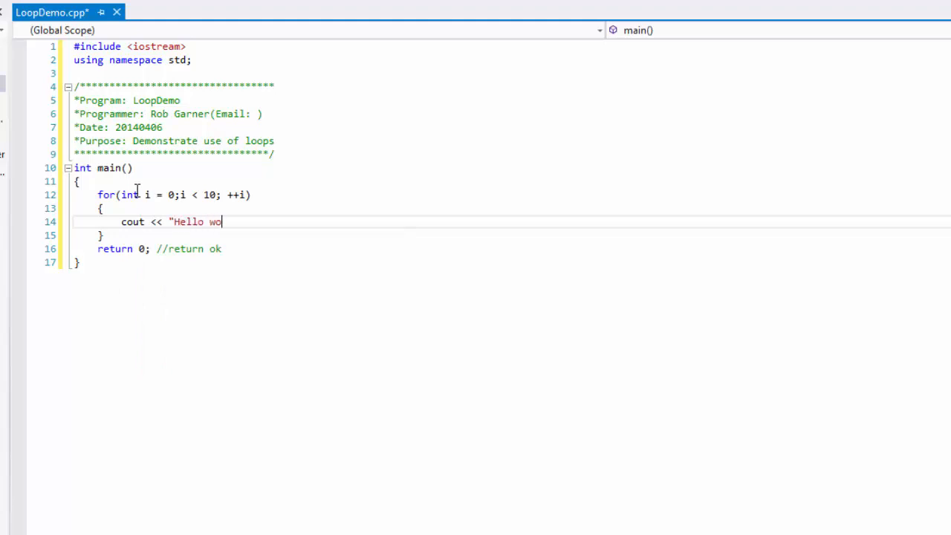
type("rld num")
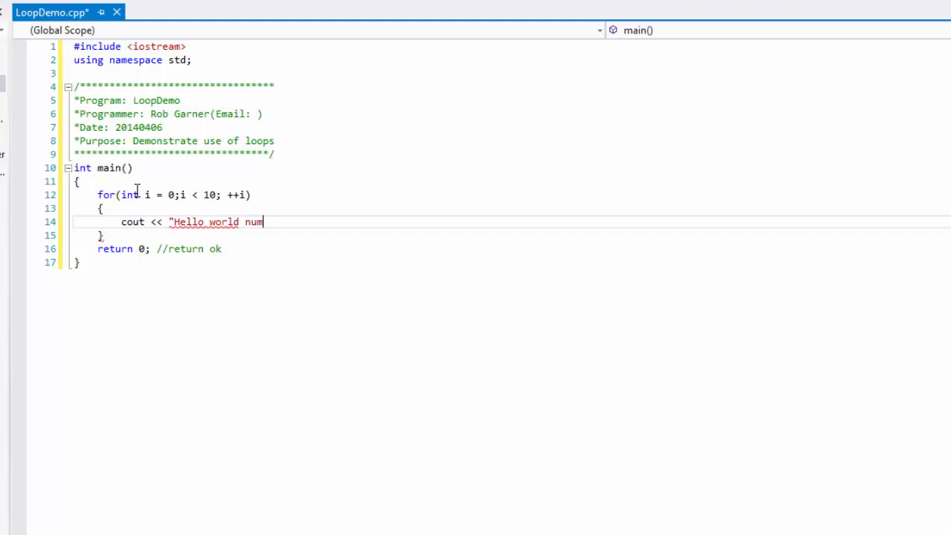
type("ber \"")
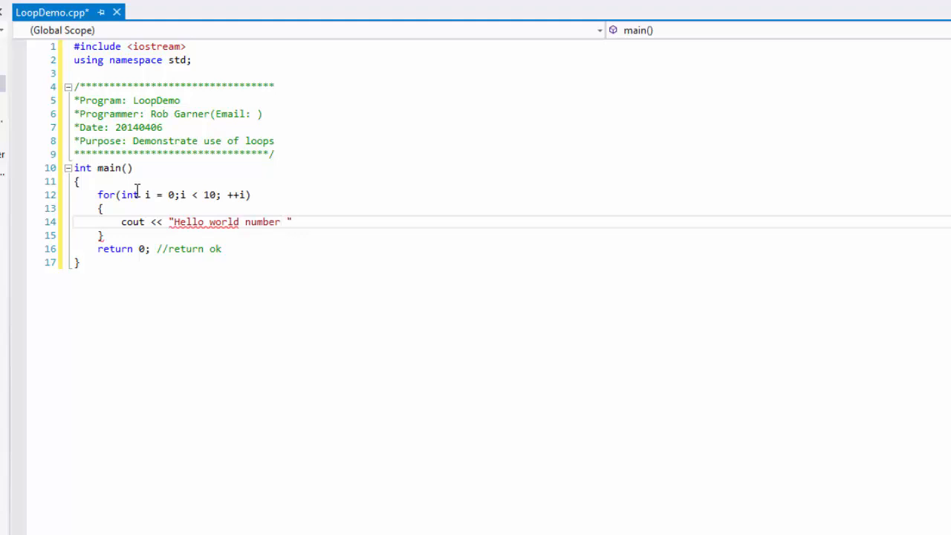
type("<< i << eng")
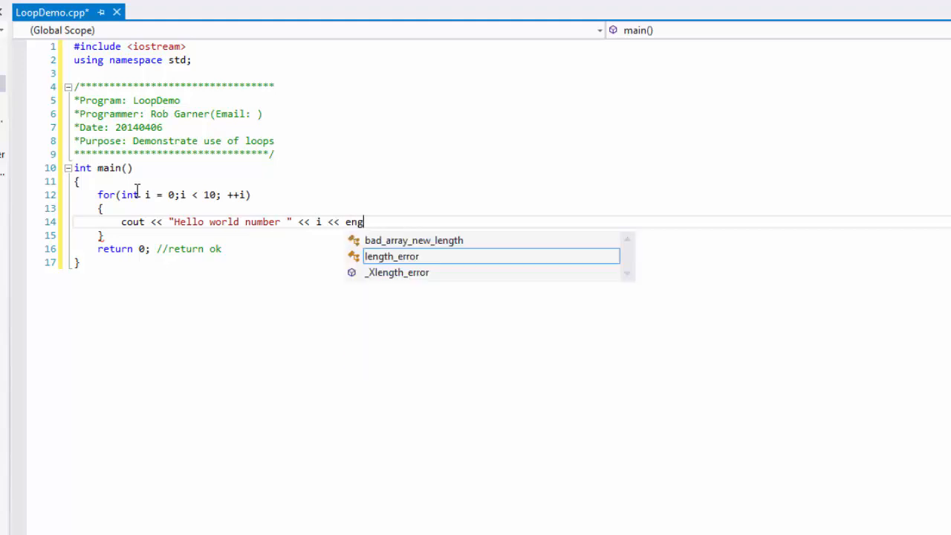
type("dl;")
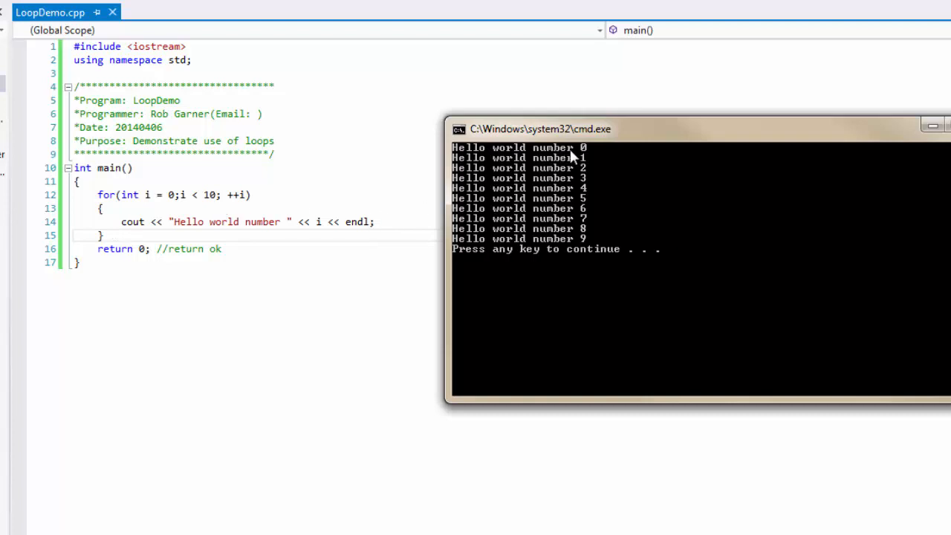
mouse_move(476, 262)
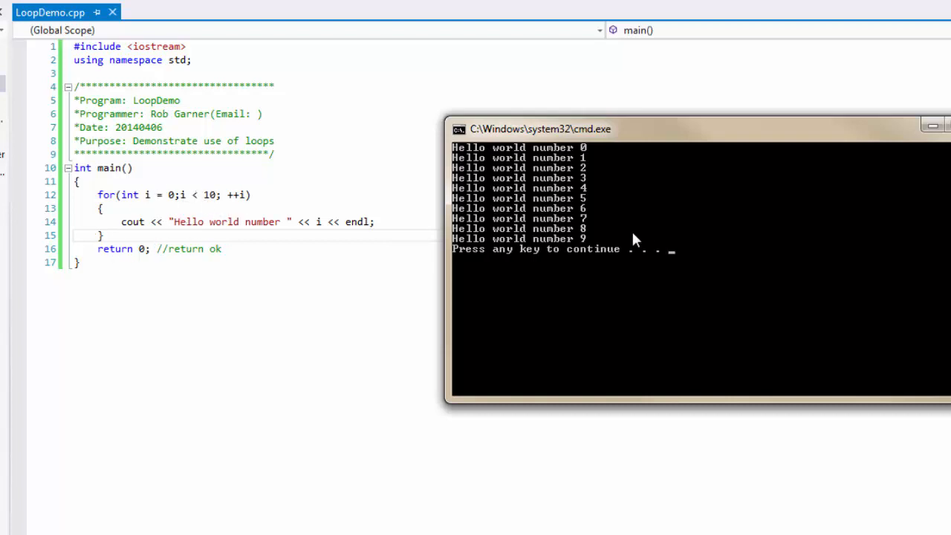
mouse_move(590, 244)
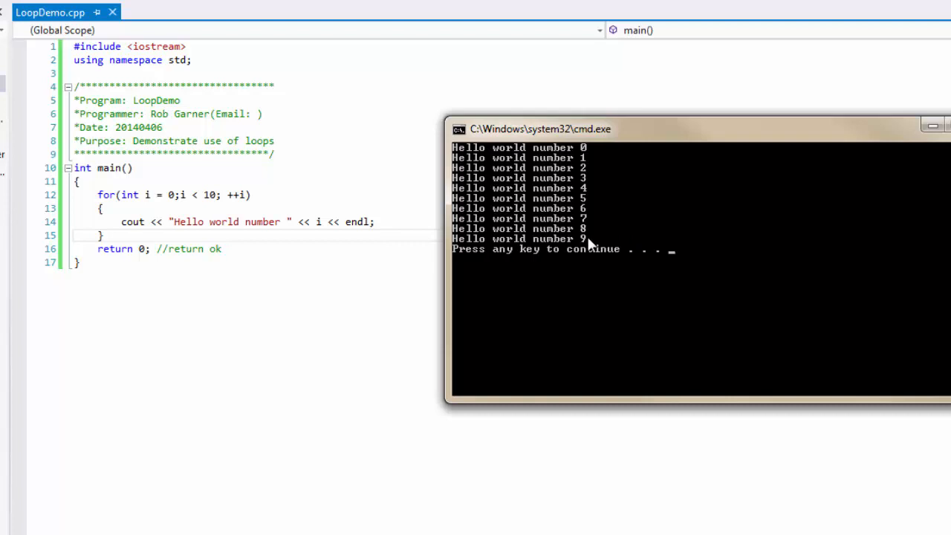
mouse_move(587, 245)
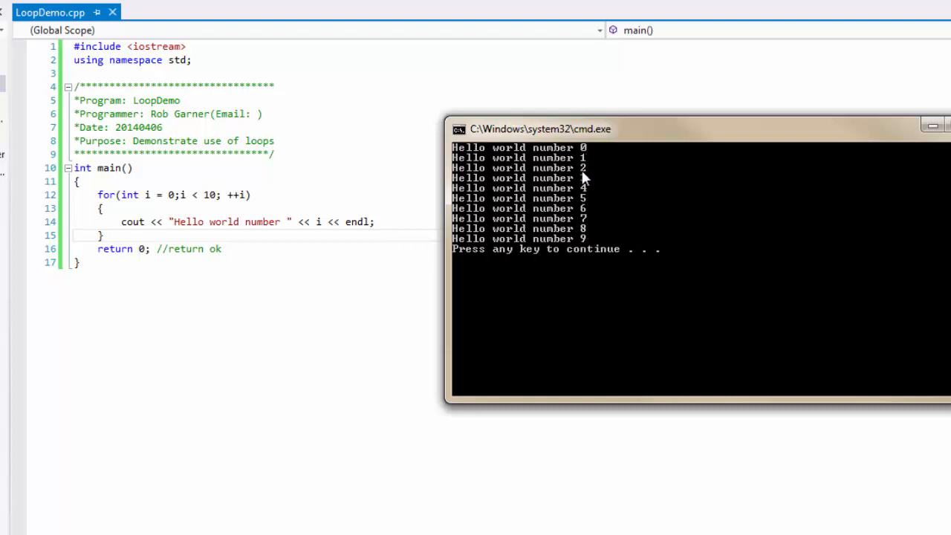
mouse_move(586, 210)
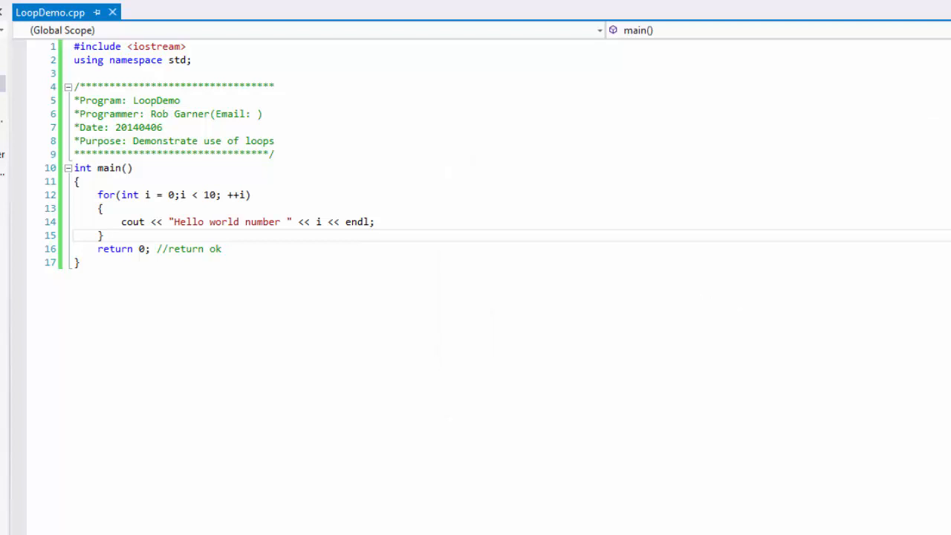
mouse_move(576, 386)
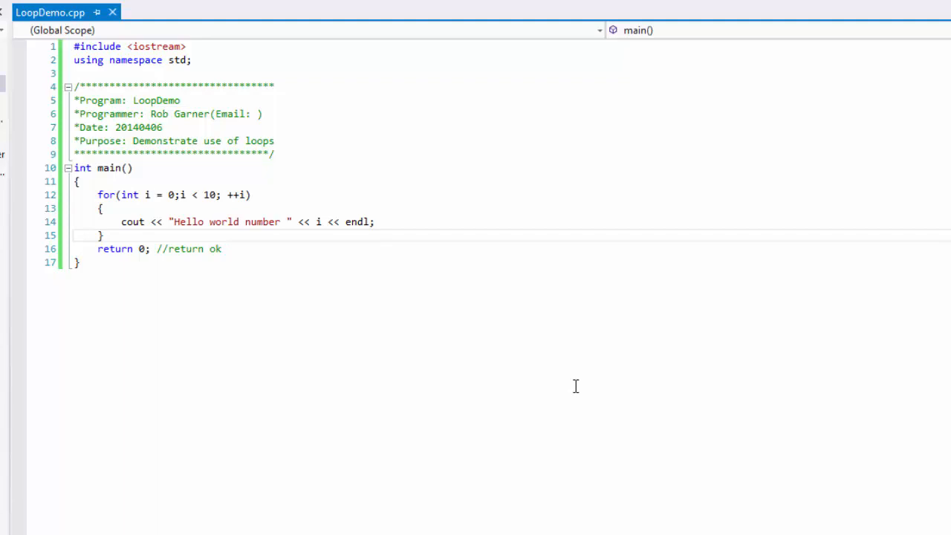
mouse_move(18, 171)
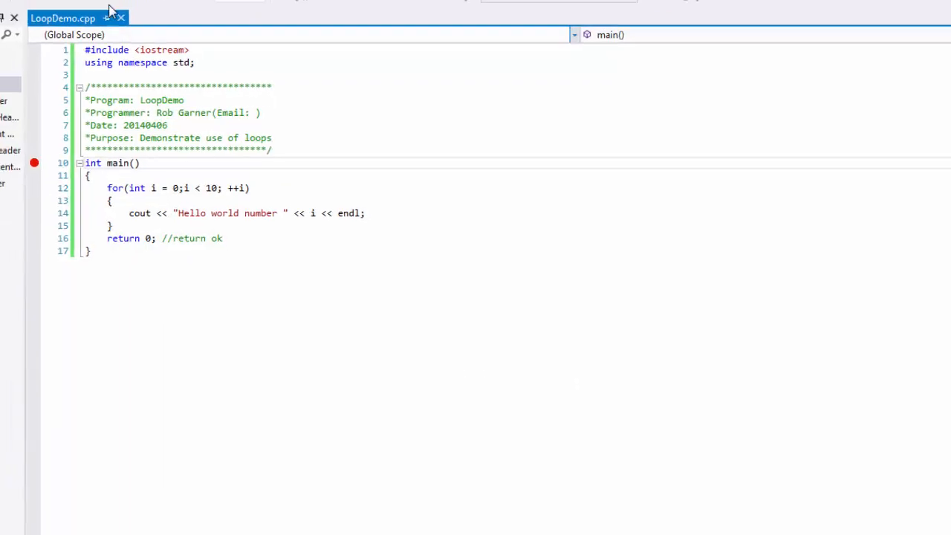
Start LoopDemo under the debugger from the DEBUG menu.
left_click(139, 20)
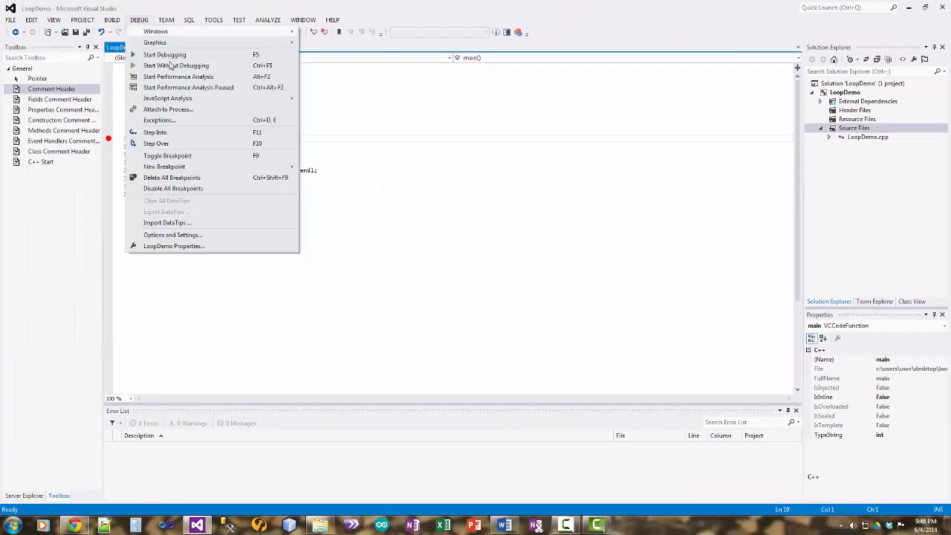
mouse_move(134, 143)
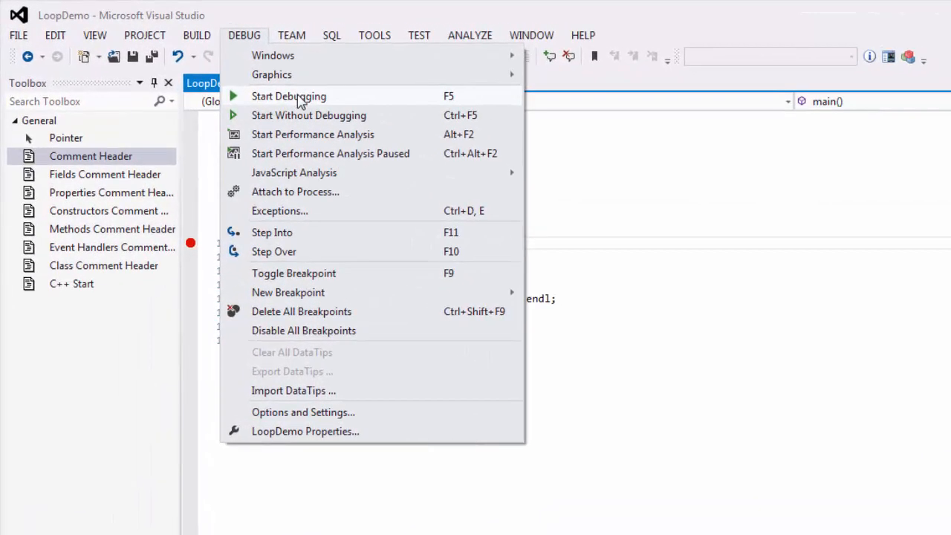
left_click(288, 95)
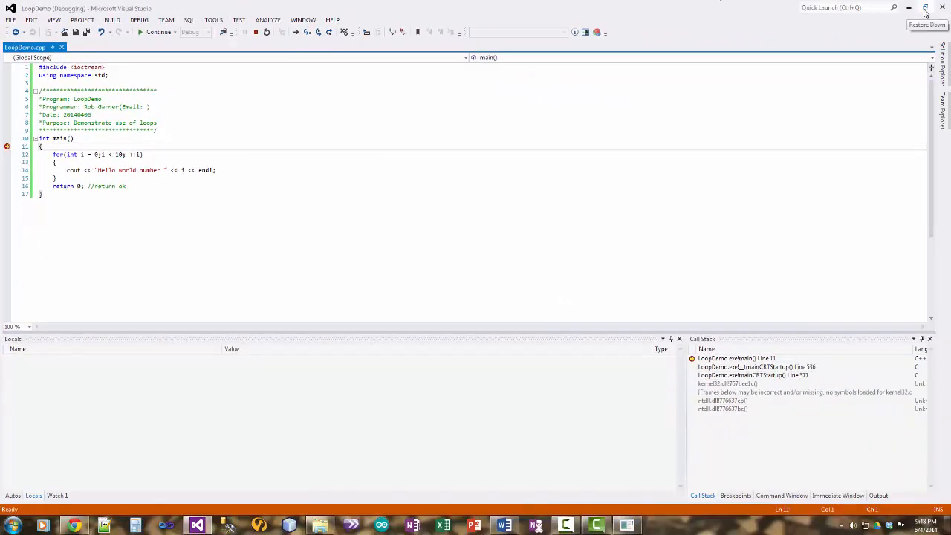
Restore the window size and step over into the loop, reaching the output line.
left_click(924, 8)
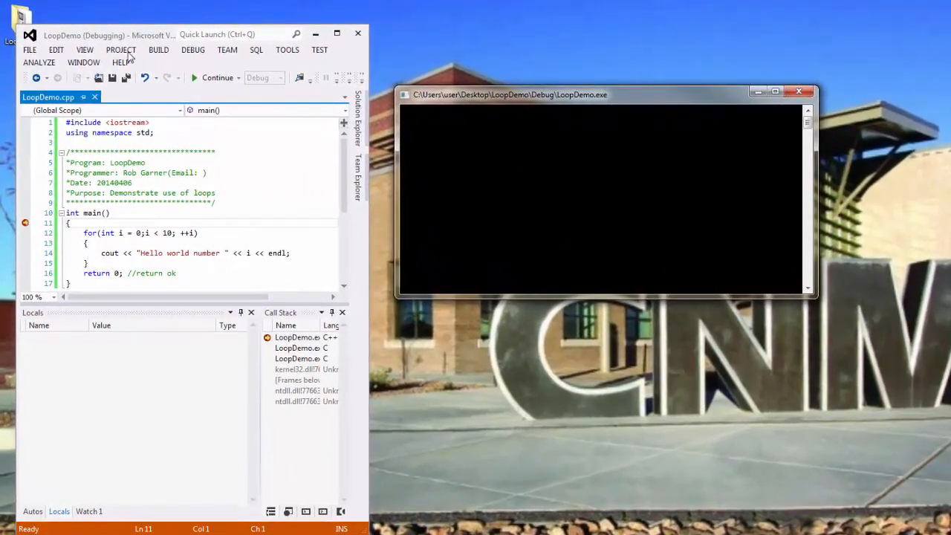
left_click(193, 50)
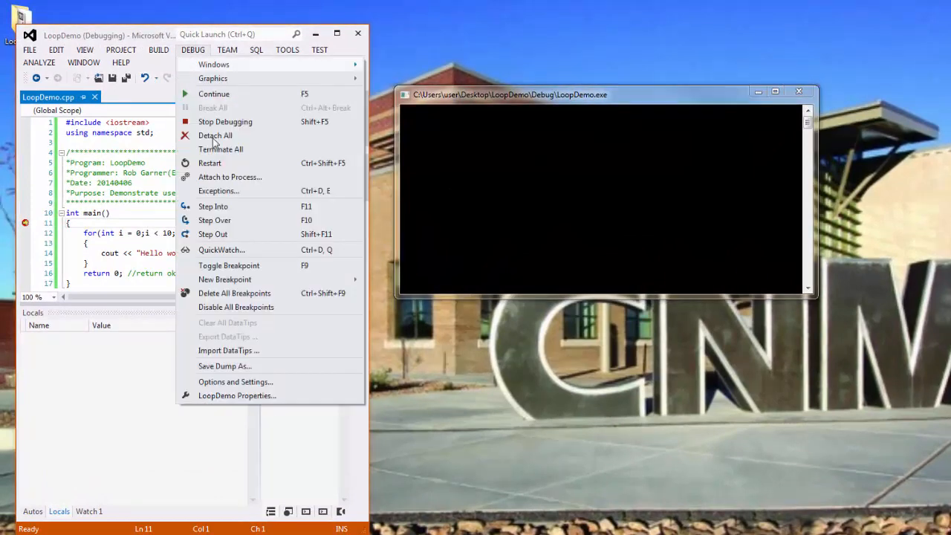
mouse_move(214, 220)
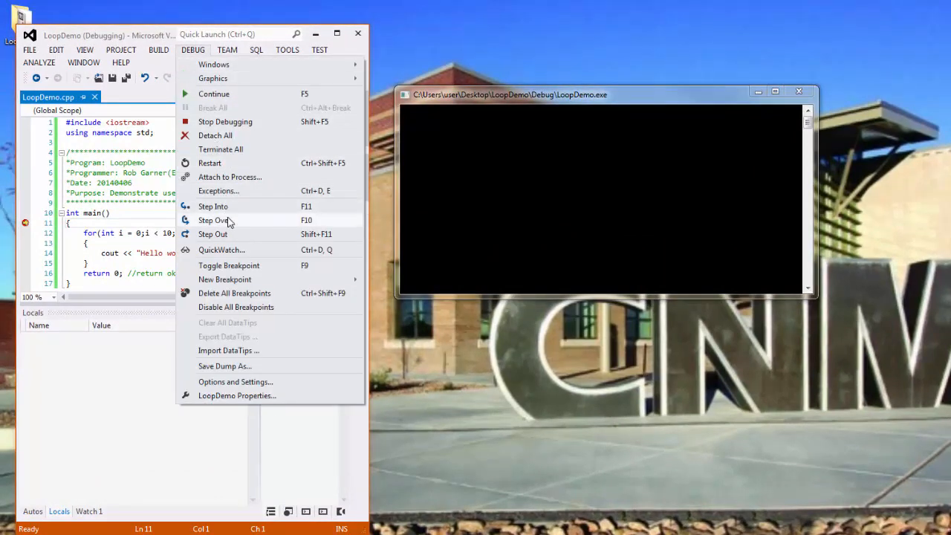
left_click(215, 220)
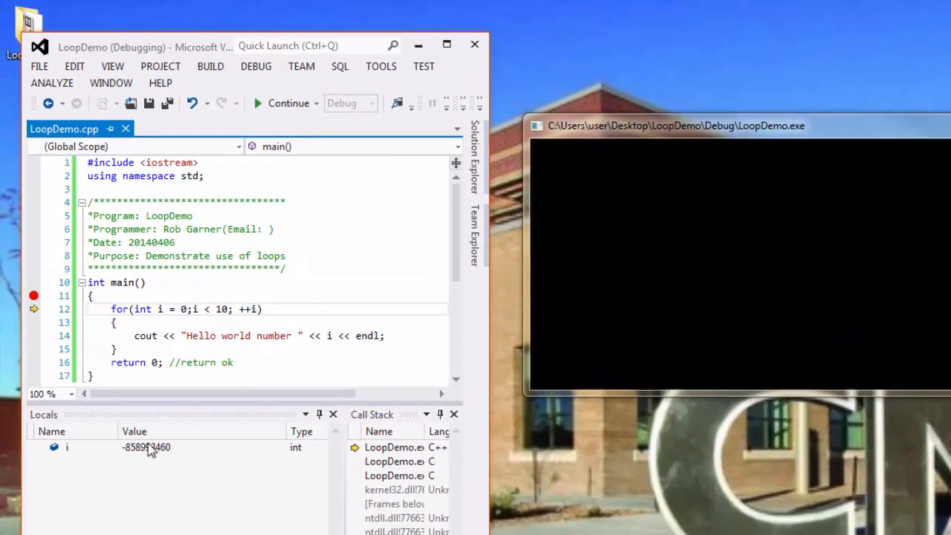
mouse_move(211, 66)
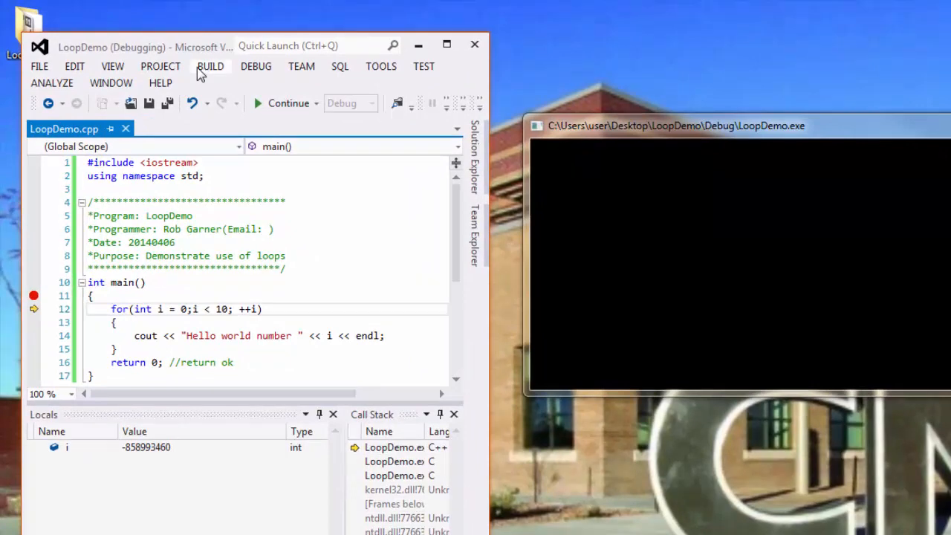
left_click(210, 66)
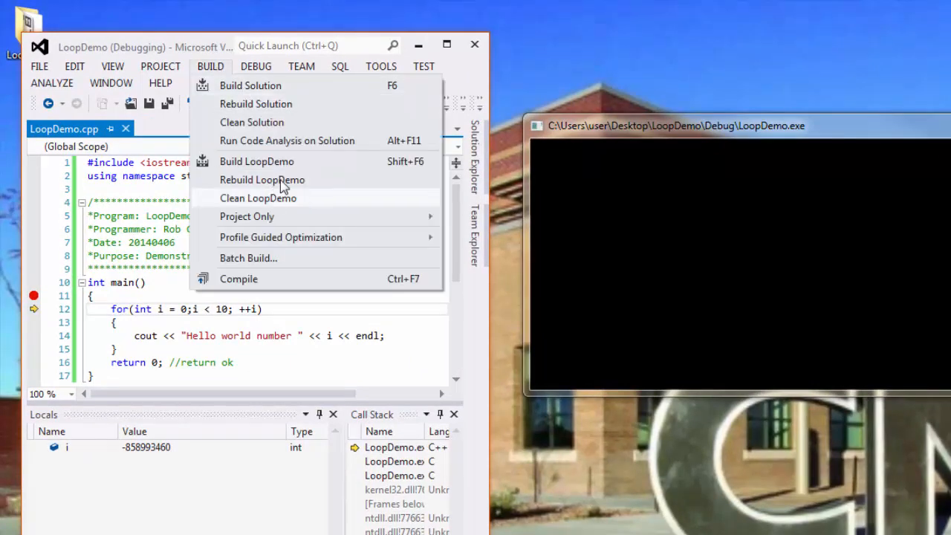
left_click(256, 66)
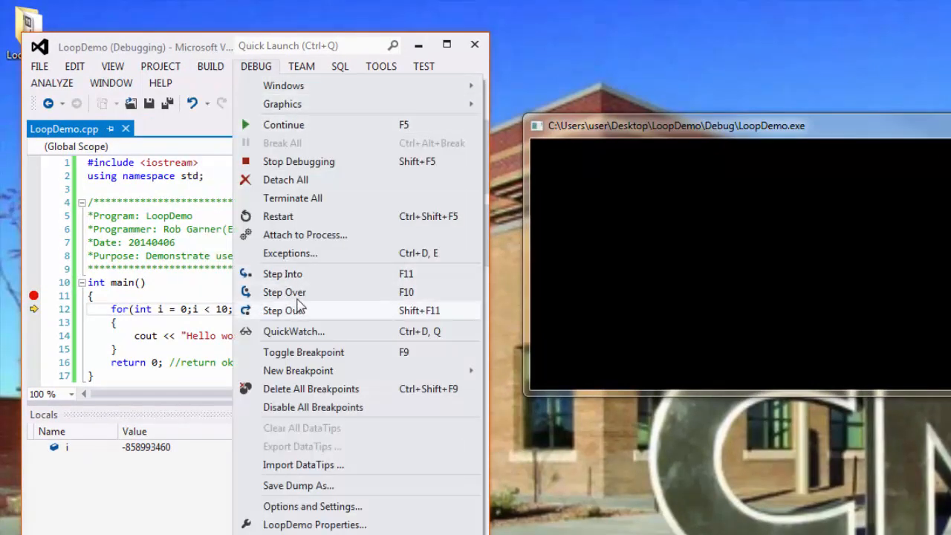
left_click(284, 291)
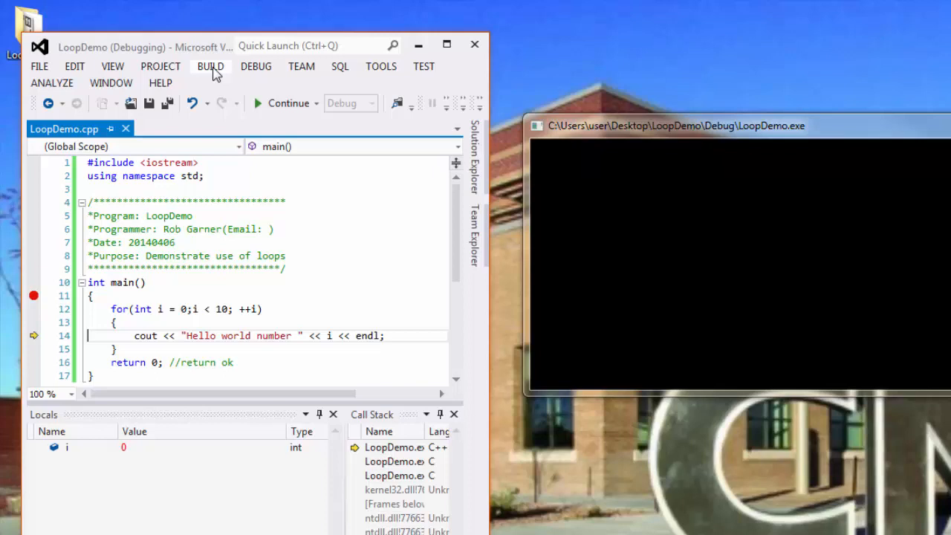
Step over to print Hello world number 0 and begin the loop's next pass.
left_click(255, 66)
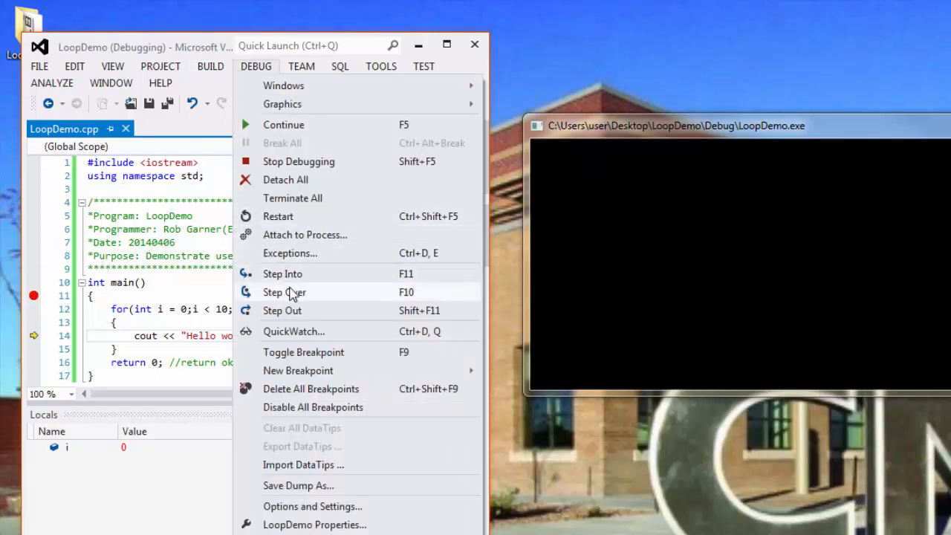
left_click(284, 292)
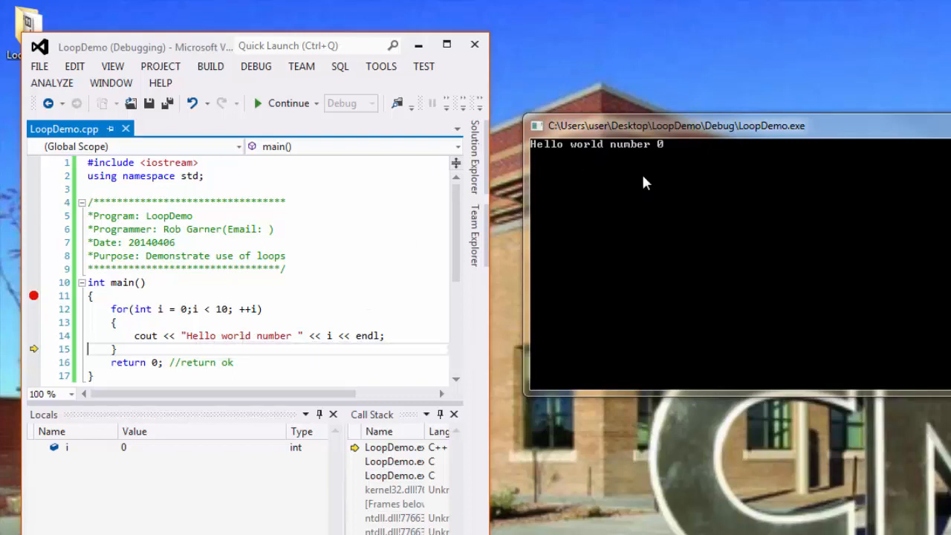
mouse_move(663, 157)
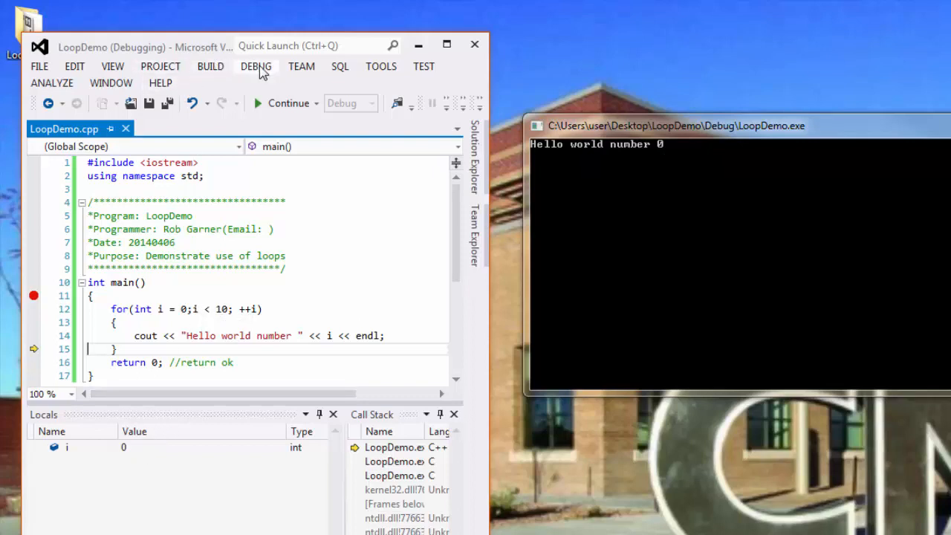
left_click(255, 66)
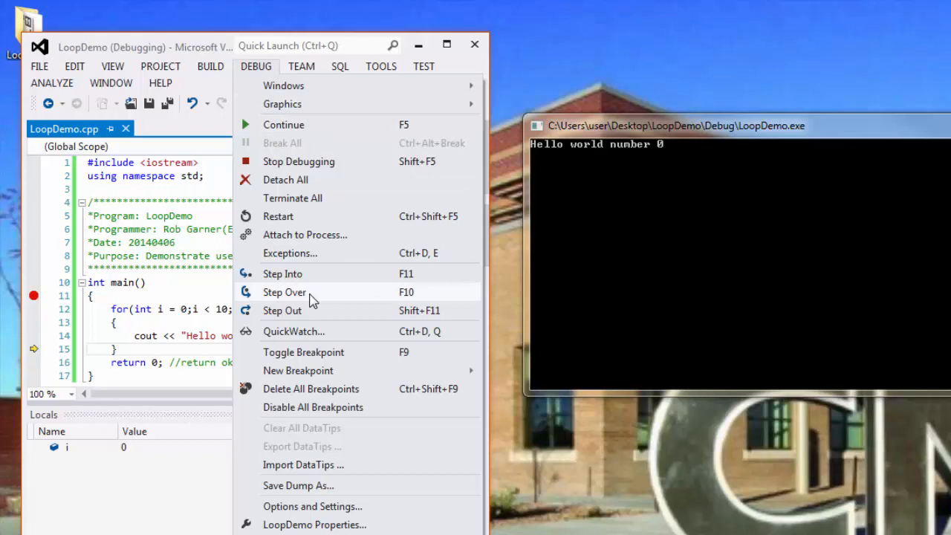
left_click(284, 292)
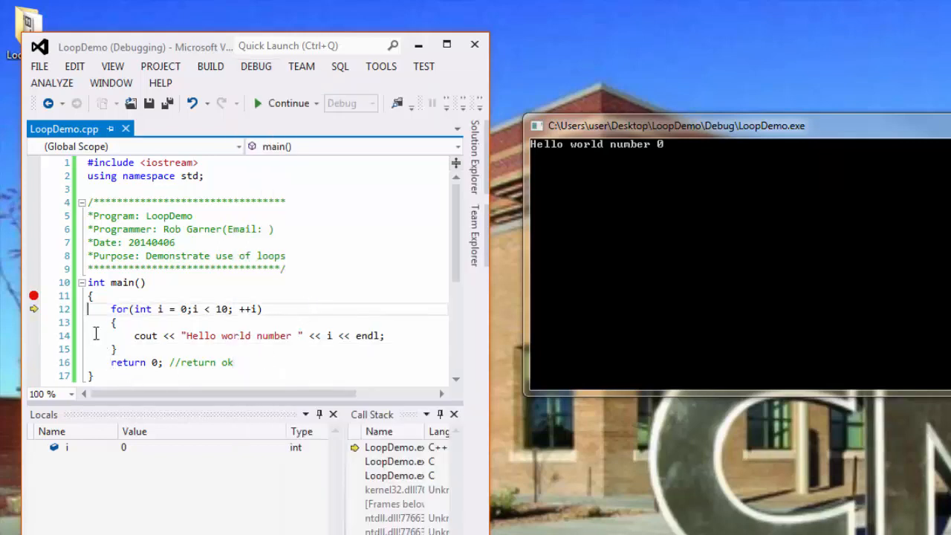
mouse_move(156, 335)
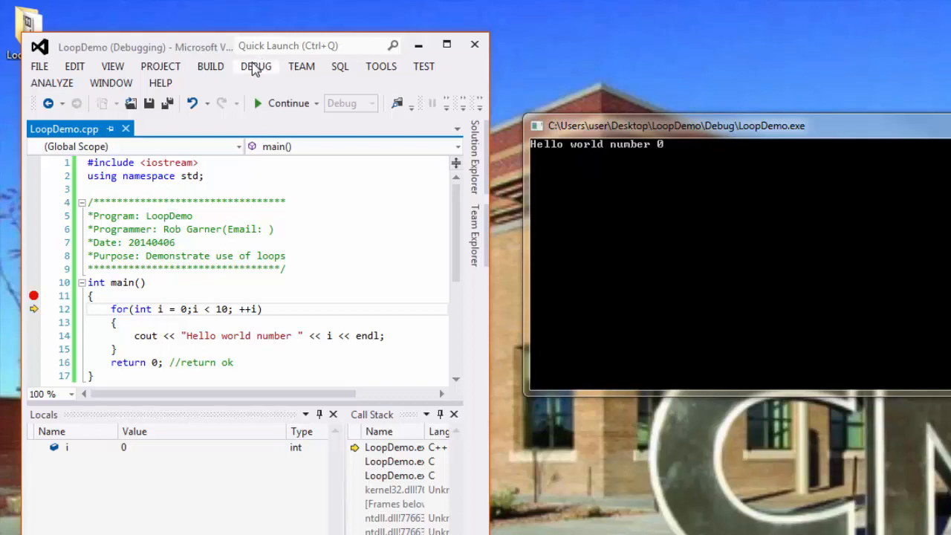
left_click(256, 66)
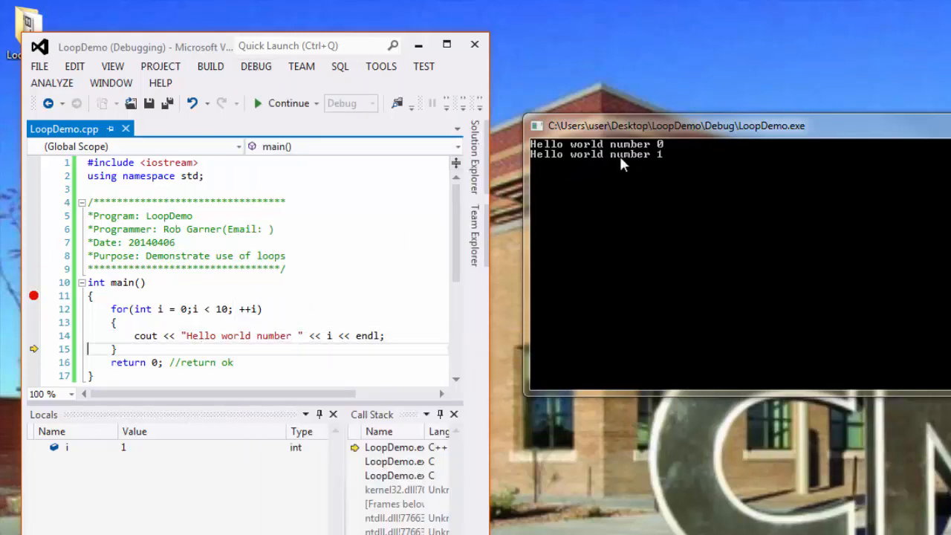
mouse_move(602, 182)
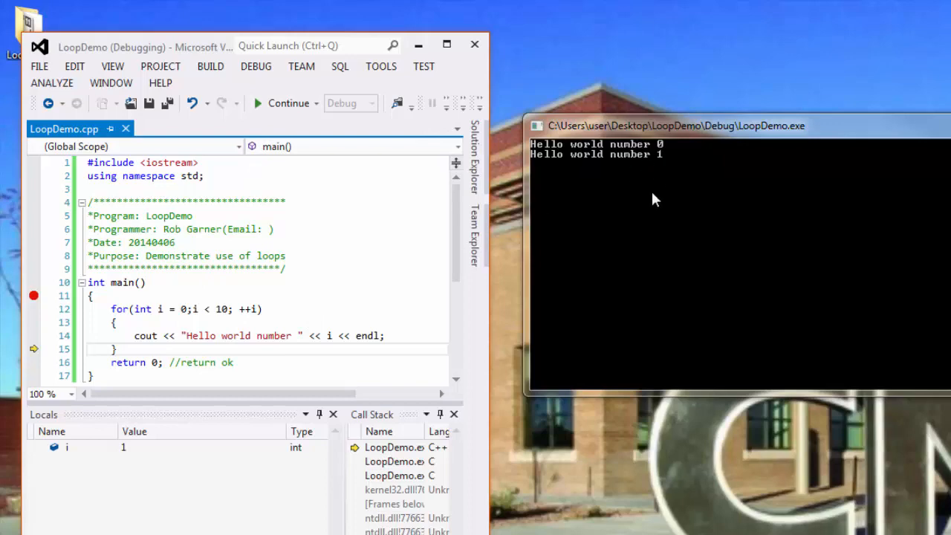
mouse_move(288, 103)
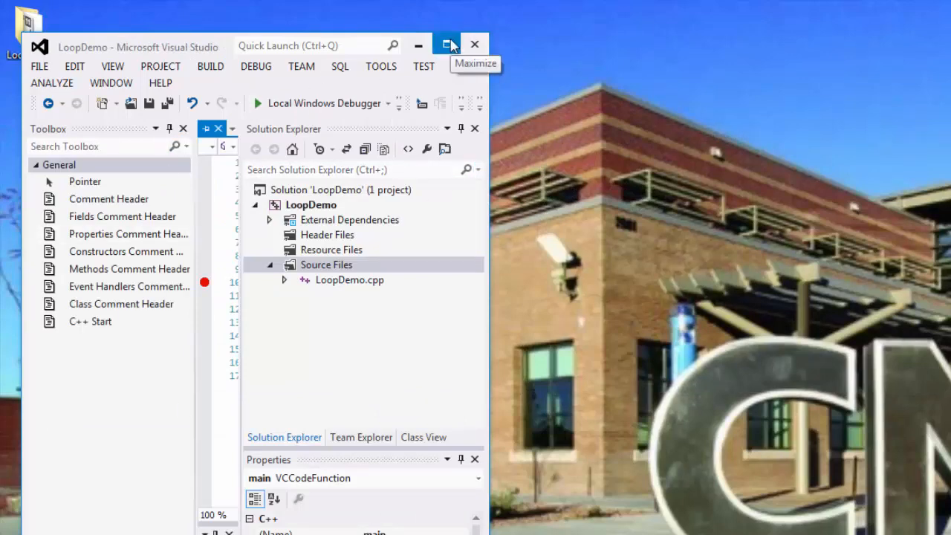
Maximize the Visual Studio window.
left_click(446, 45)
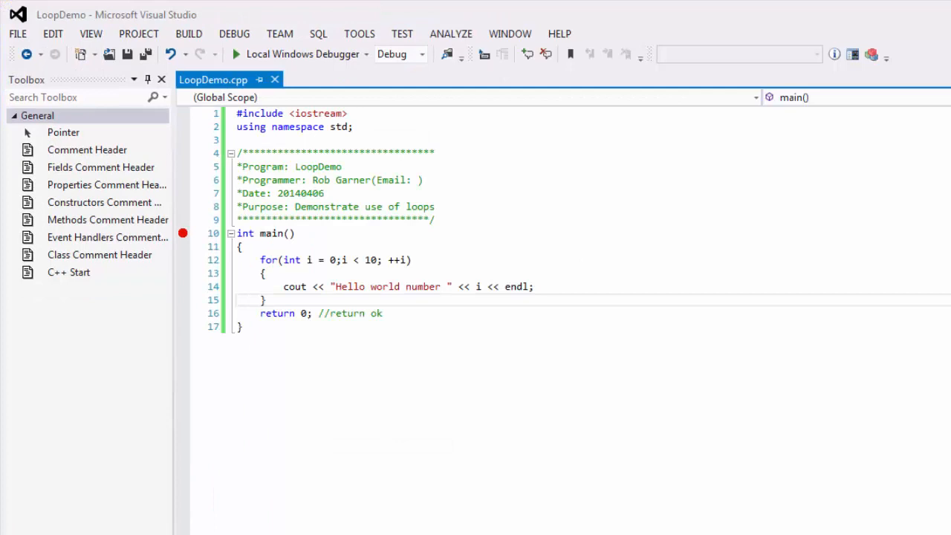
mouse_move(935, 384)
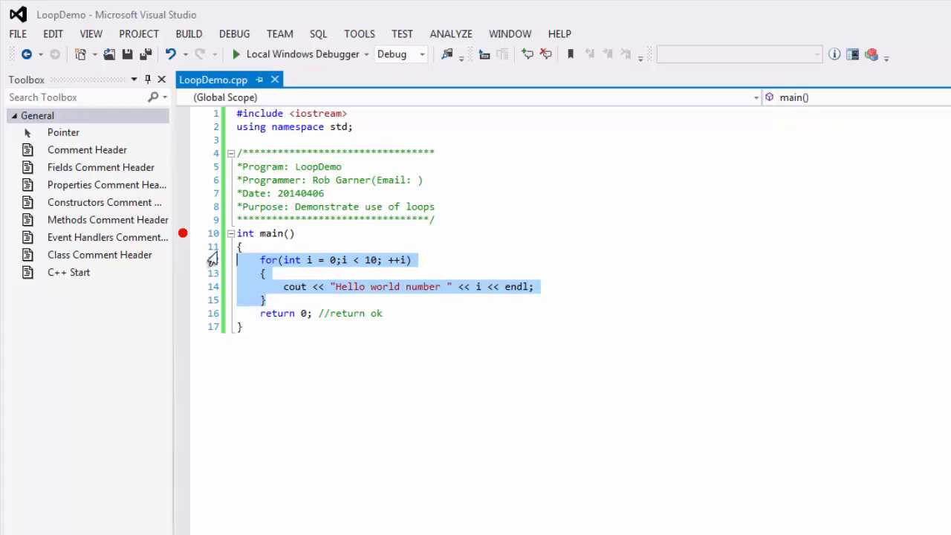
Declare int repeat, prompt 'How many iterations (whole number)?', read repeat, and begin a while.
type("int r")
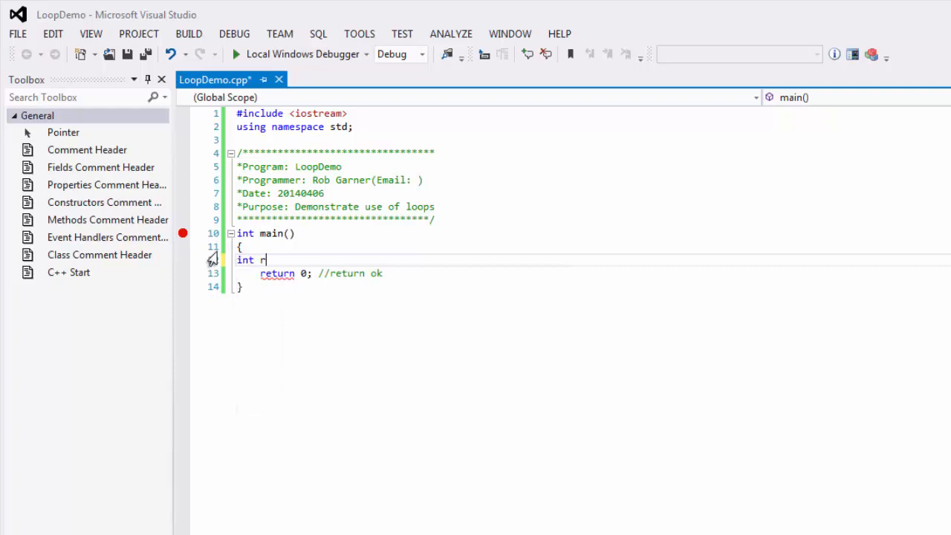
type("epeat;")
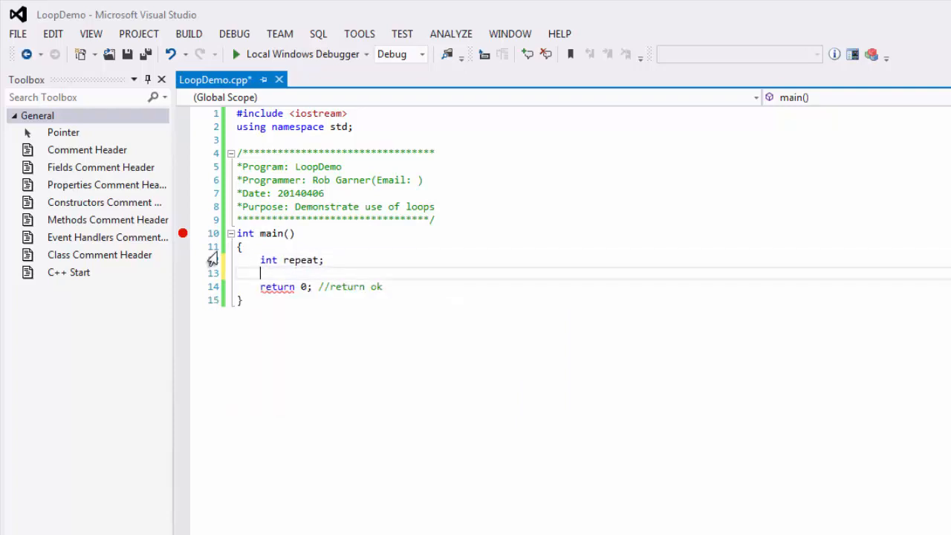
type("cout <<")
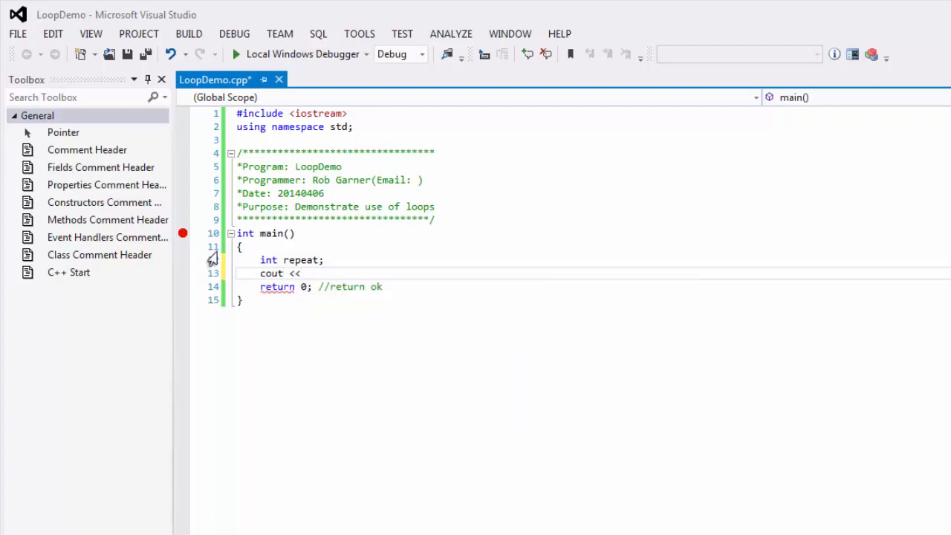
type("\"How")
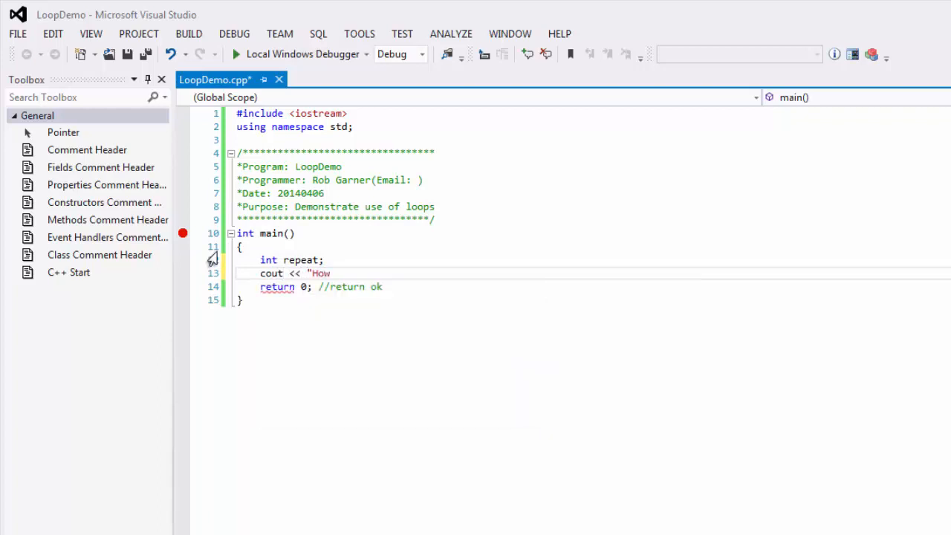
type("many")
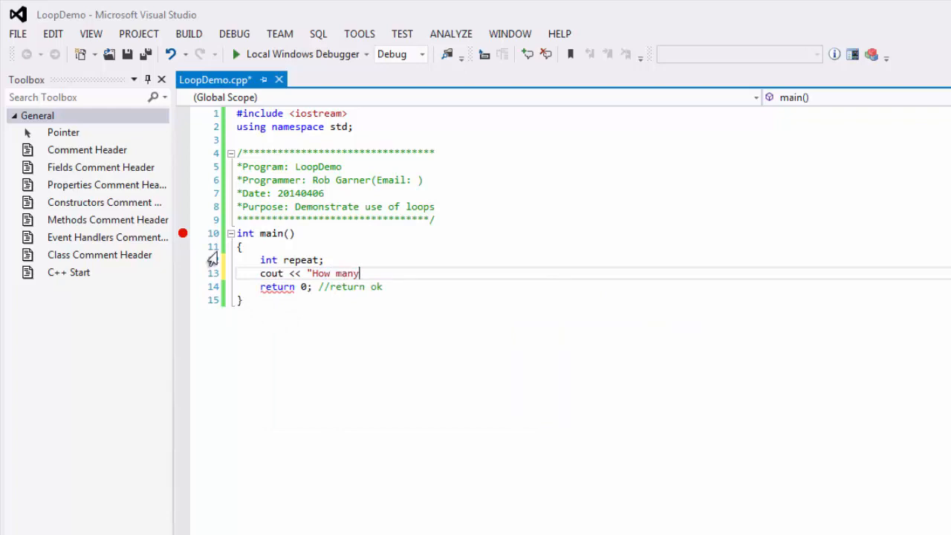
type("iterations (please enter a")
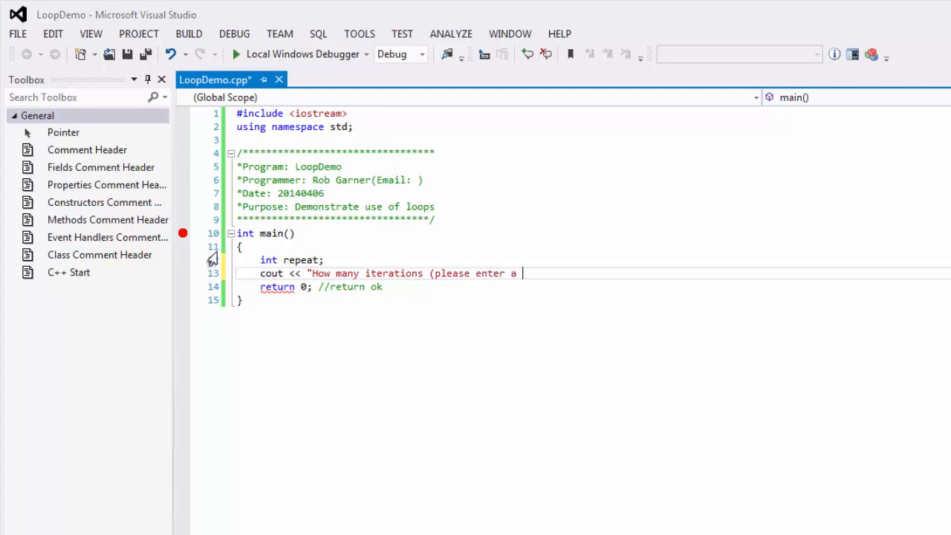
type("whole number")
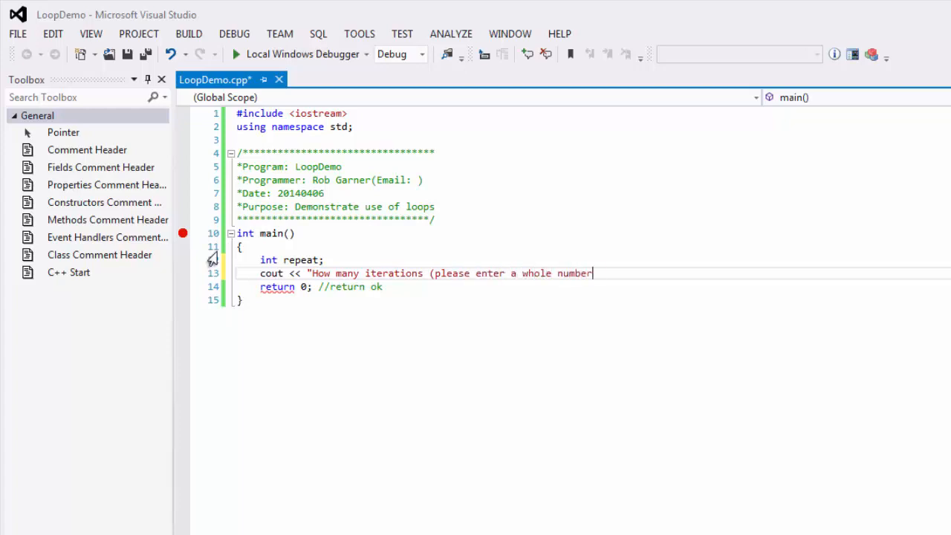
type(")?\";")
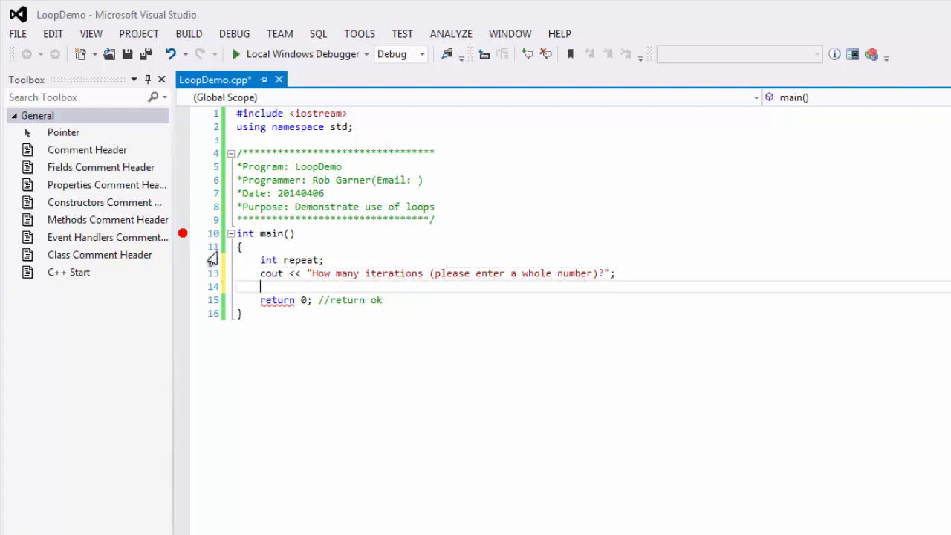
type("cin >>")
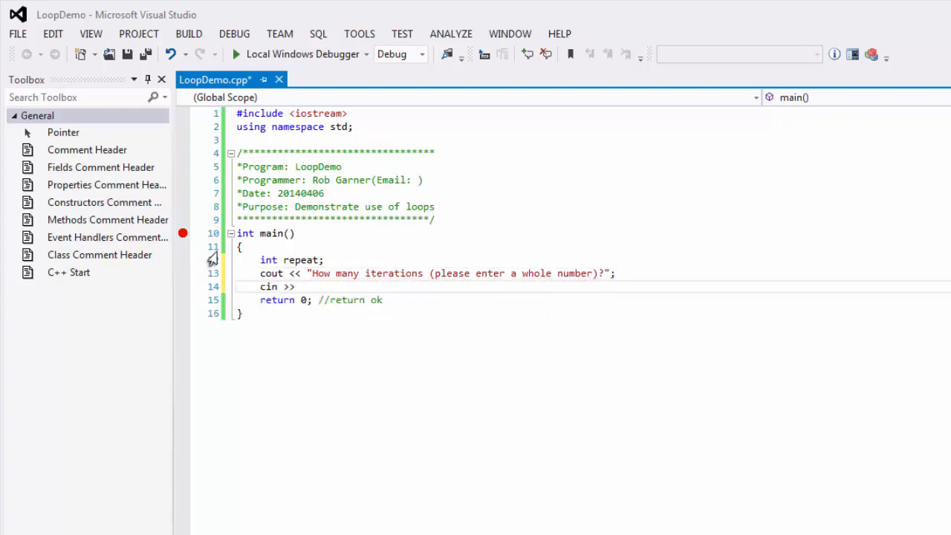
type("repeat;")
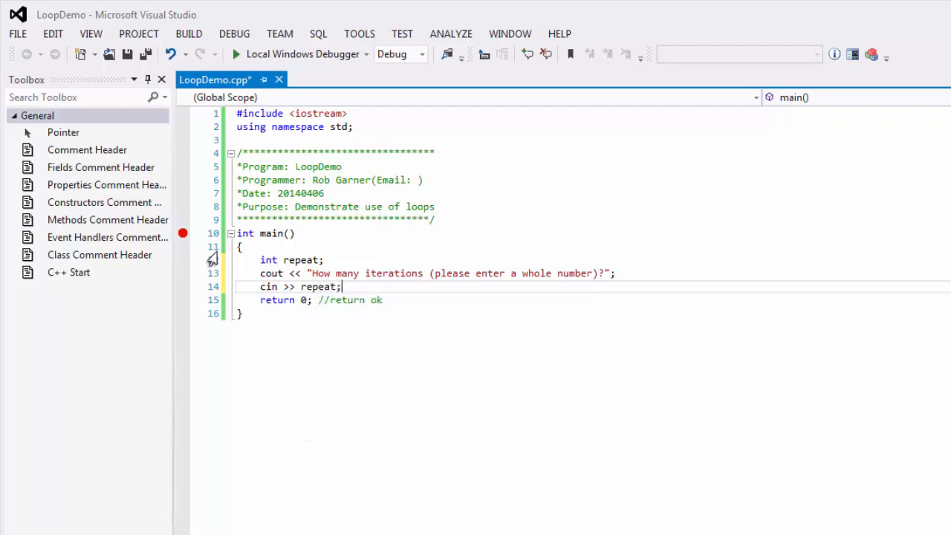
type("while (repeat > 0)")
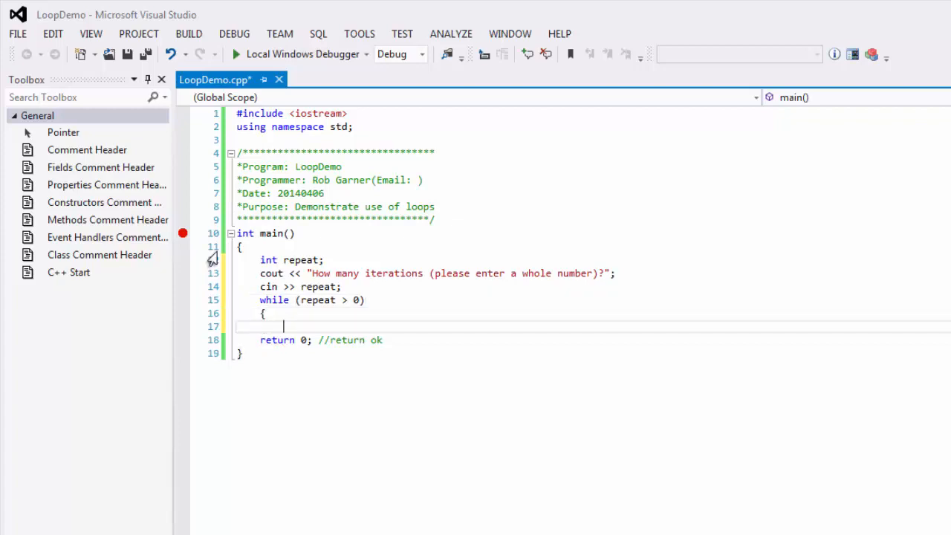
Make the while body print "This is iteration " << --repeat << endl, then select the decrement operator.
type("c")
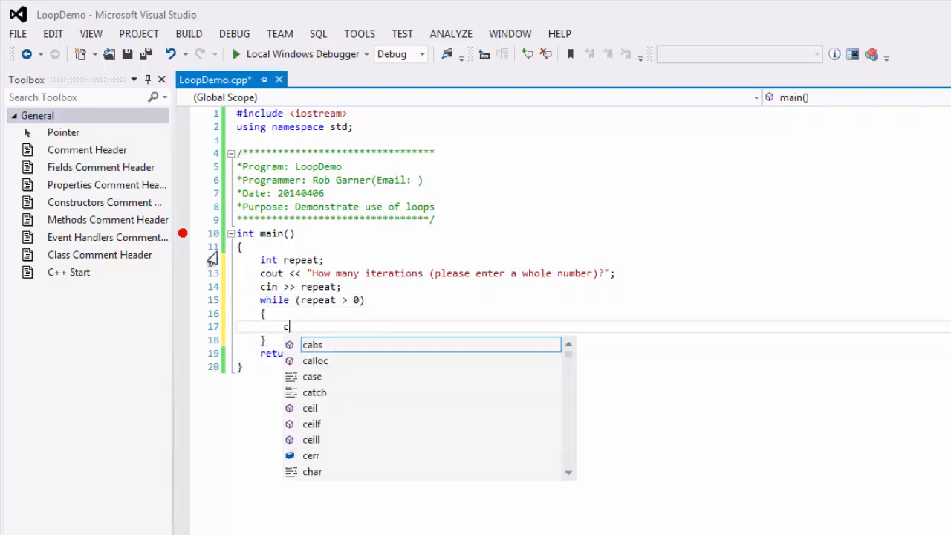
type("out << \"This is ite")
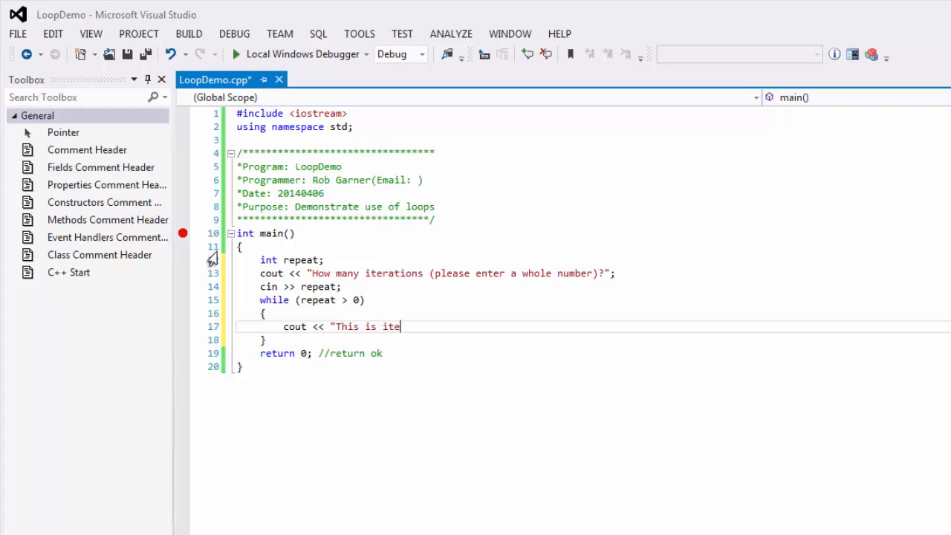
type("ration \" <<")
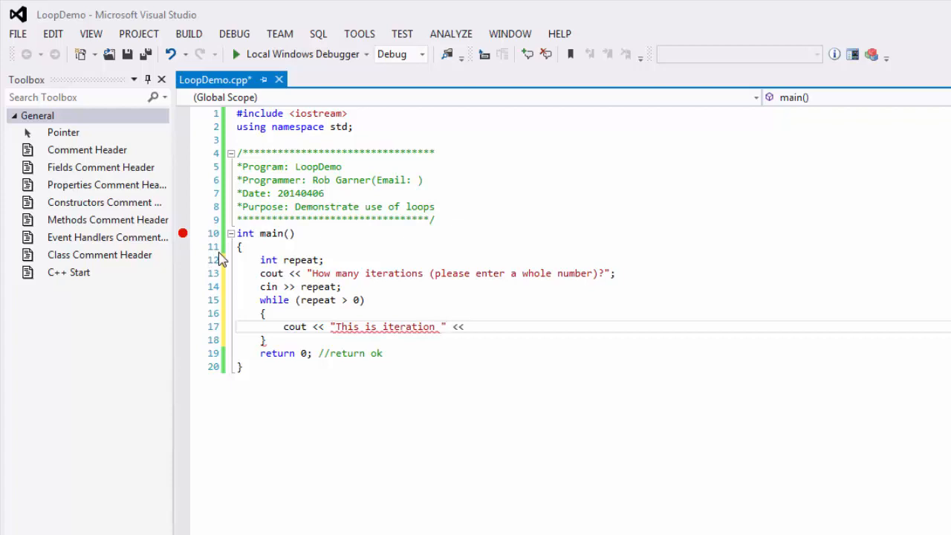
type("--repeat <<")
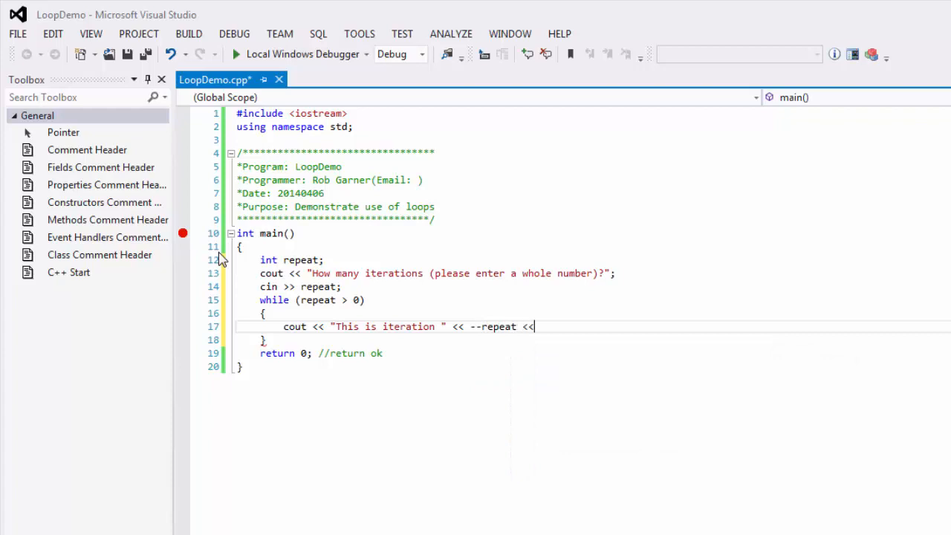
type("endl;")
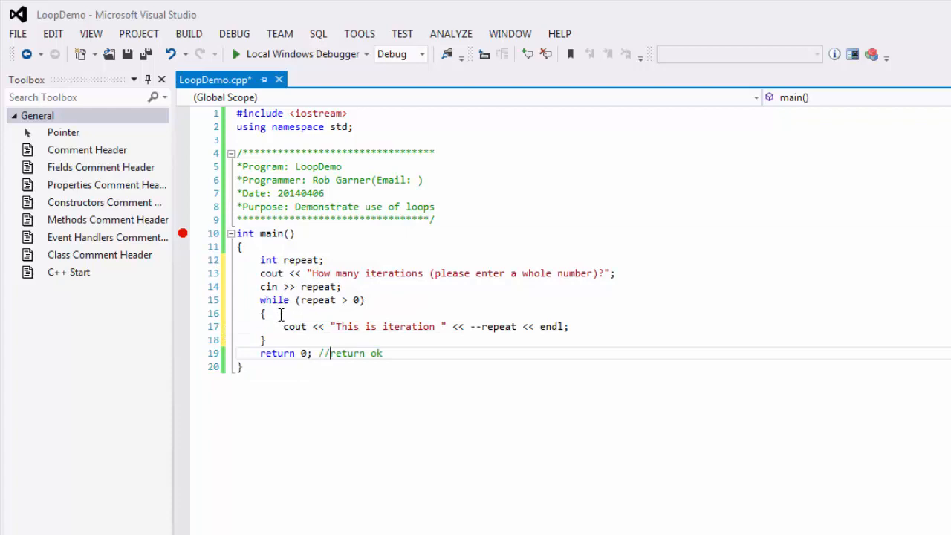
mouse_move(292, 300)
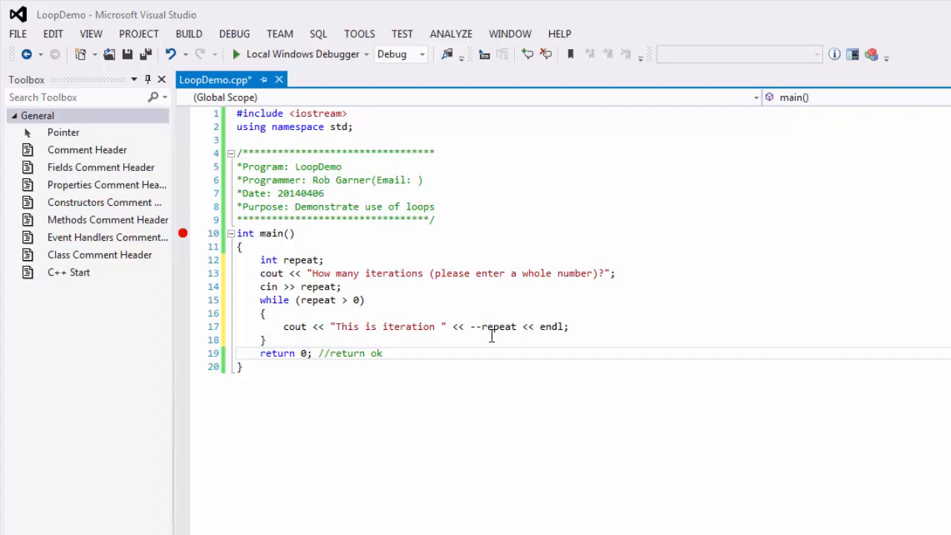
left_click(330, 352)
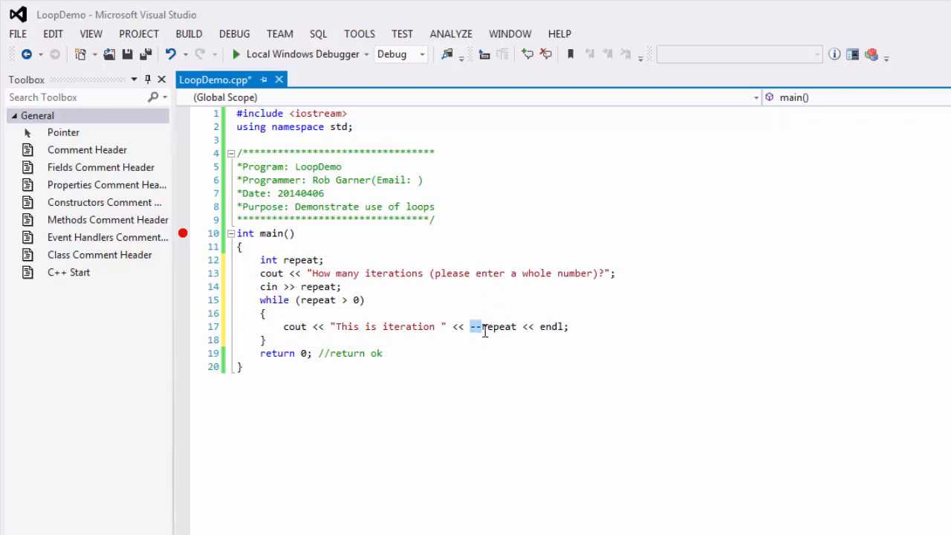
mouse_move(496, 327)
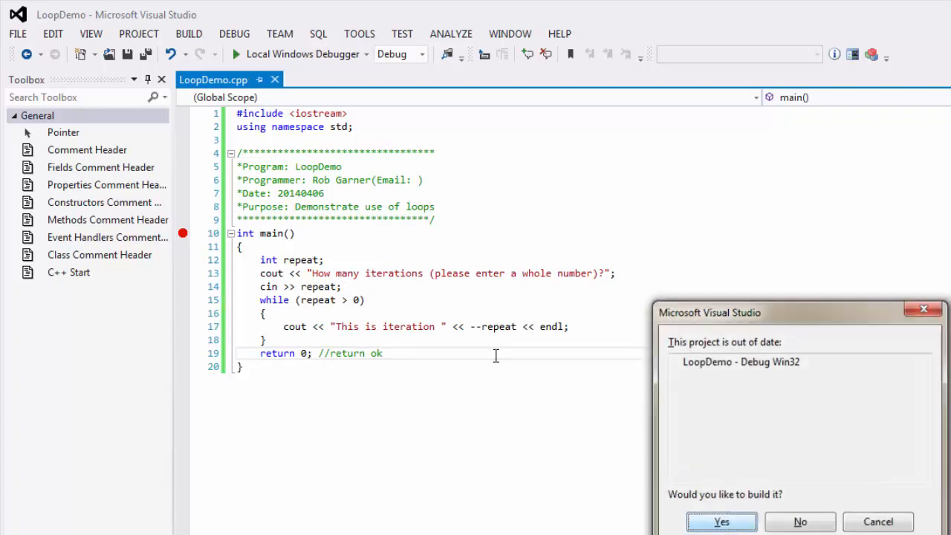
Build the out-of-date project and enter 10, printing iterations 9 down to 0.
left_click(720, 520)
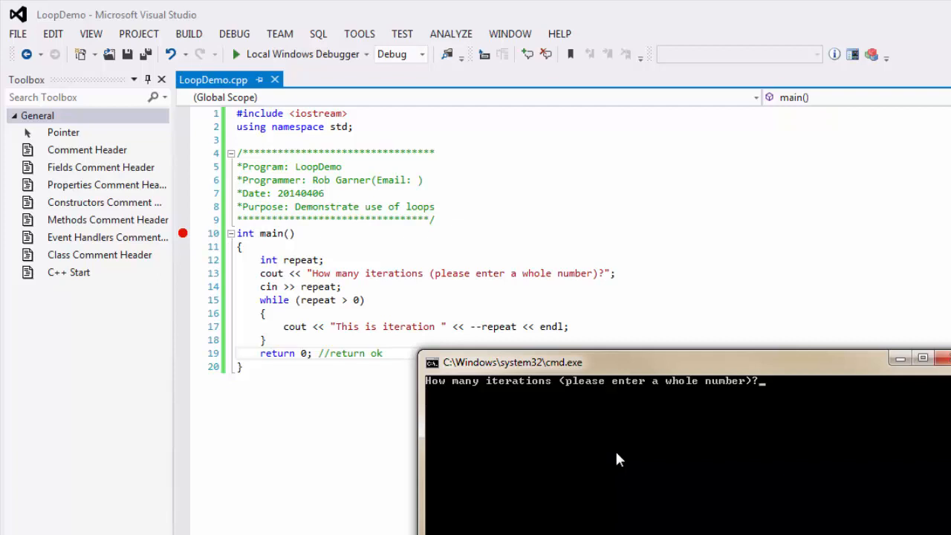
type("10")
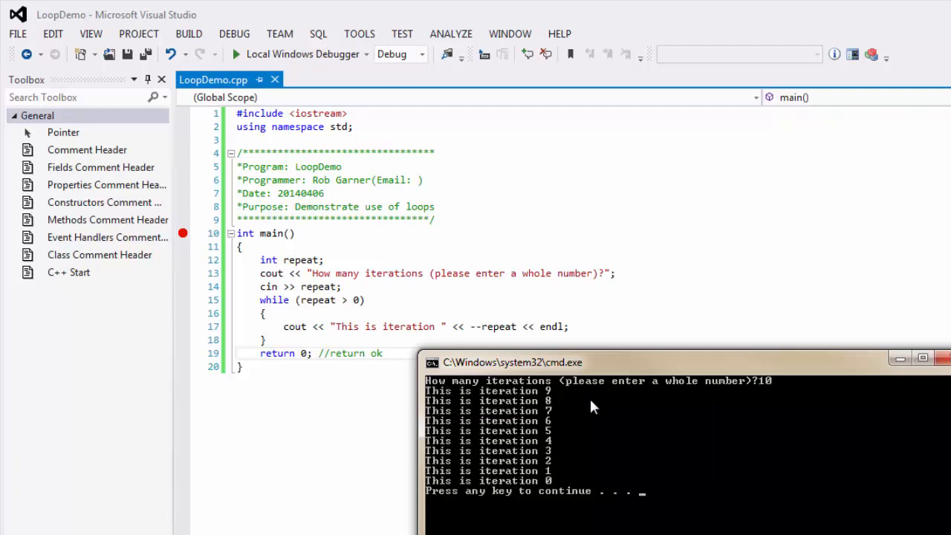
mouse_move(548, 498)
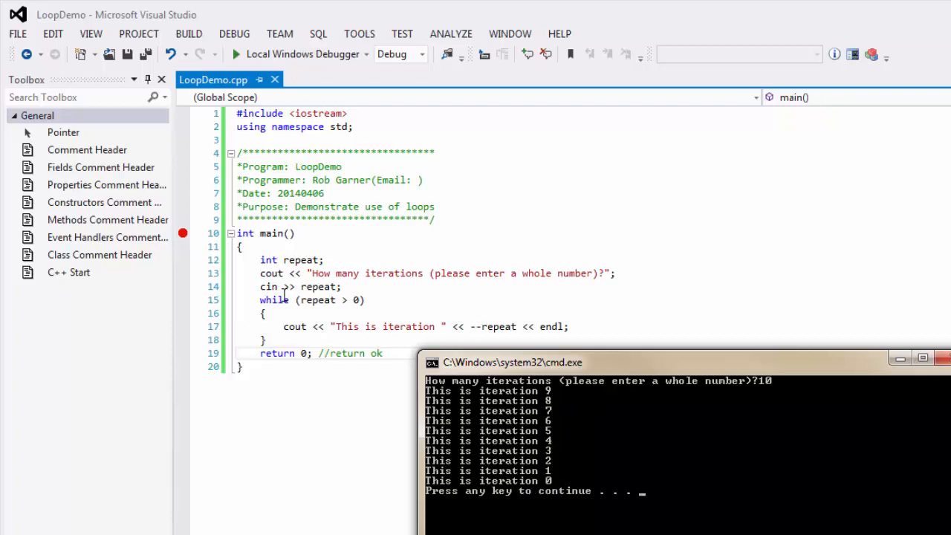
mouse_move(296, 327)
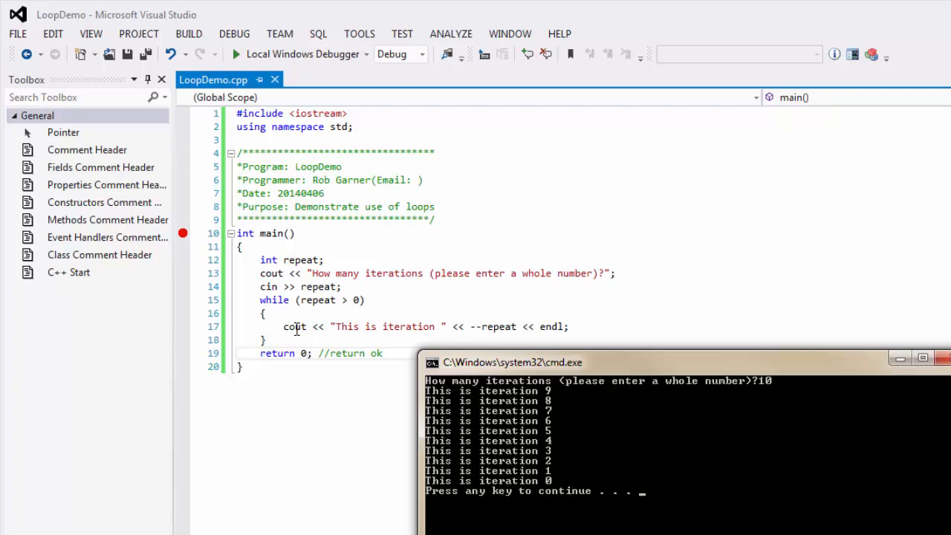
mouse_move(403, 319)
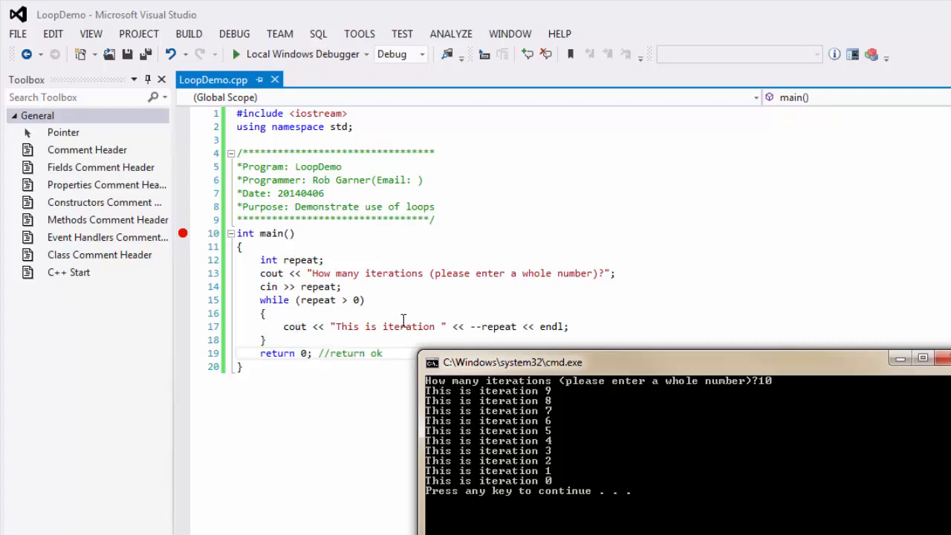
mouse_move(355, 290)
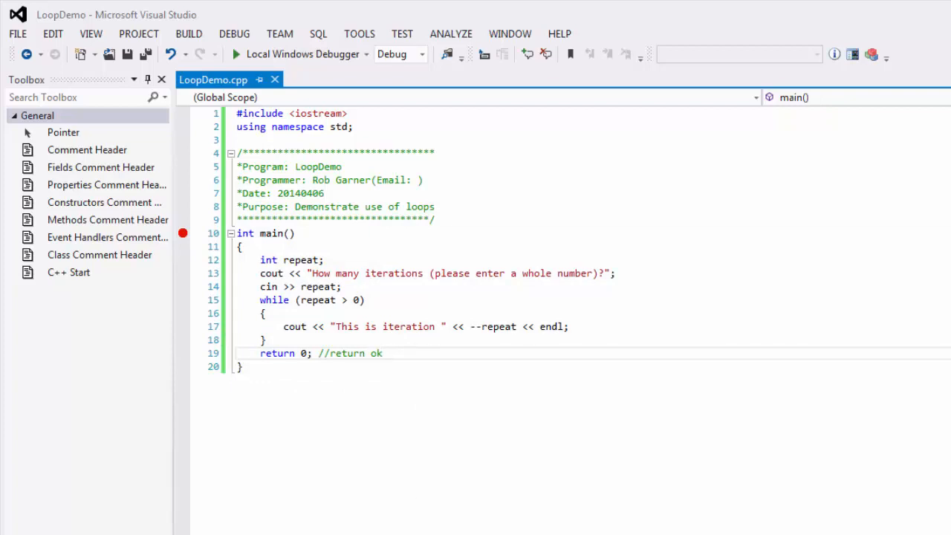
mouse_move(183, 233)
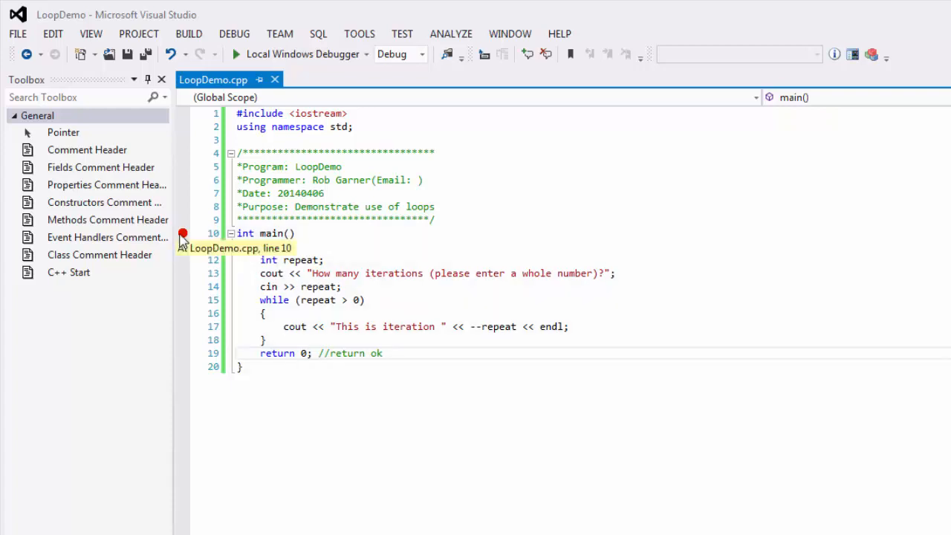
mouse_move(234, 34)
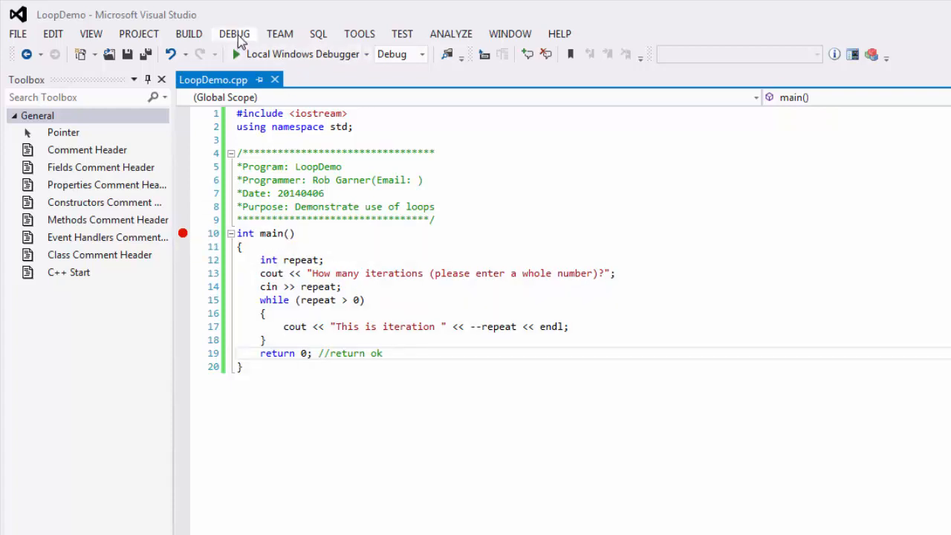
Start debugging LoopDemo and step over the first line of main.
left_click(234, 33)
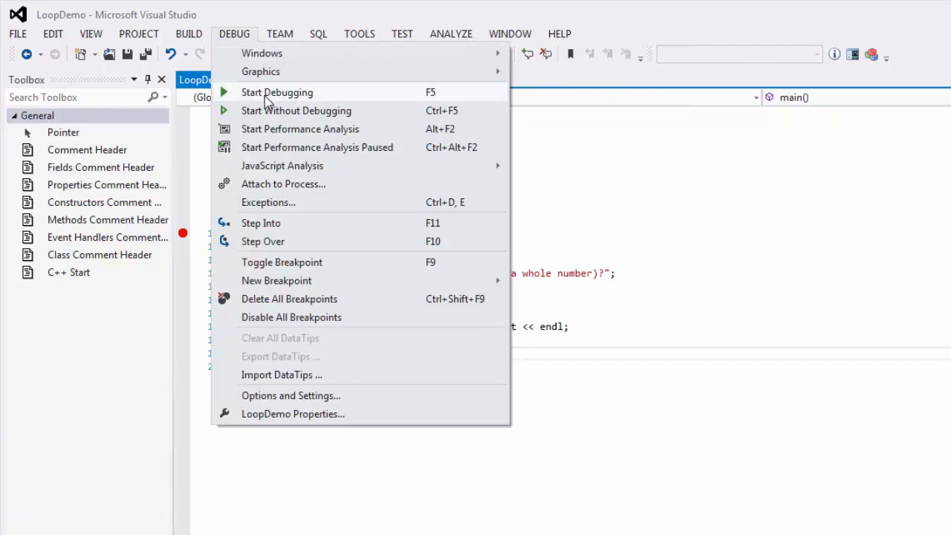
left_click(277, 92)
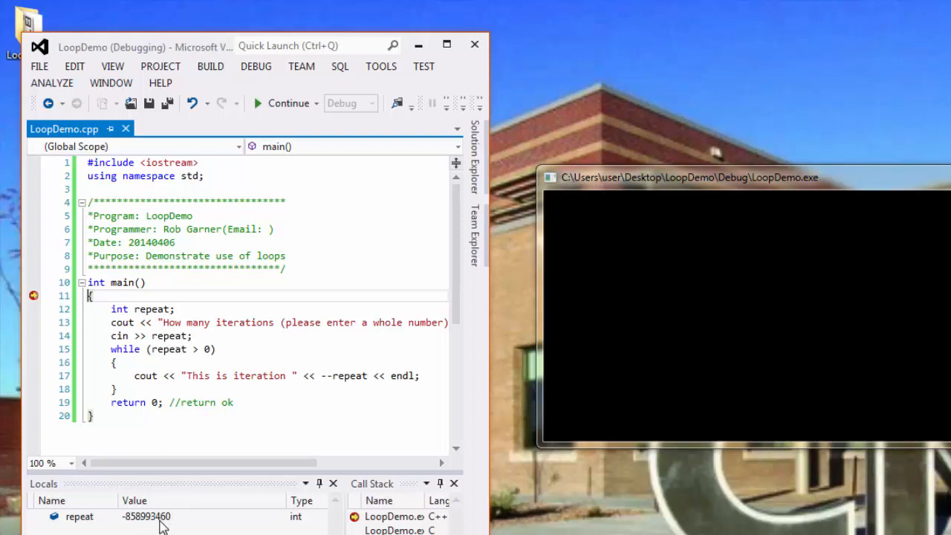
mouse_move(148, 93)
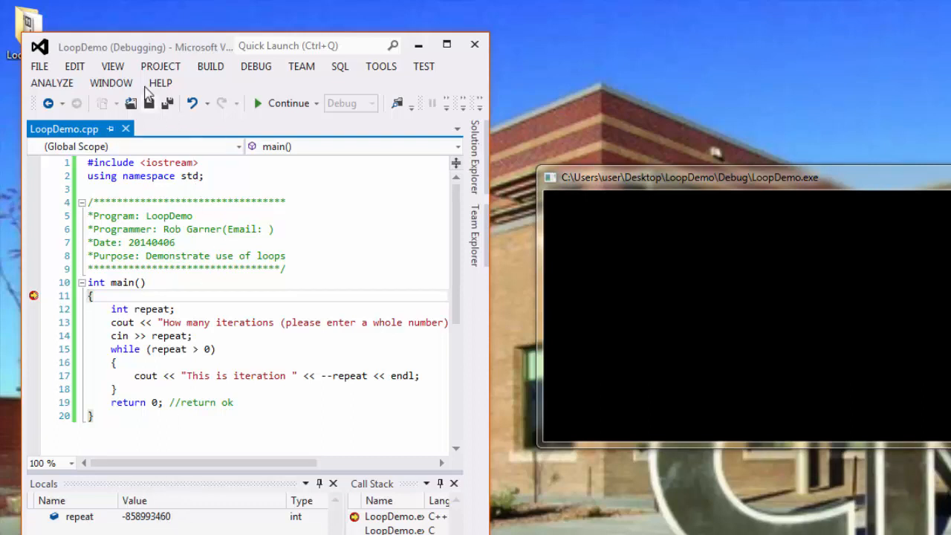
left_click(255, 66)
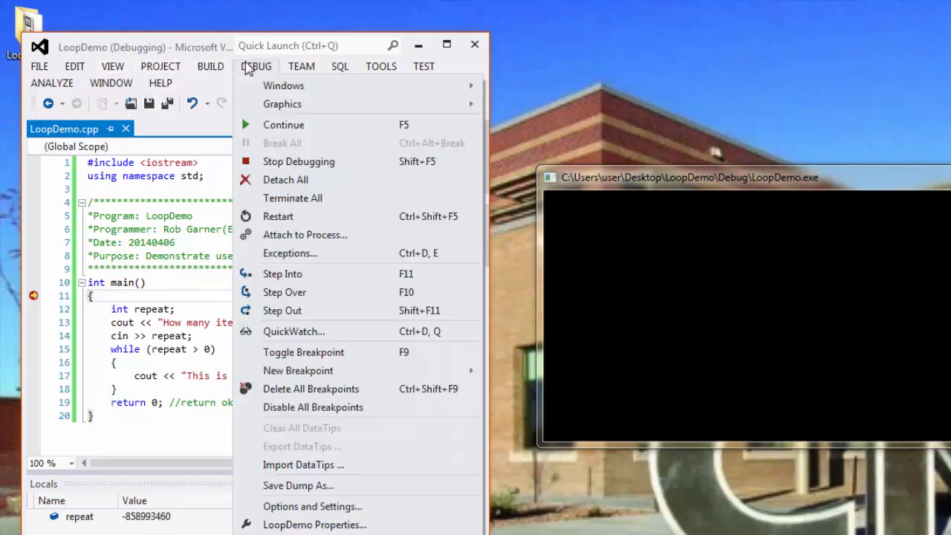
mouse_move(301, 292)
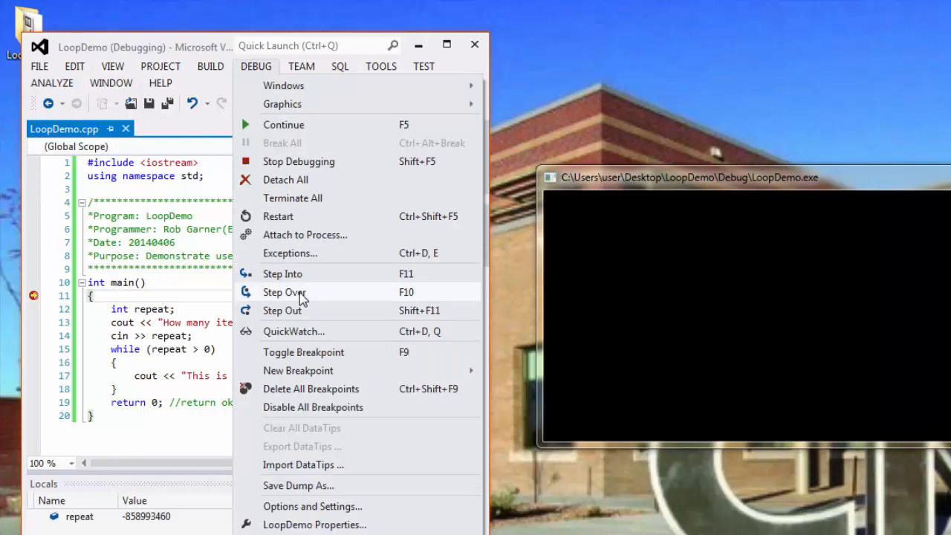
left_click(283, 291)
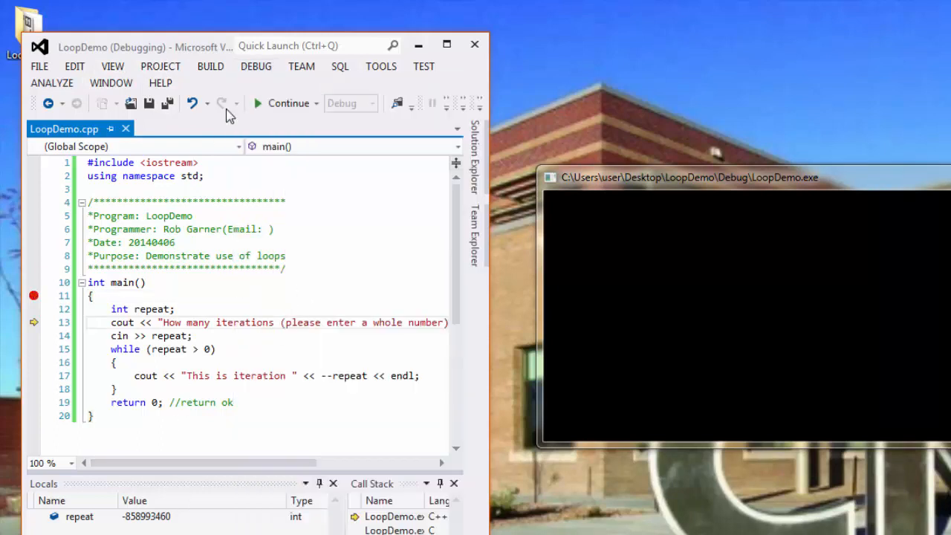
Step through the prompt and input lines, entering 6 as the iteration count.
left_click(255, 66)
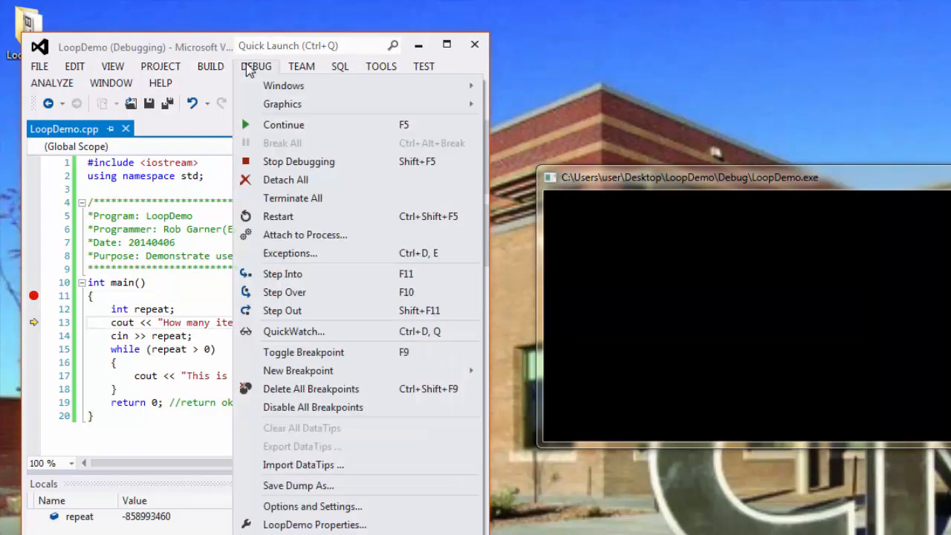
left_click(283, 124)
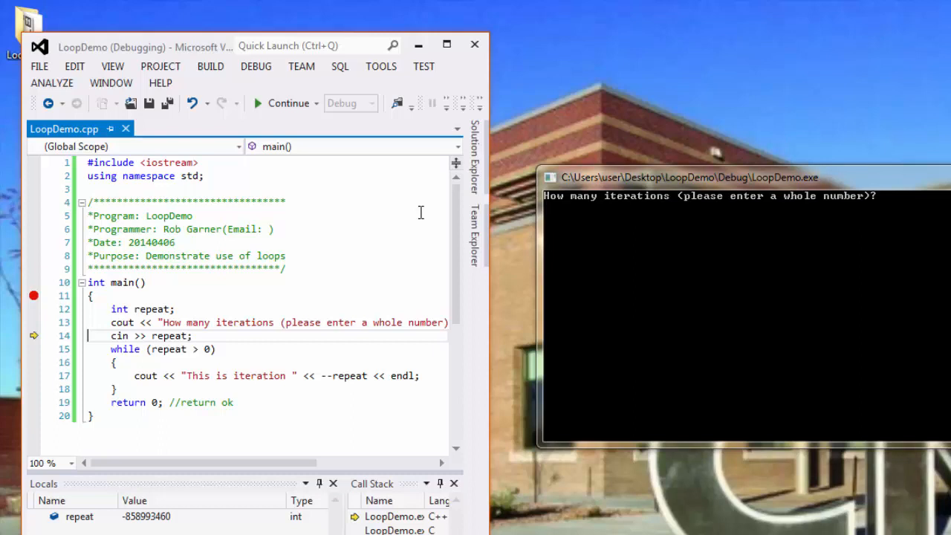
left_click(255, 66)
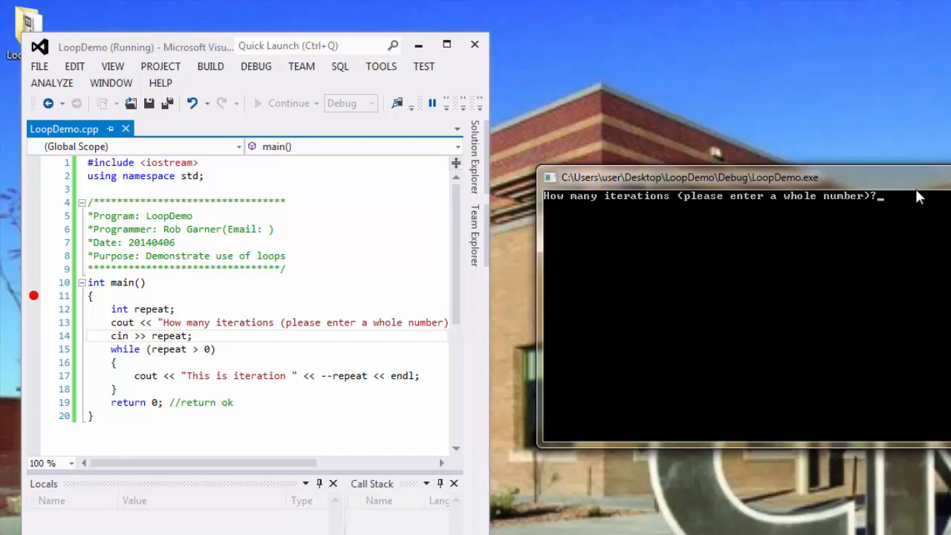
type("6")
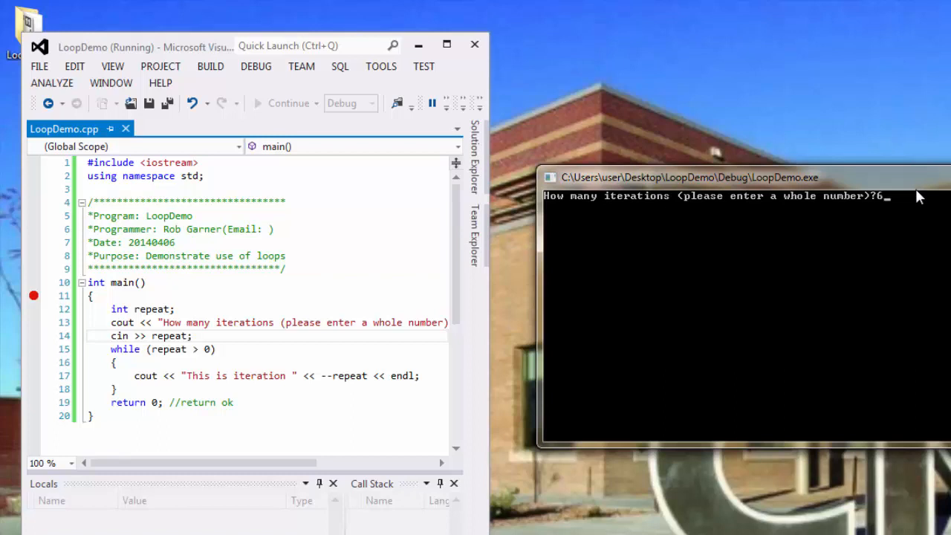
key("enter")
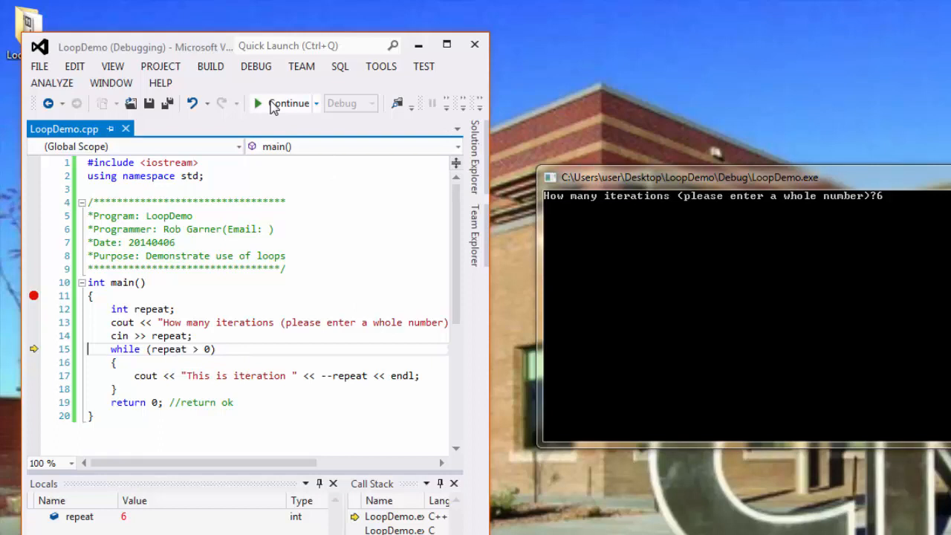
Step over the loop body twice, printing iterations 5 and 4 as repeat drops to 4.
left_click(256, 66)
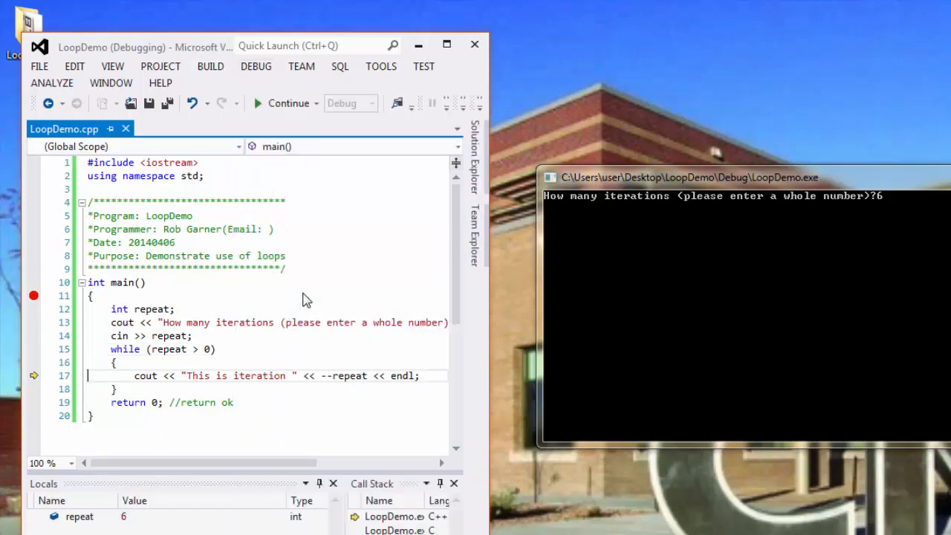
left_click(256, 66)
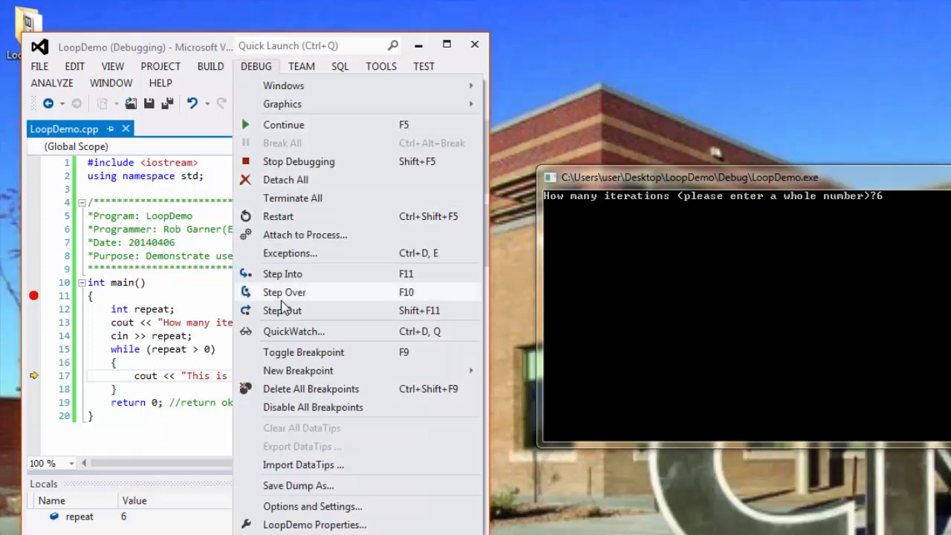
left_click(284, 291)
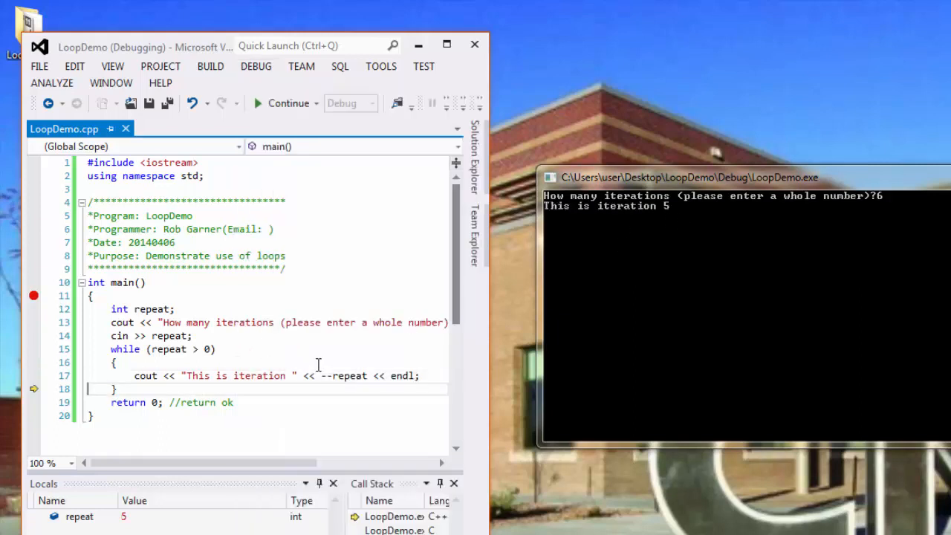
mouse_move(346, 376)
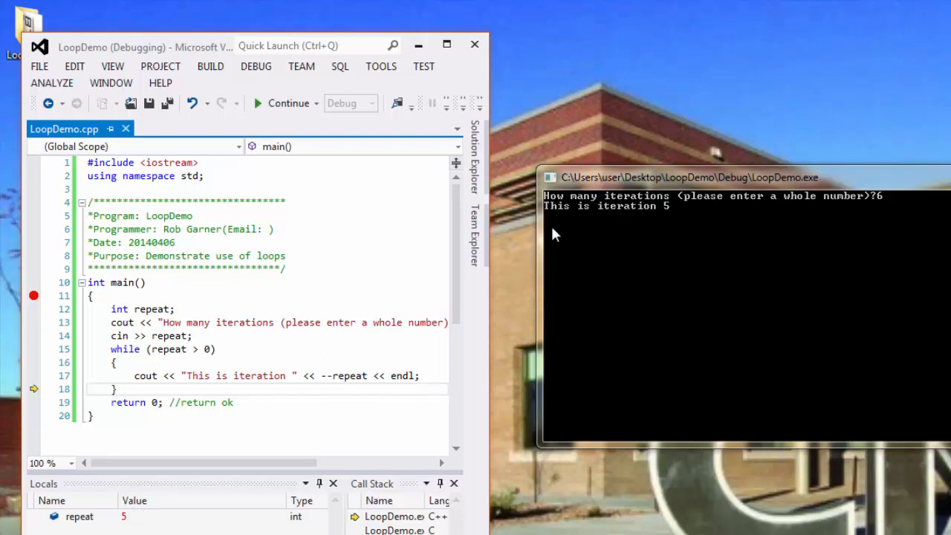
left_click(255, 66)
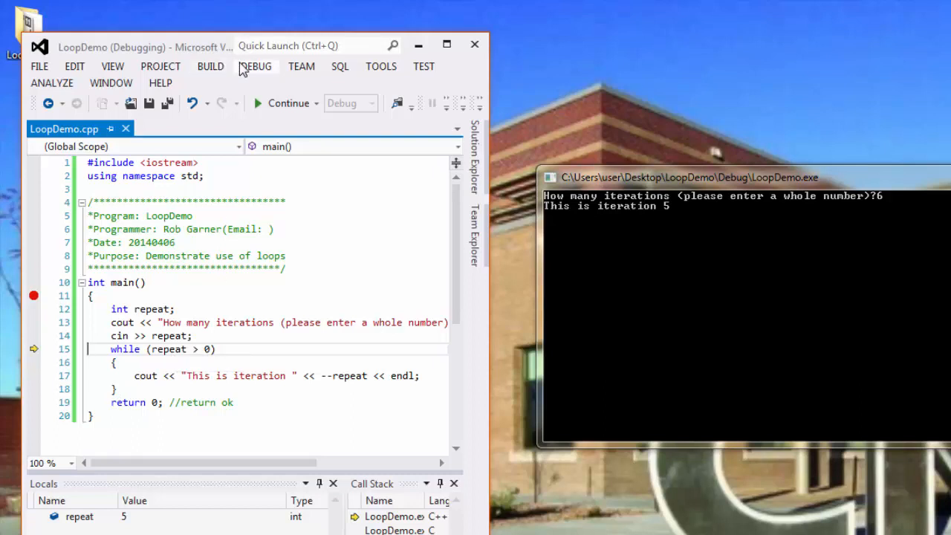
left_click(255, 66)
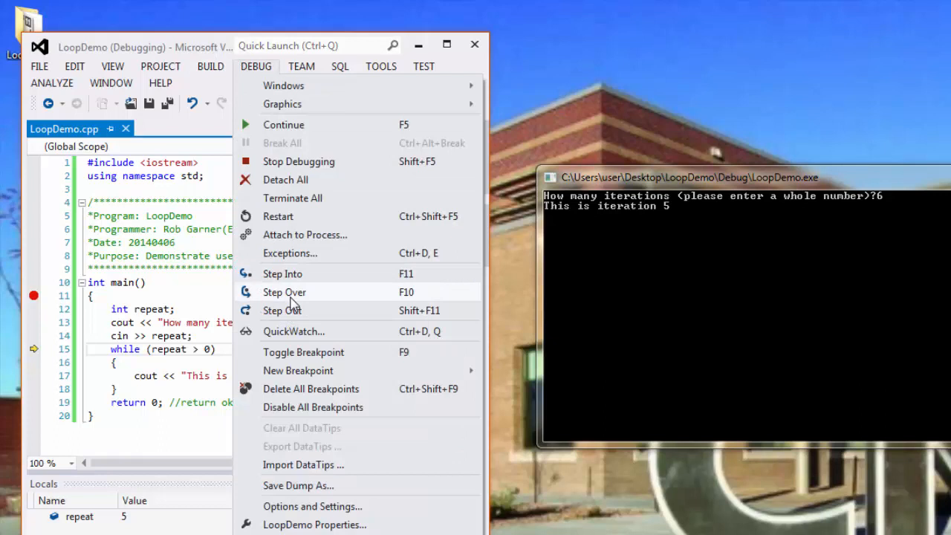
left_click(285, 292)
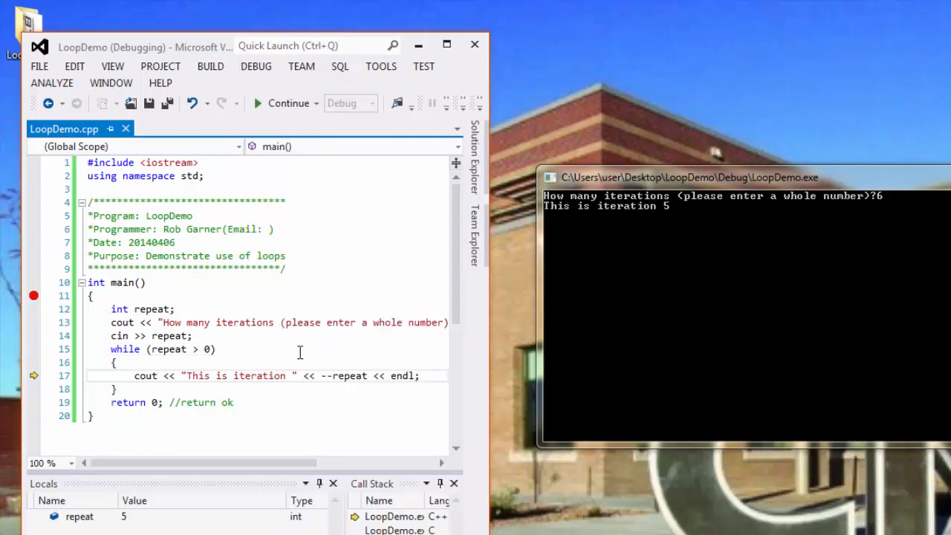
mouse_move(347, 375)
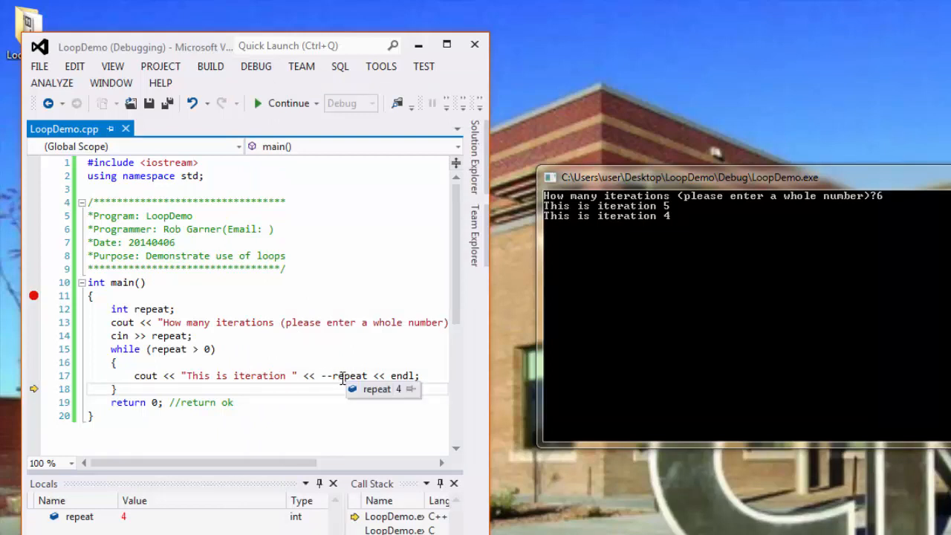
mouse_move(632, 228)
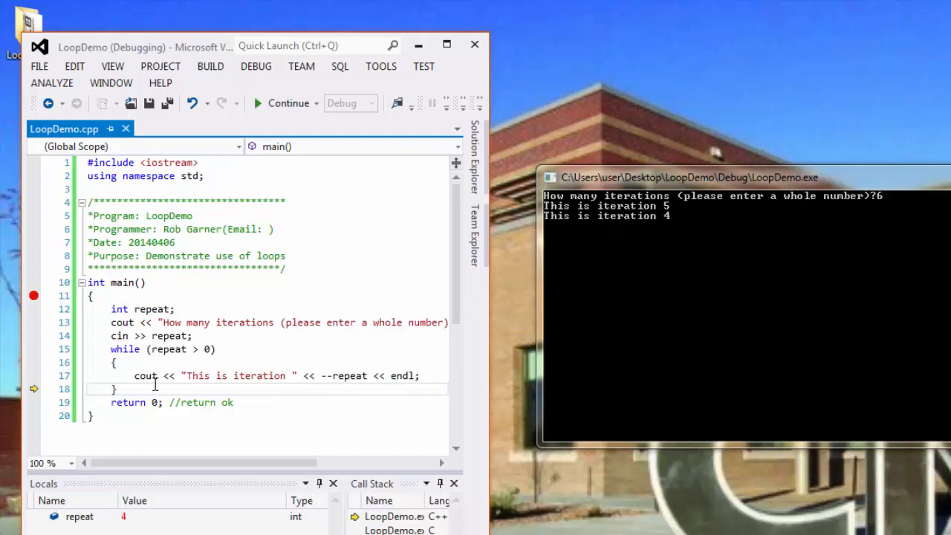
left_click(256, 66)
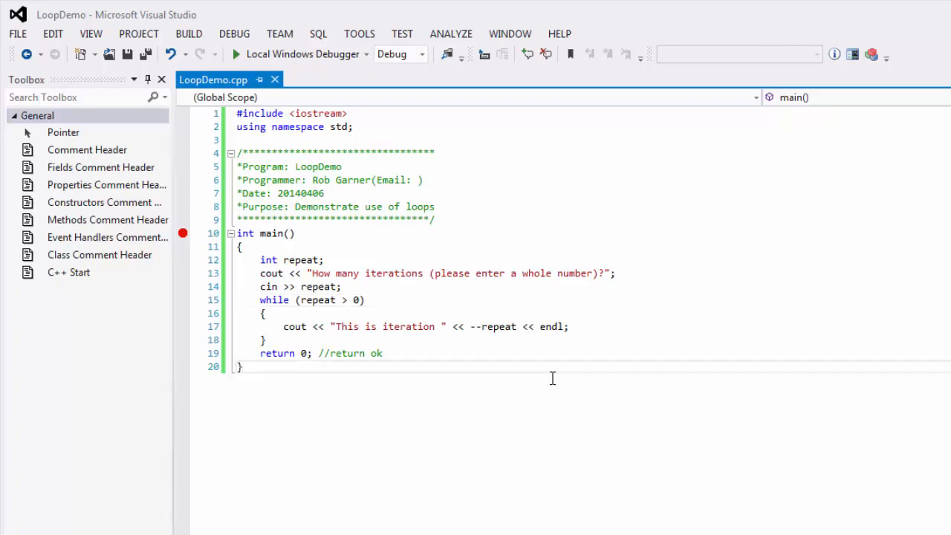
left_click(234, 54)
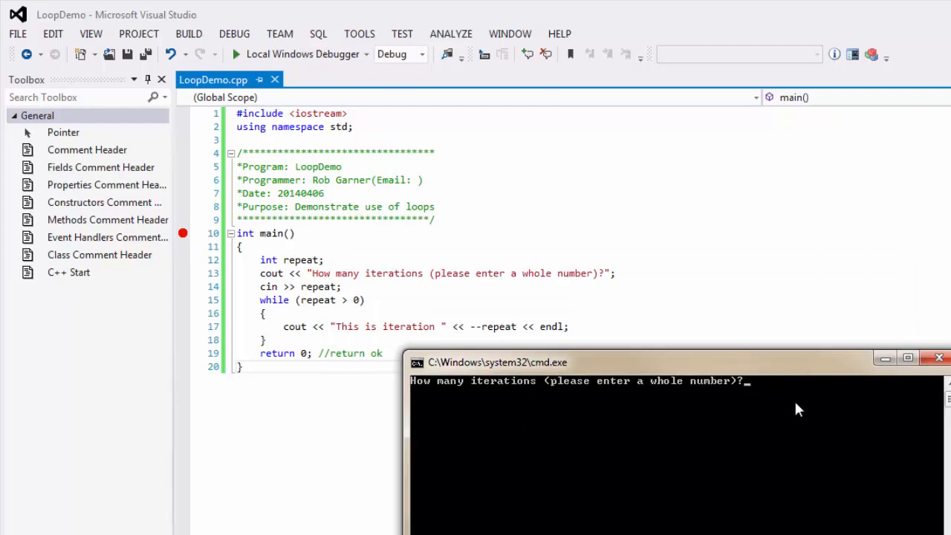
type("0")
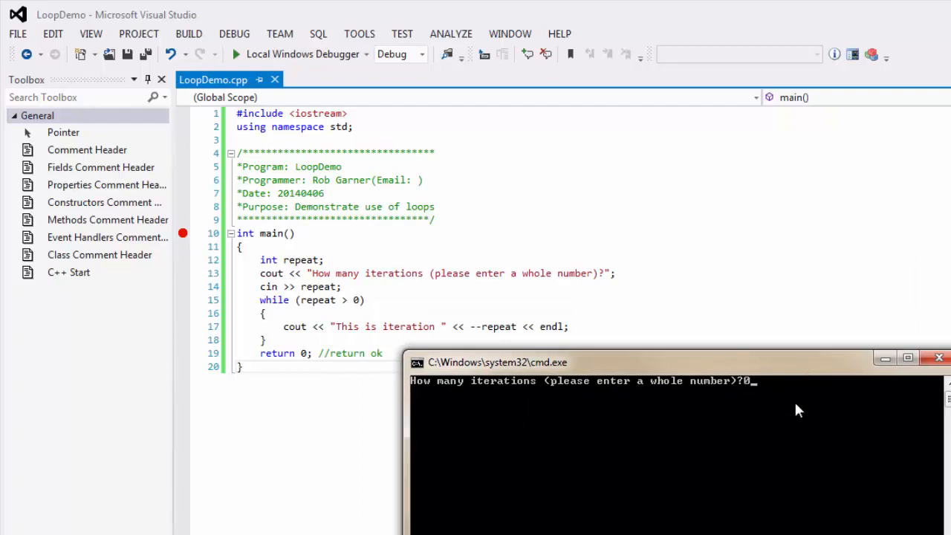
key("enter")
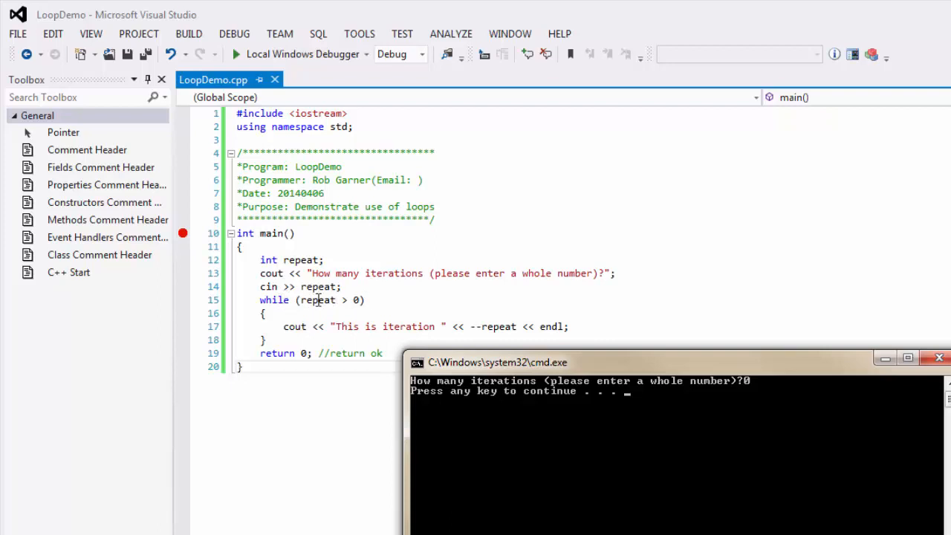
mouse_move(317, 300)
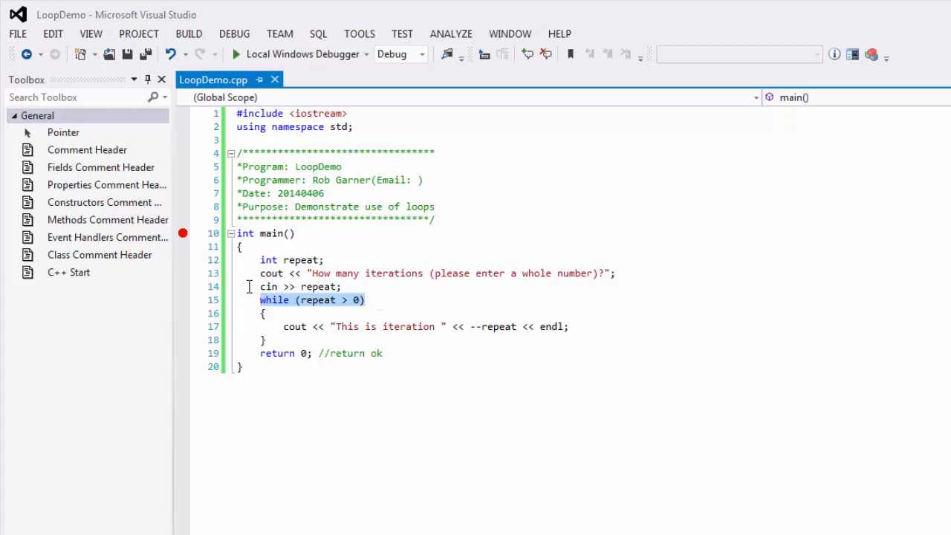
Replace the while header with 'do', end the body with 'while (repeat > 0);', and add a blank line.
type("do")
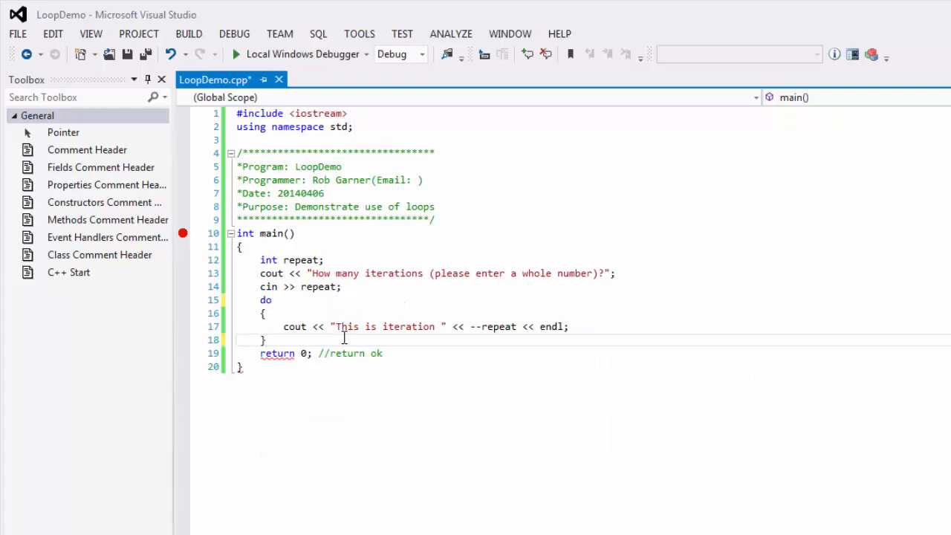
type("while (")
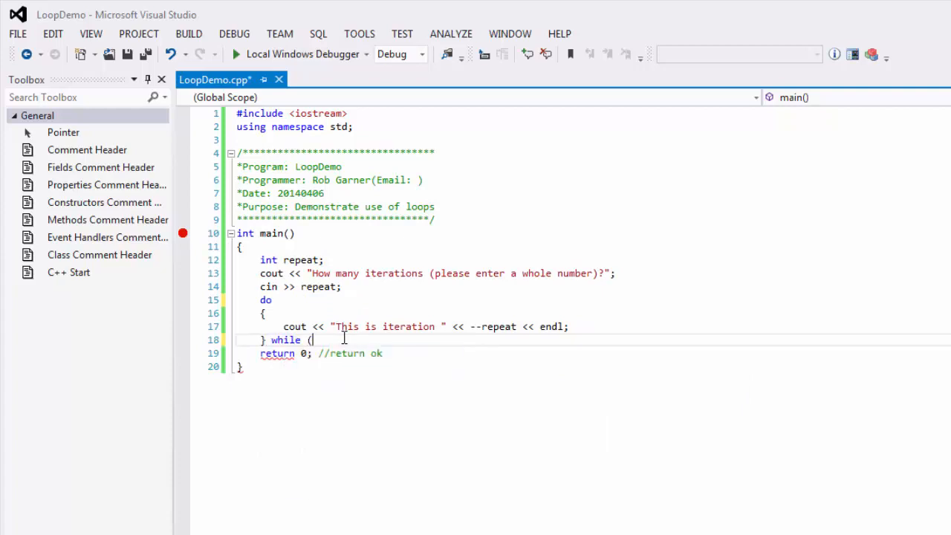
type("repeat >")
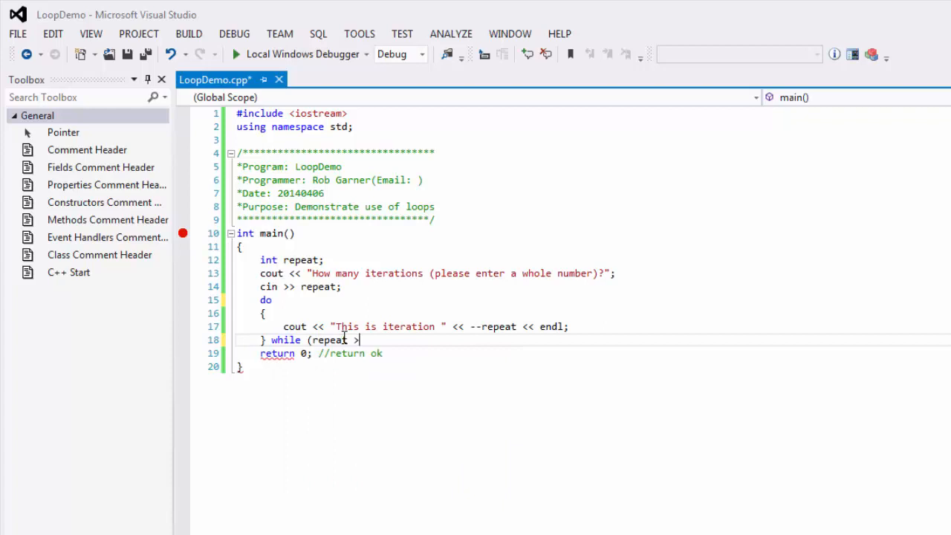
type("0);")
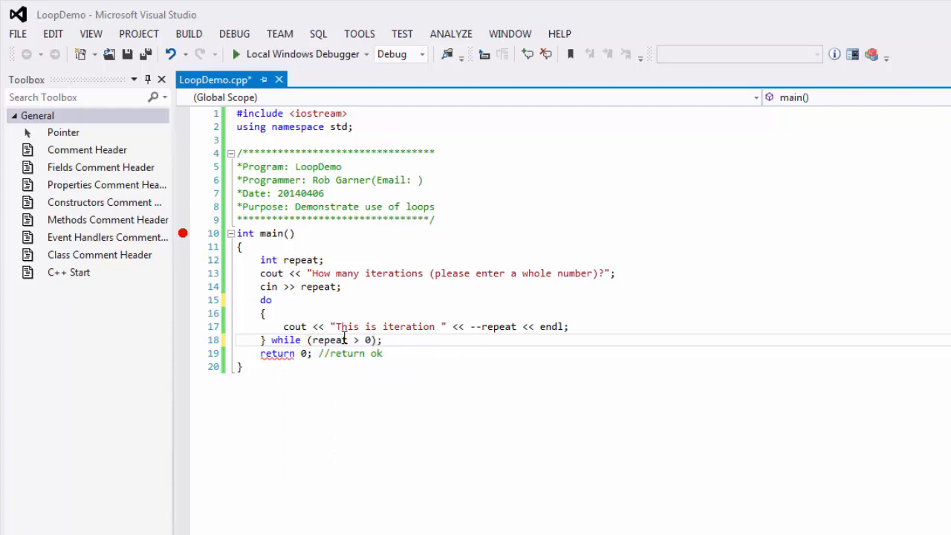
key("Enter")
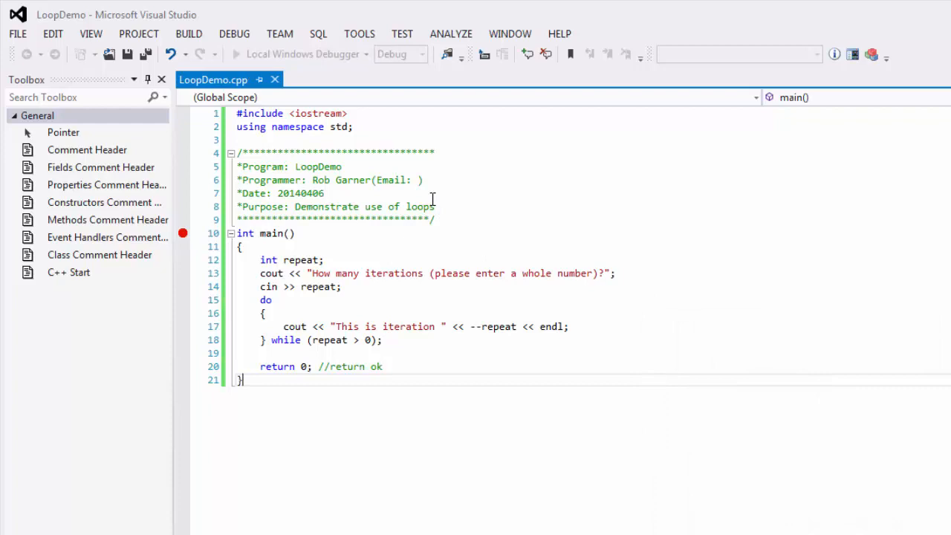
mouse_move(401, 174)
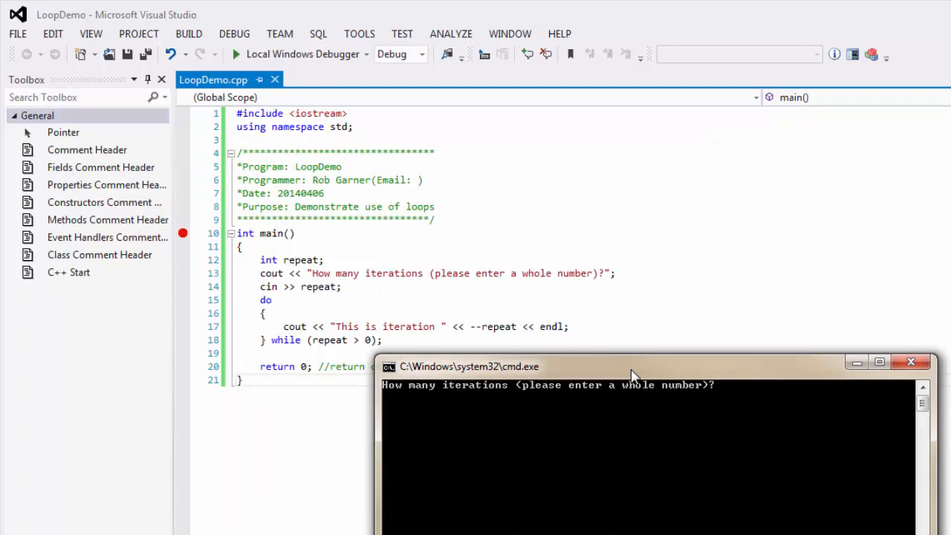
type("10")
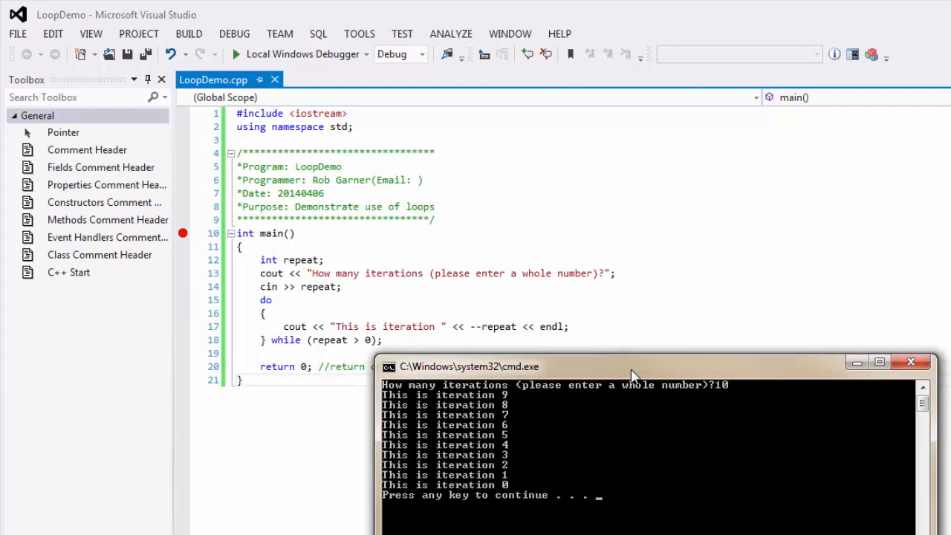
mouse_move(504, 438)
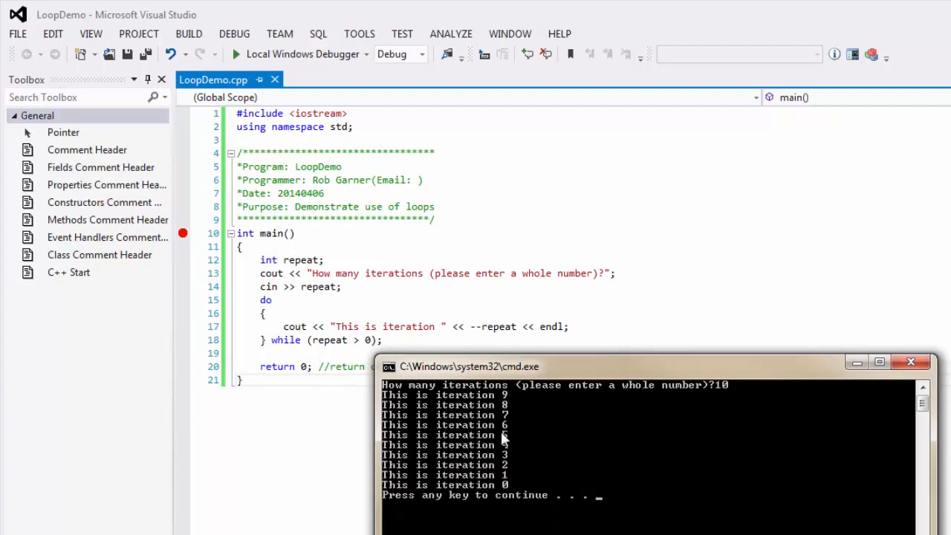
key("enter")
type("0")
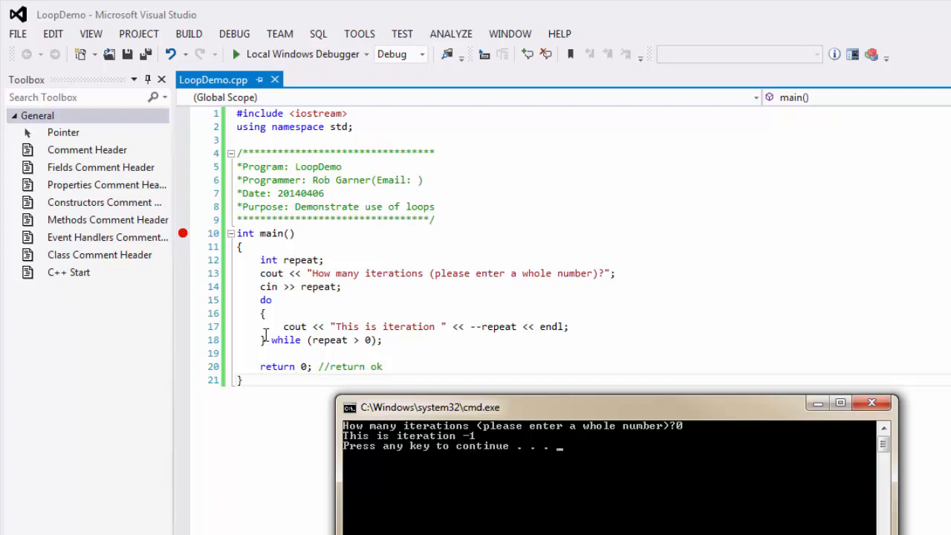
mouse_move(291, 287)
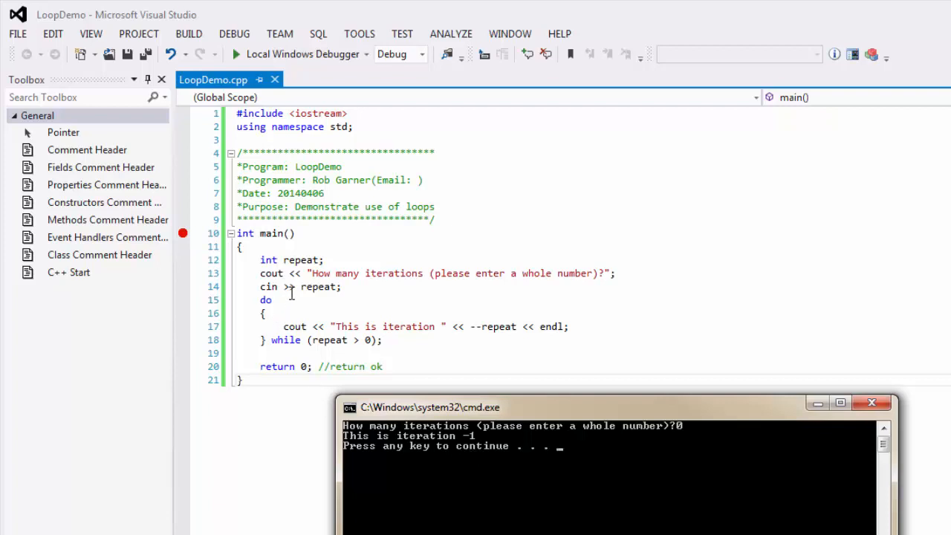
mouse_move(442, 310)
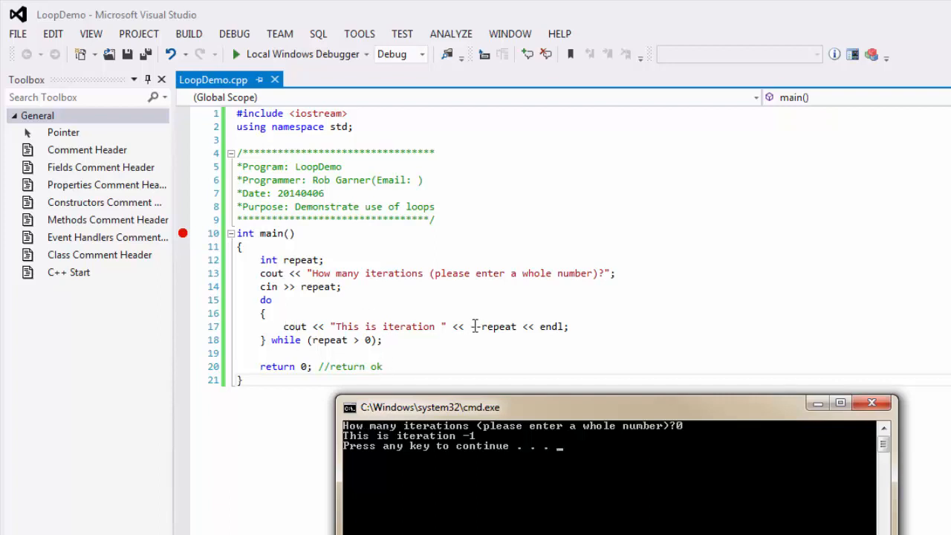
mouse_move(496, 326)
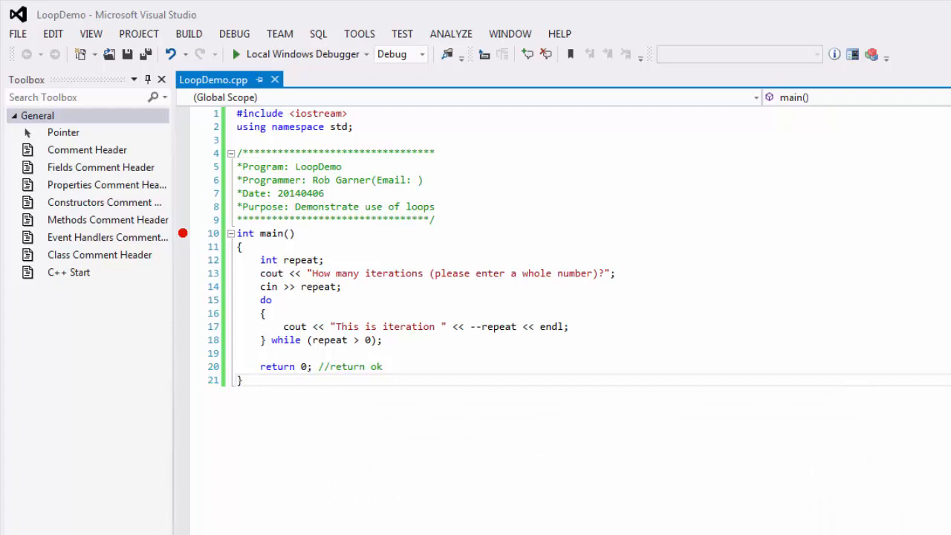
mouse_move(921, 501)
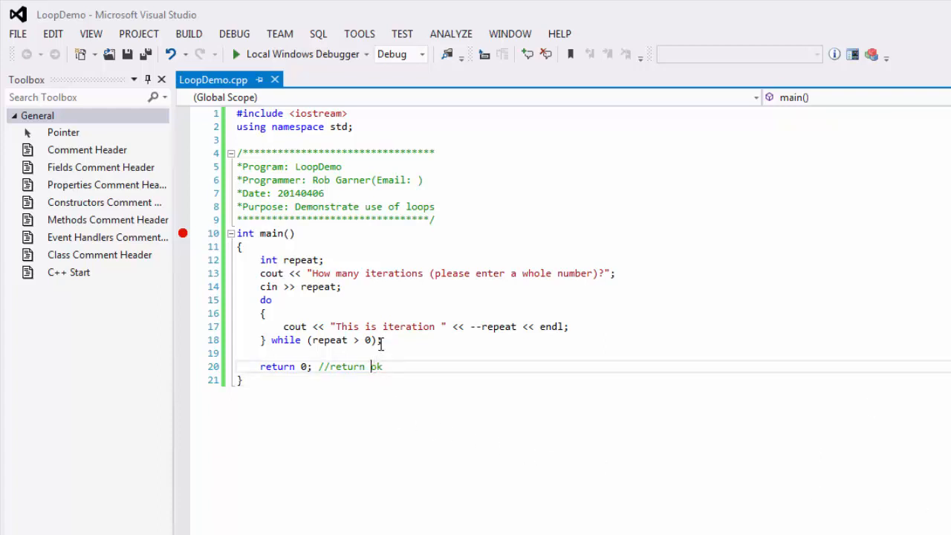
mouse_move(327, 340)
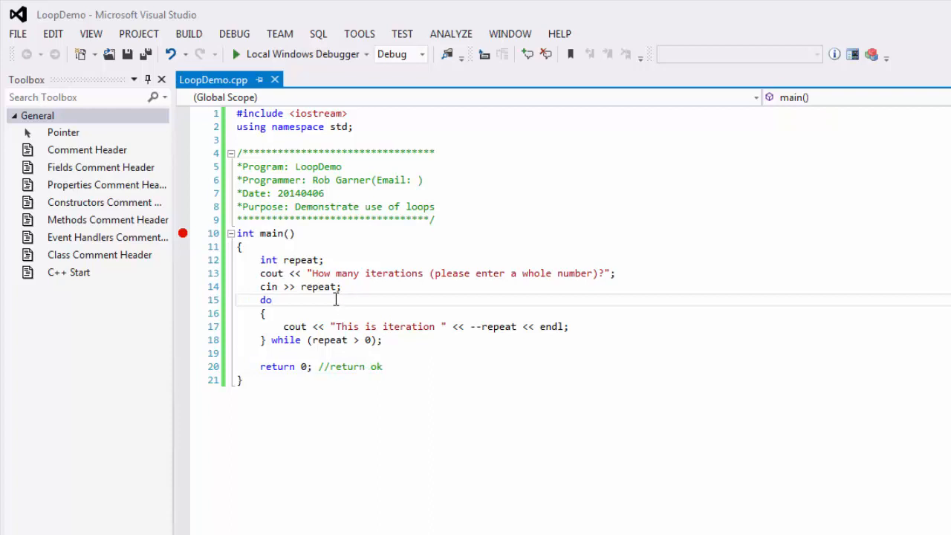
mouse_move(359, 299)
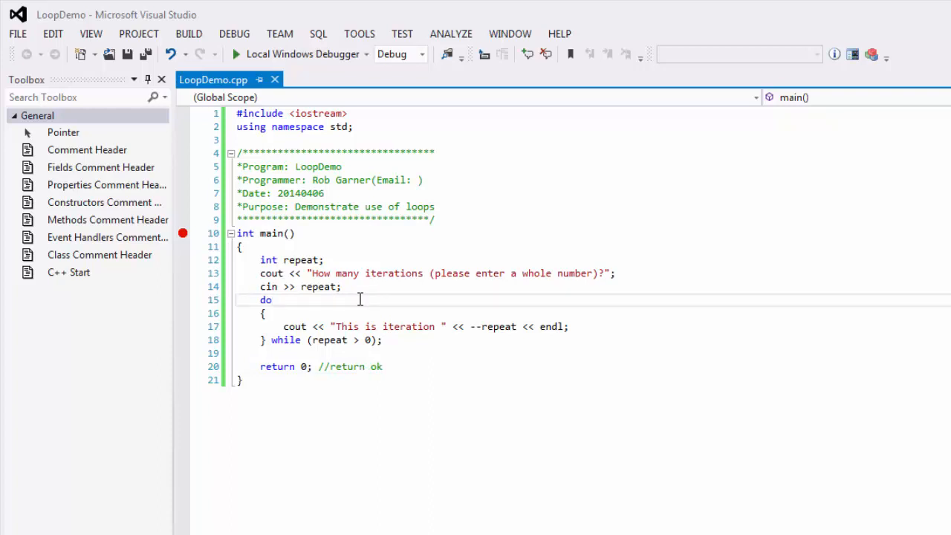
mouse_move(336, 253)
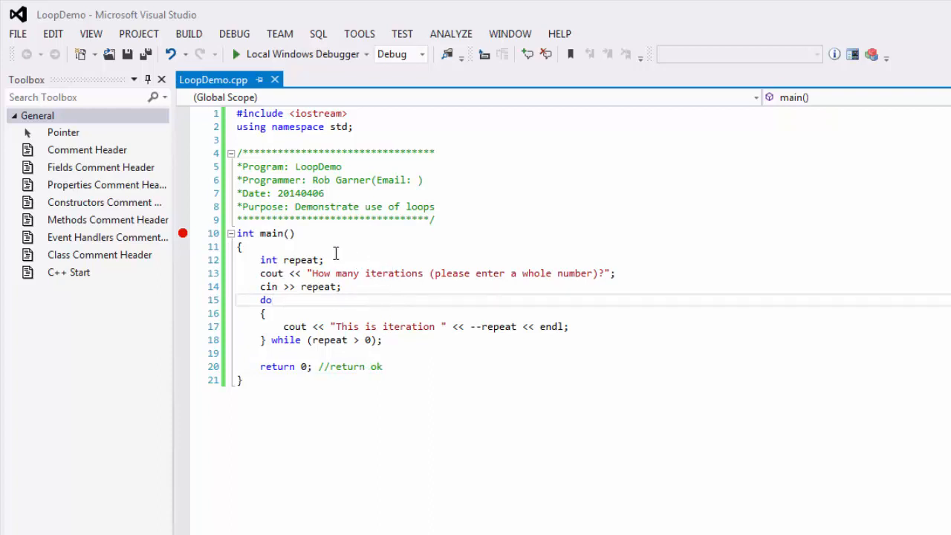
Add a blank line after main's opening brace, above int repeat.
key("enter")
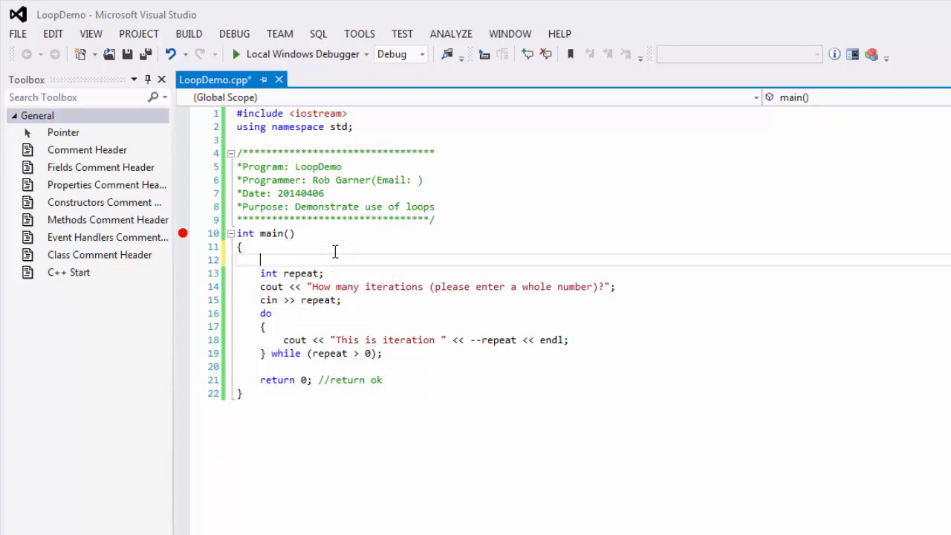
Declare 'string another;' and initialise repeat with '= 0'.
type("string another")
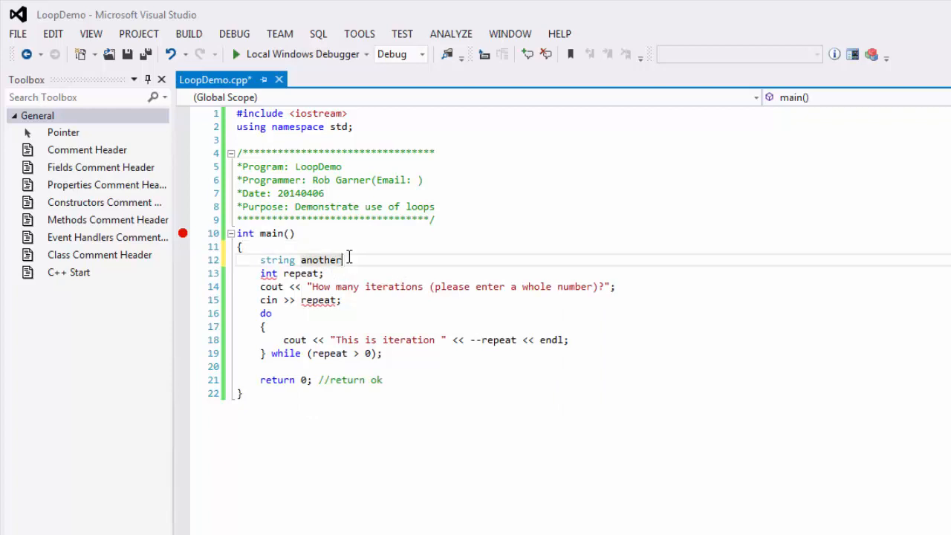
type(";")
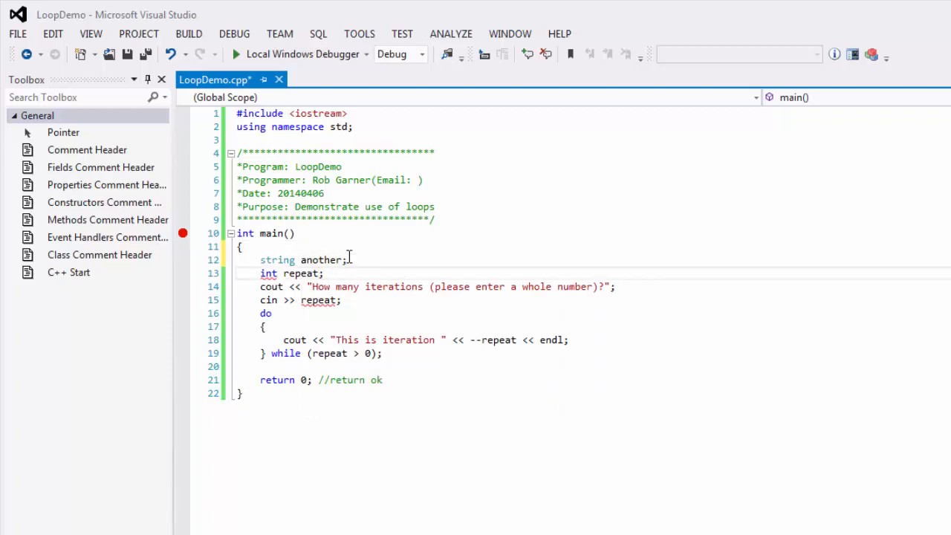
type("= 0")
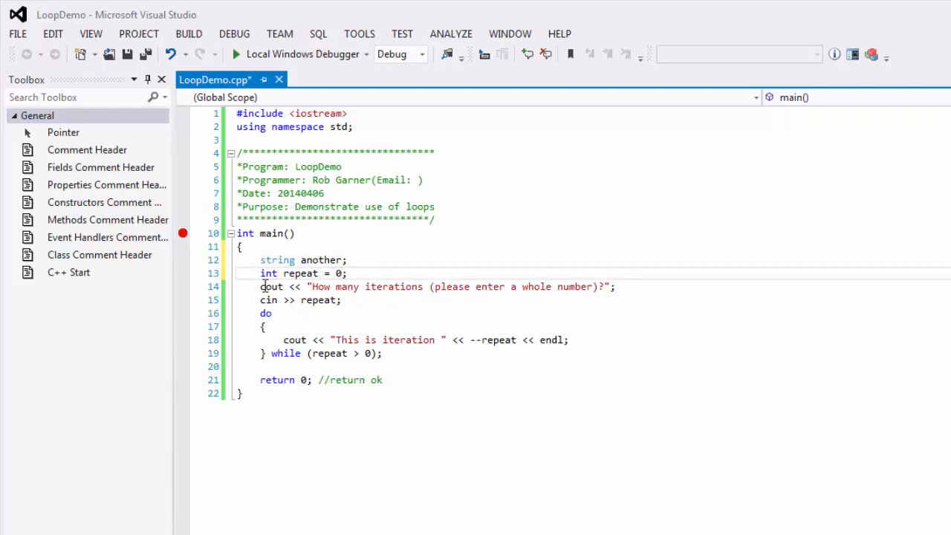
Delete the iteration-count prompt and input lines and change --repeat to ++repeat.
left_click(261, 287)
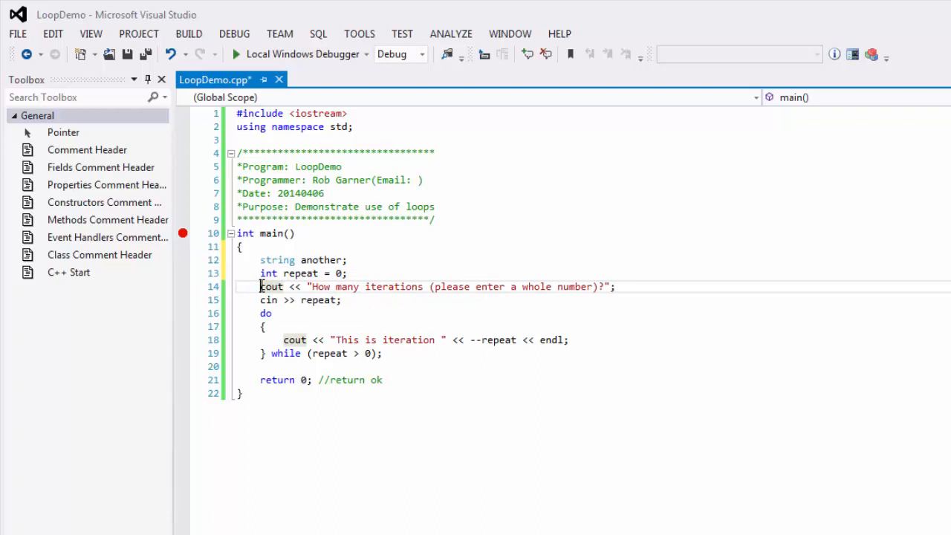
key("Delete")
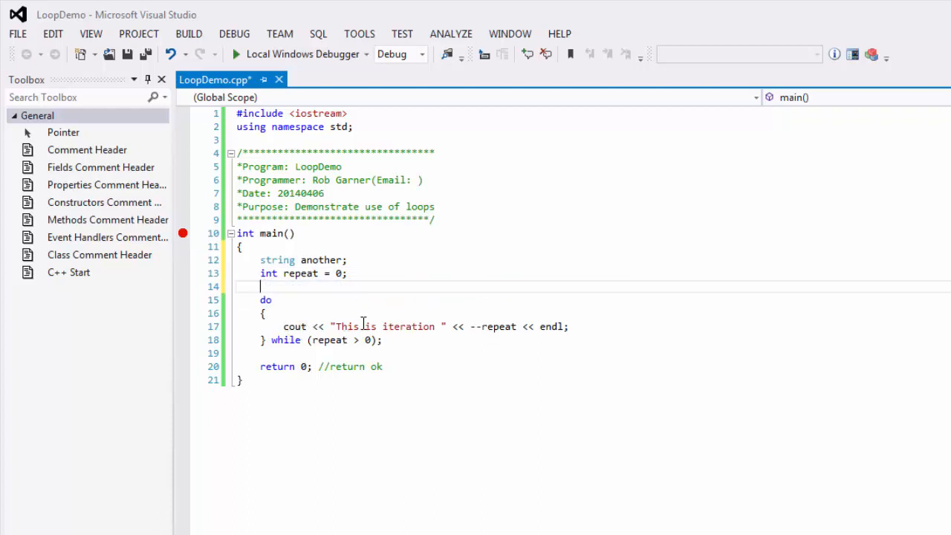
mouse_move(339, 327)
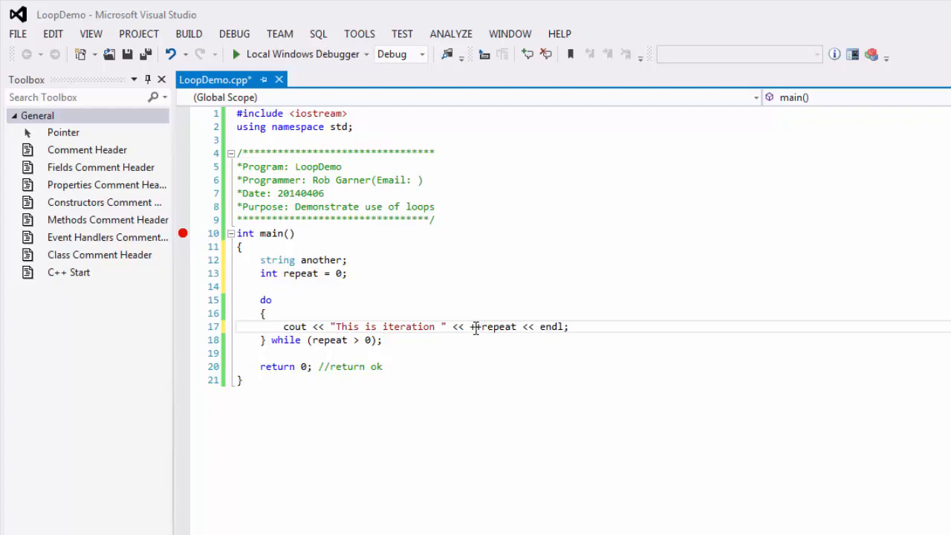
type("++")
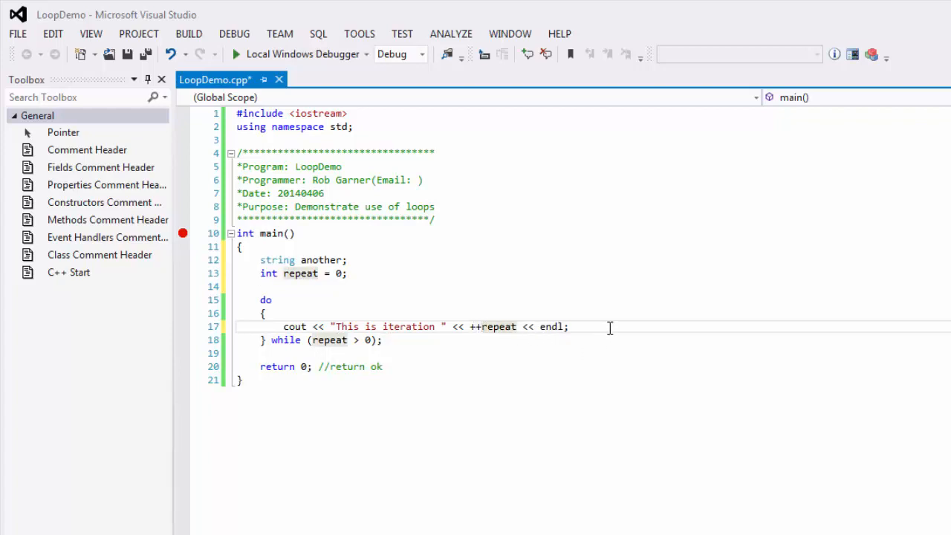
left_click(569, 326)
type("c")
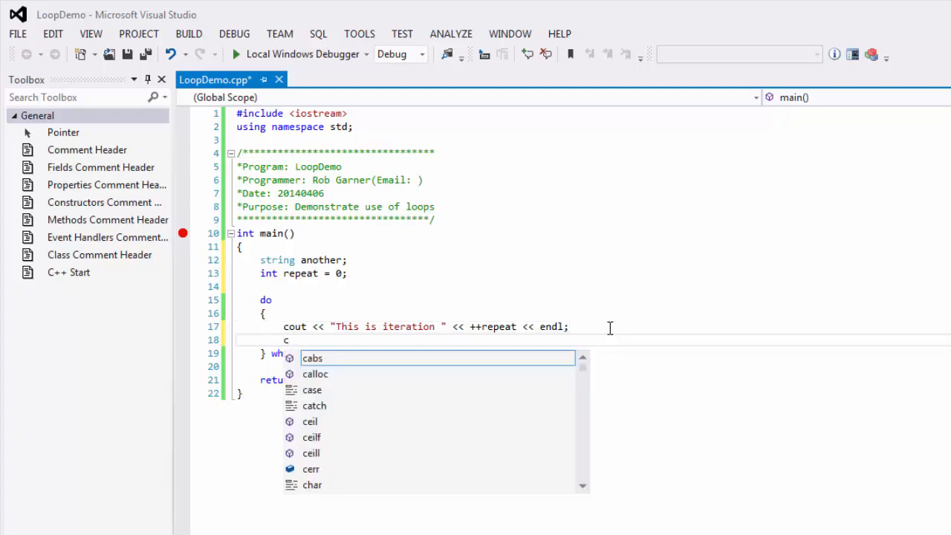
Add cout << "Another iterations (yes/no)? "; inside the loop and begin typing getline(cin.
type("out << \"An")
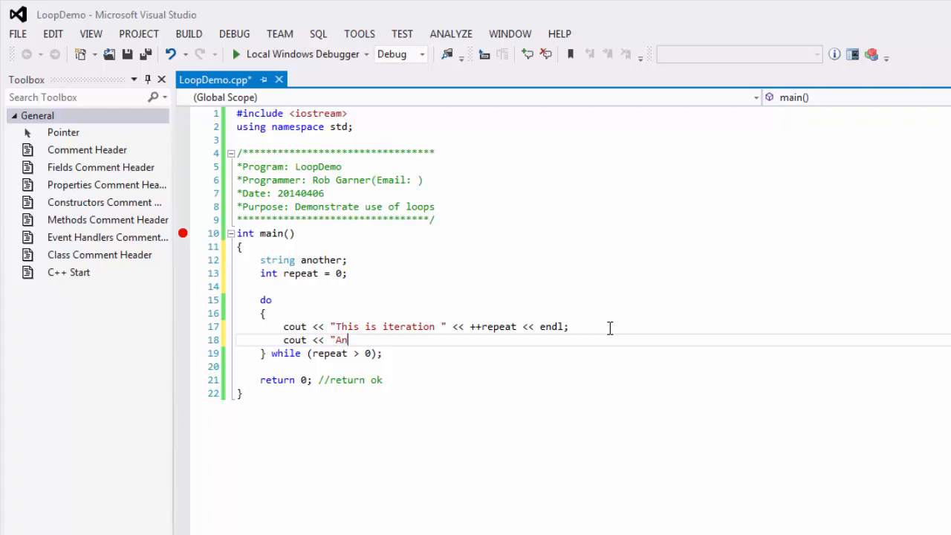
type("other")
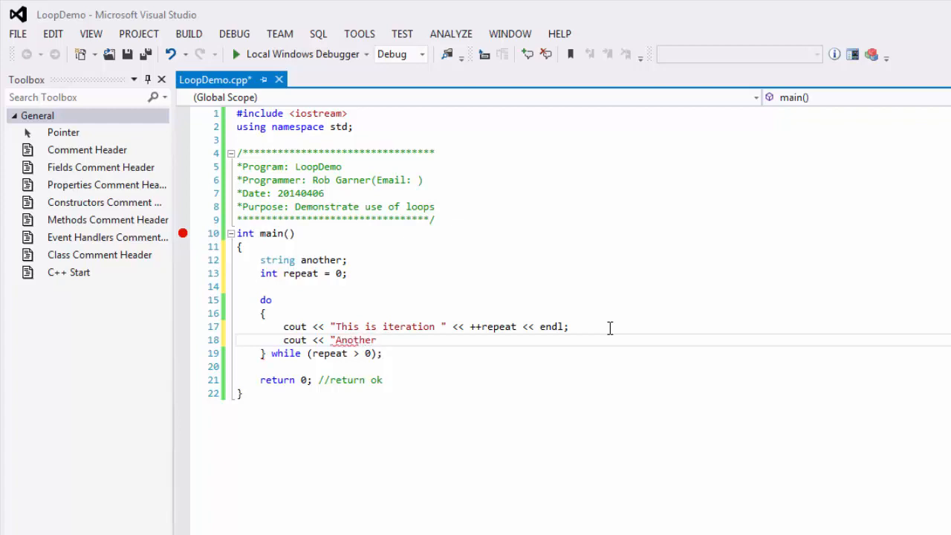
type("iterations")
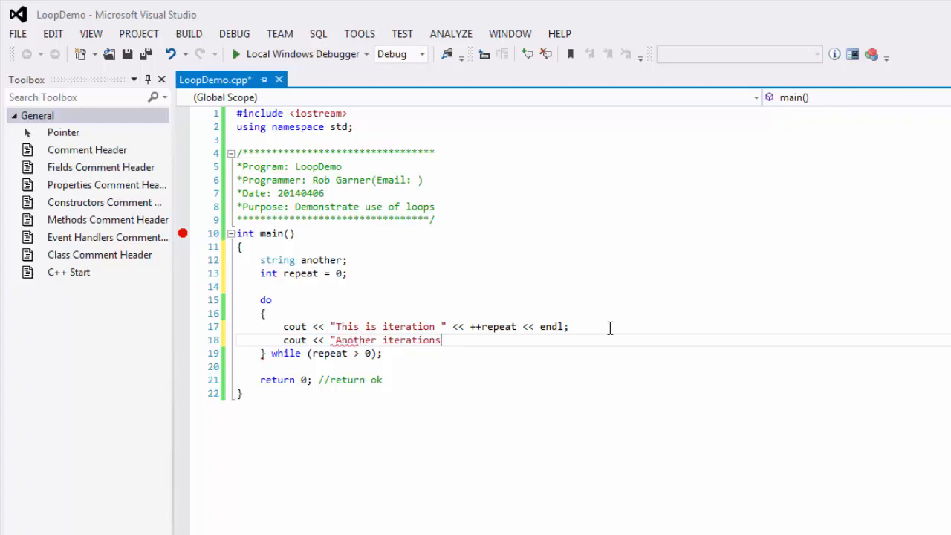
type("(yes")
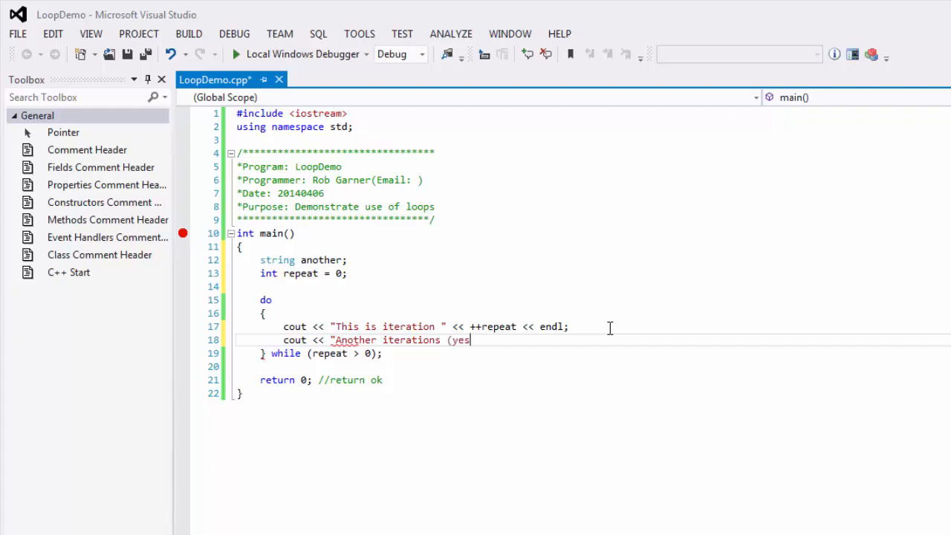
type("/no)")
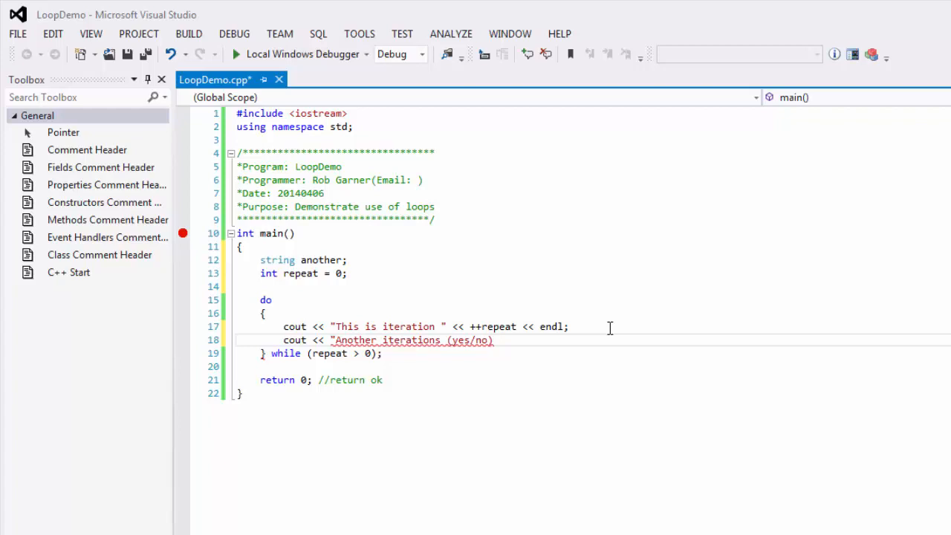
type("?")
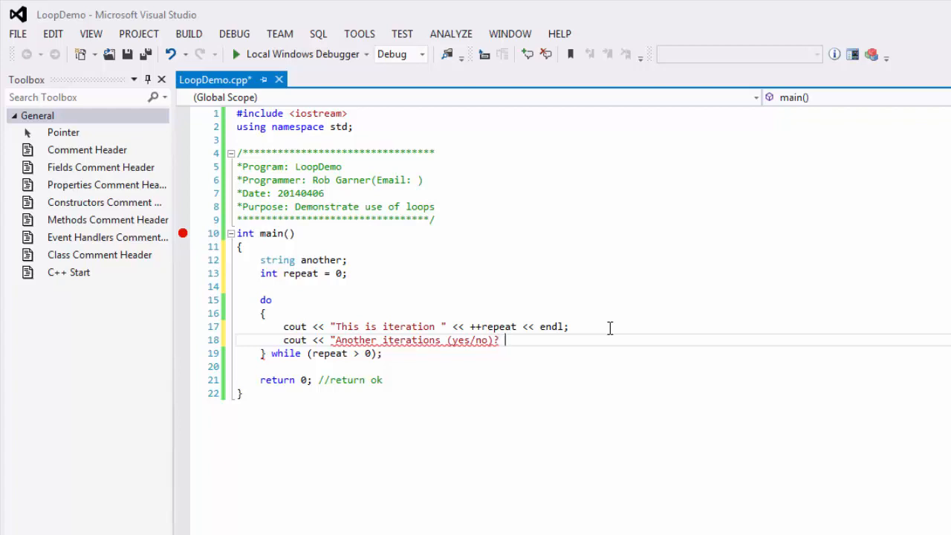
type("\";")
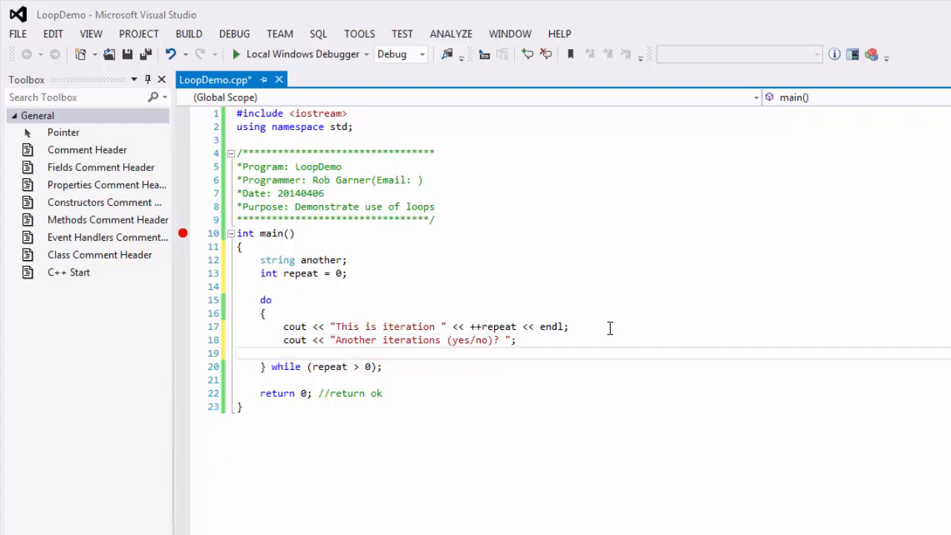
type("getline")
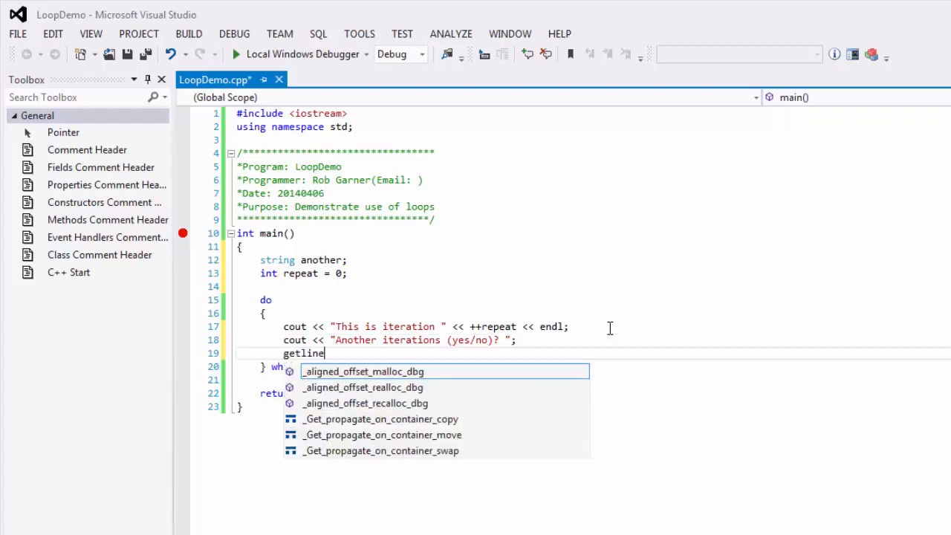
mouse_move(362, 372)
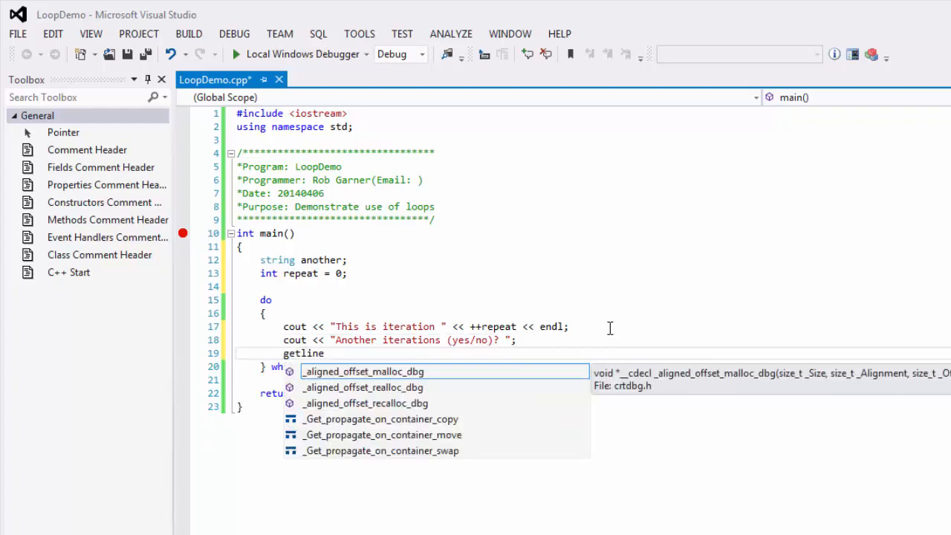
type("(ci")
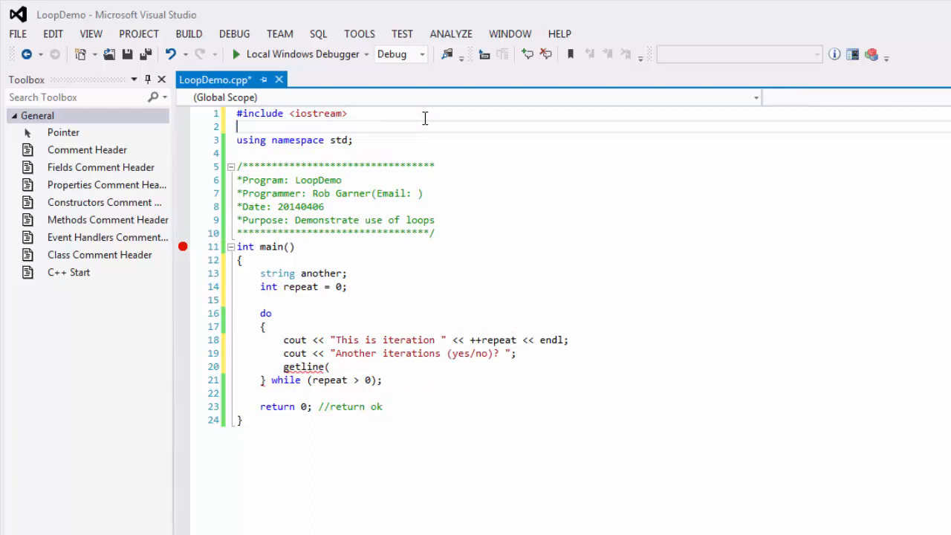
Add #include <string> and complete the call as getline(cin,another);.
type("#include")
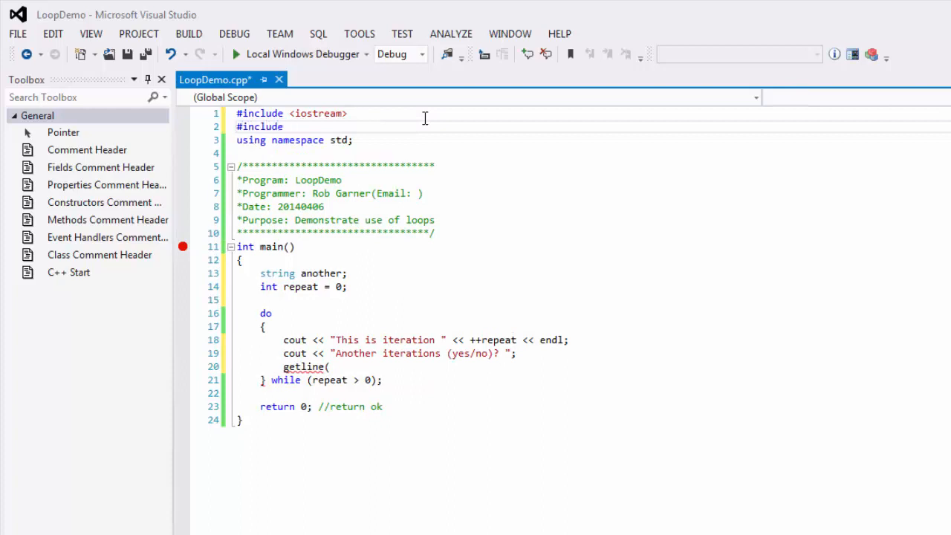
type("<string>")
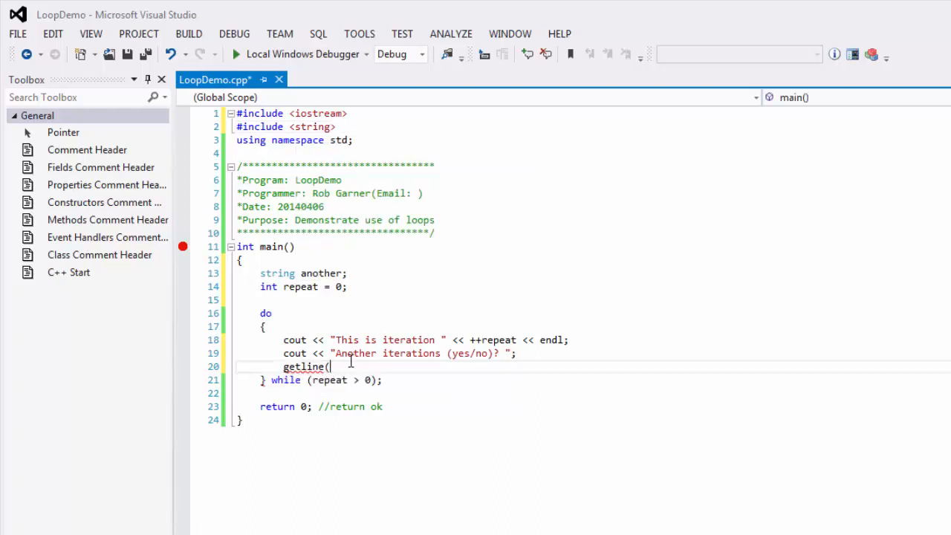
type("cin,")
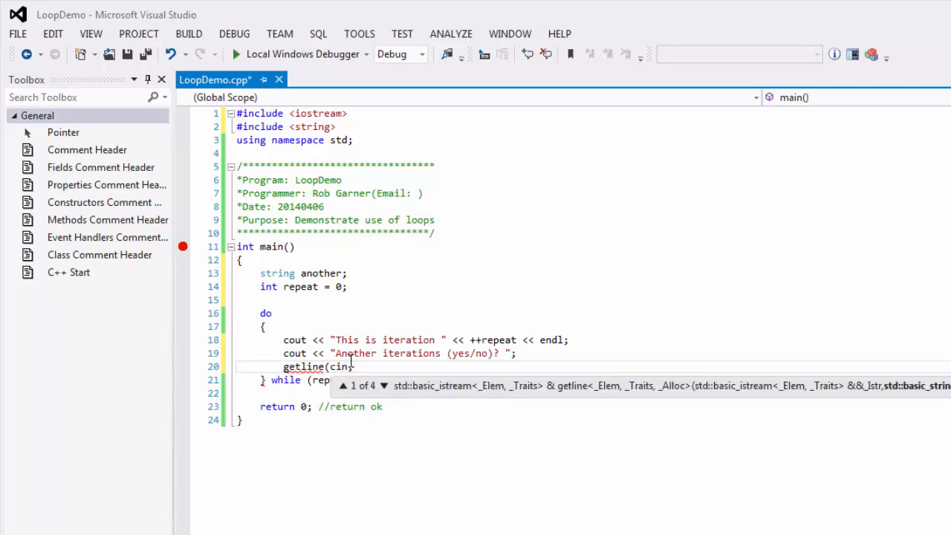
type("another);")
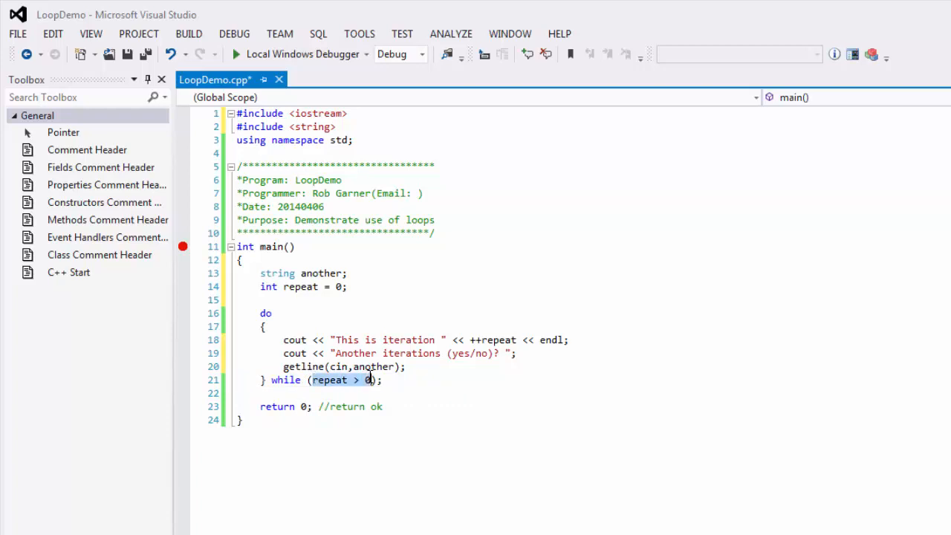
Change the loop condition to another == "yes" and add the '//return ok' comment.
type("another")
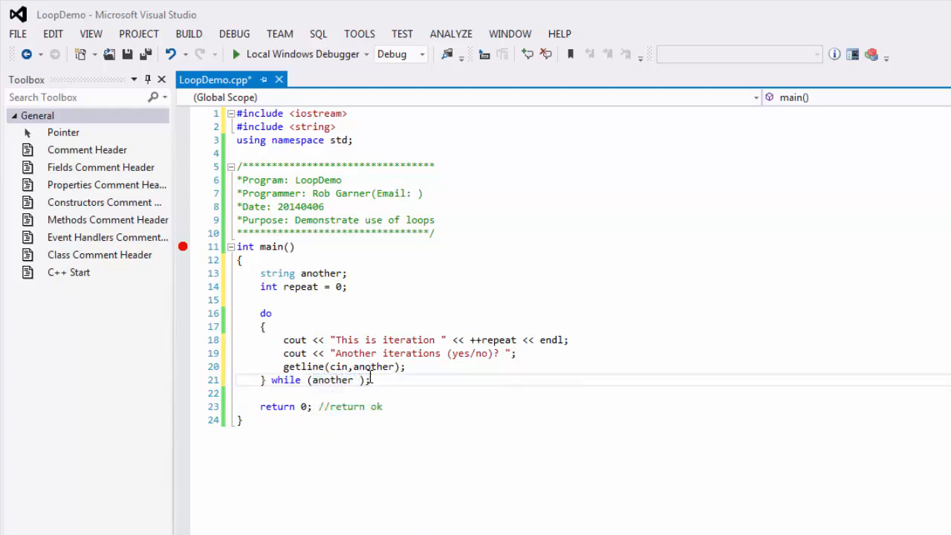
type("== yes")
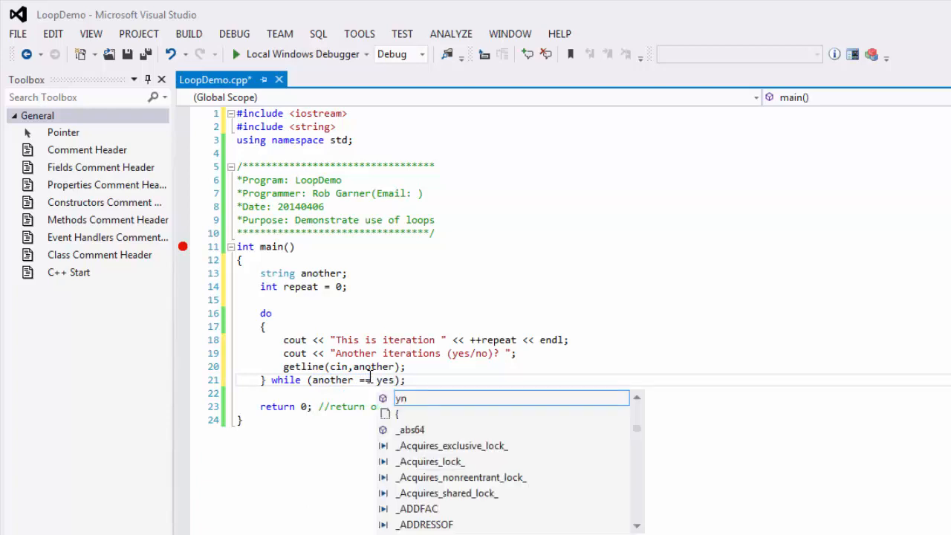
type("\"")
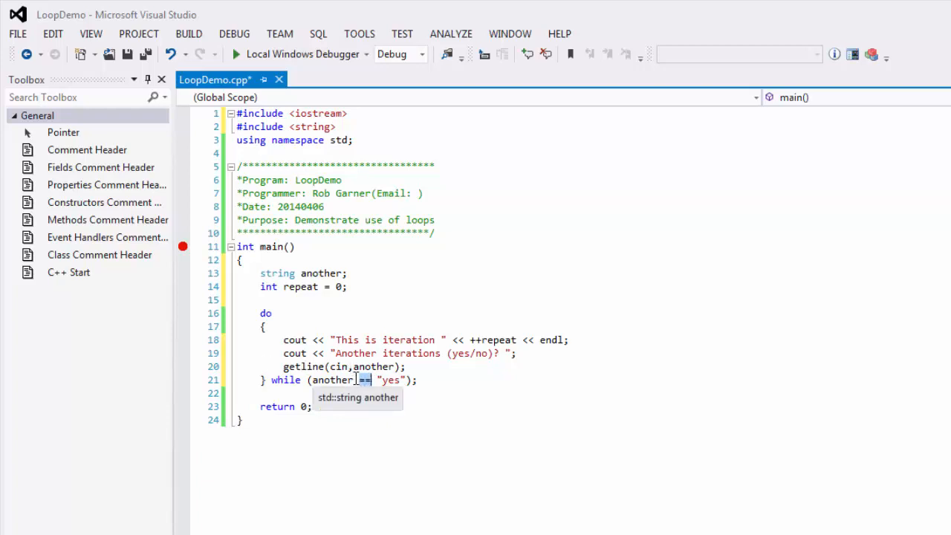
type("//return ok")
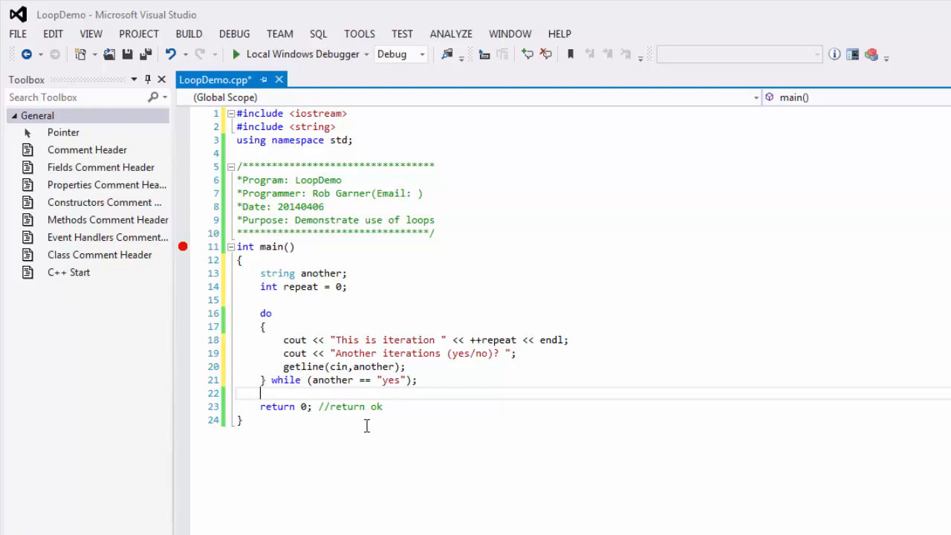
mouse_move(427, 364)
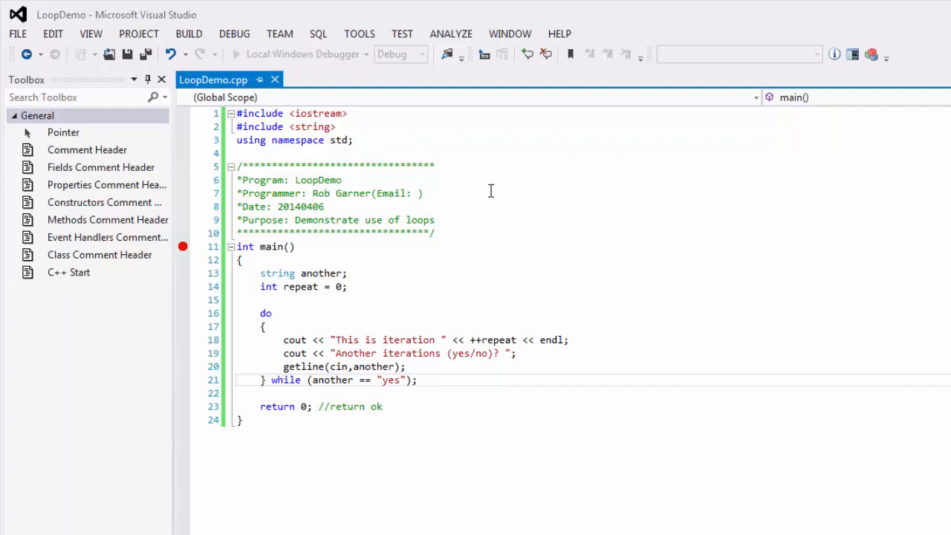
mouse_move(477, 256)
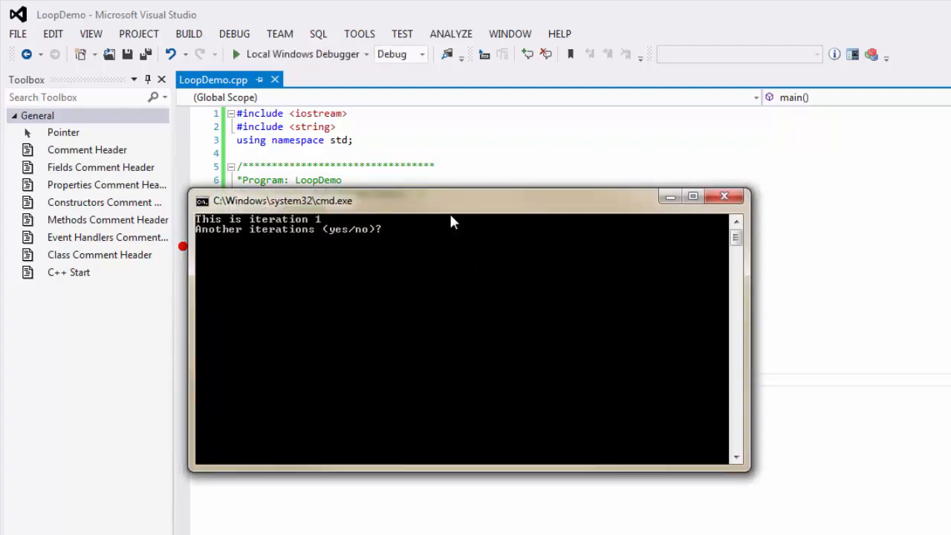
Move the console beside the code, answer yes three times, then answer no.
left_click_drag(453, 200, 880, 302)
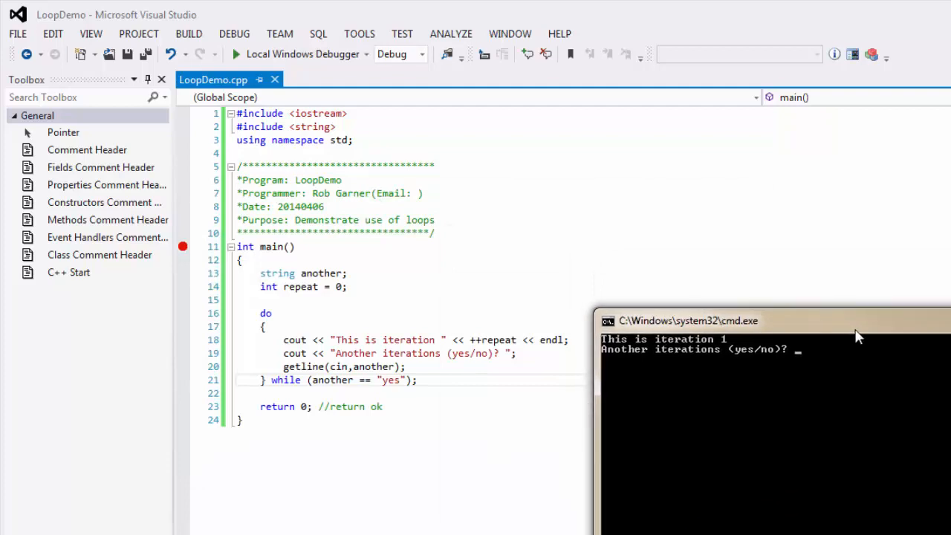
type("y")
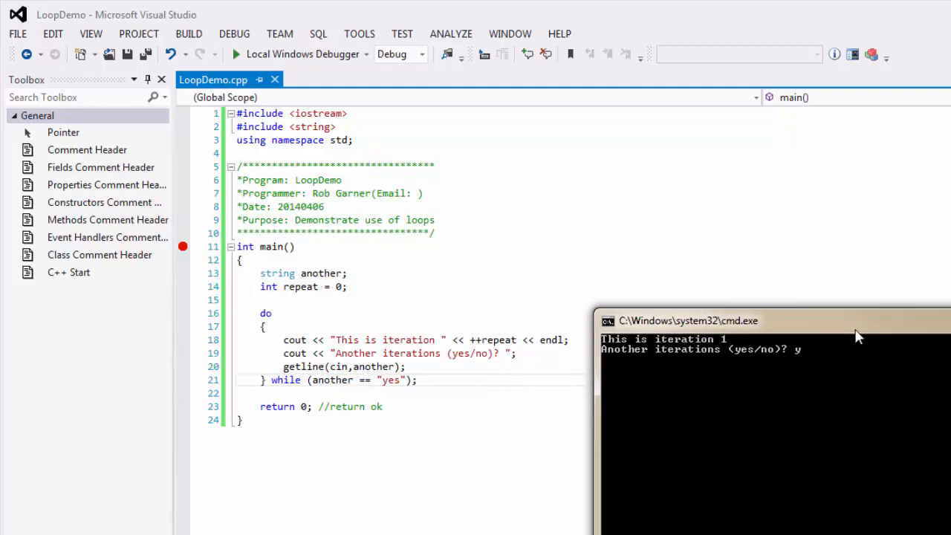
type("yes")
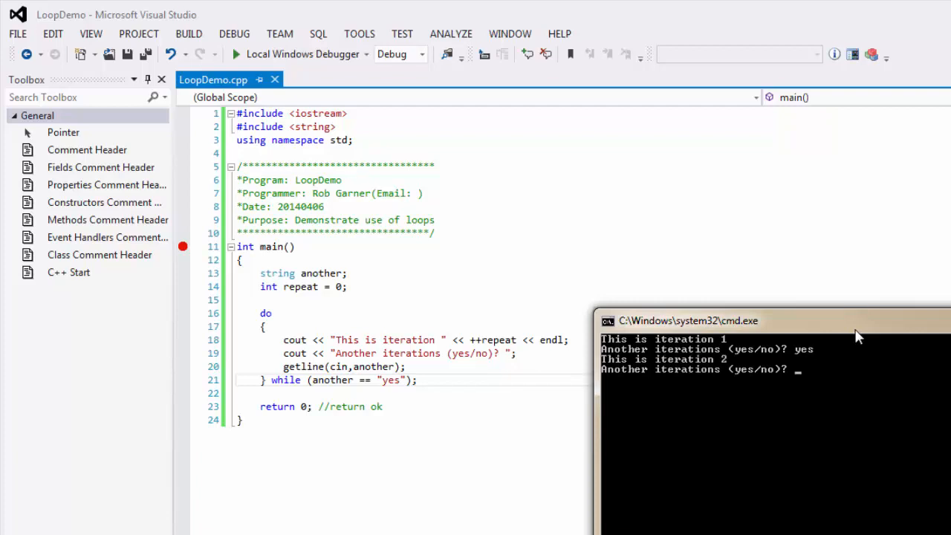
type("yes")
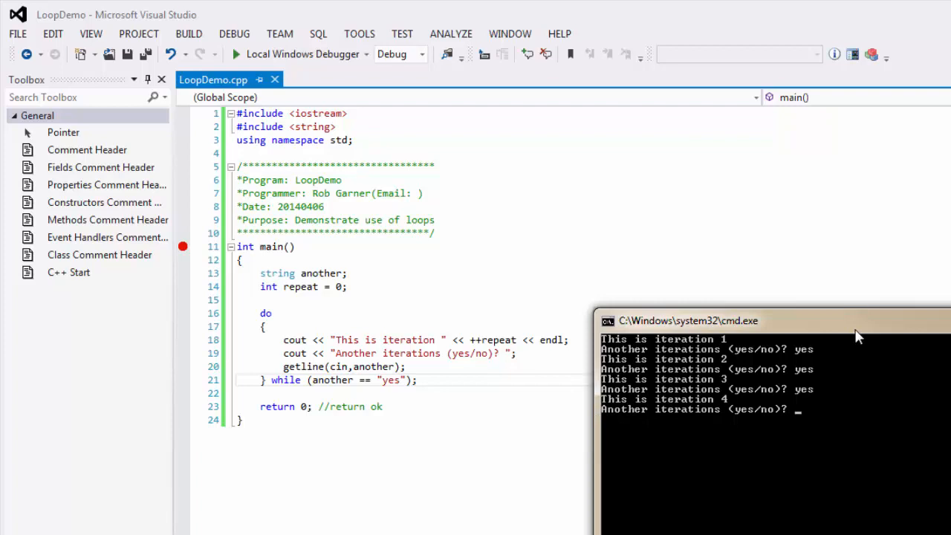
type("no")
left_click(415, 340)
type("//your code her")
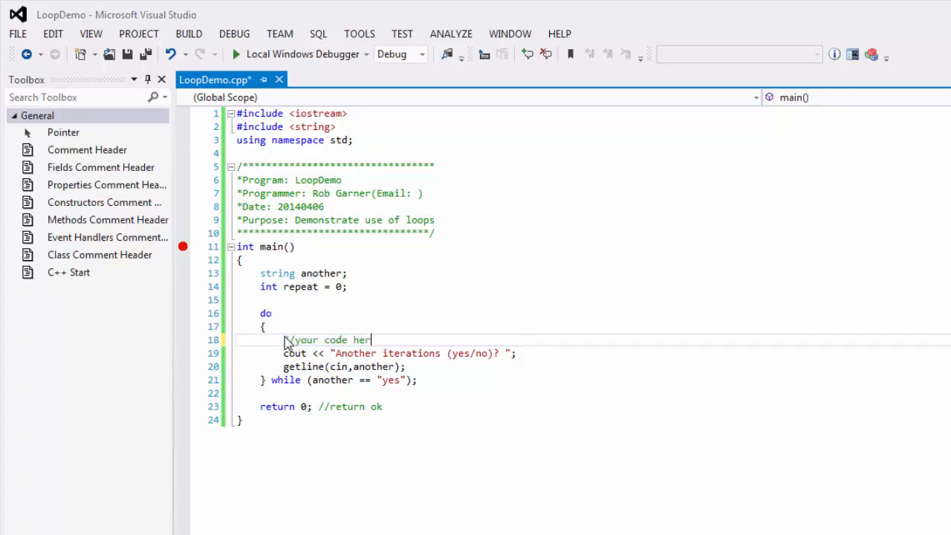
Add an '//ask user if they want another' comment below the '//your code here' placeholder.
key("enter")
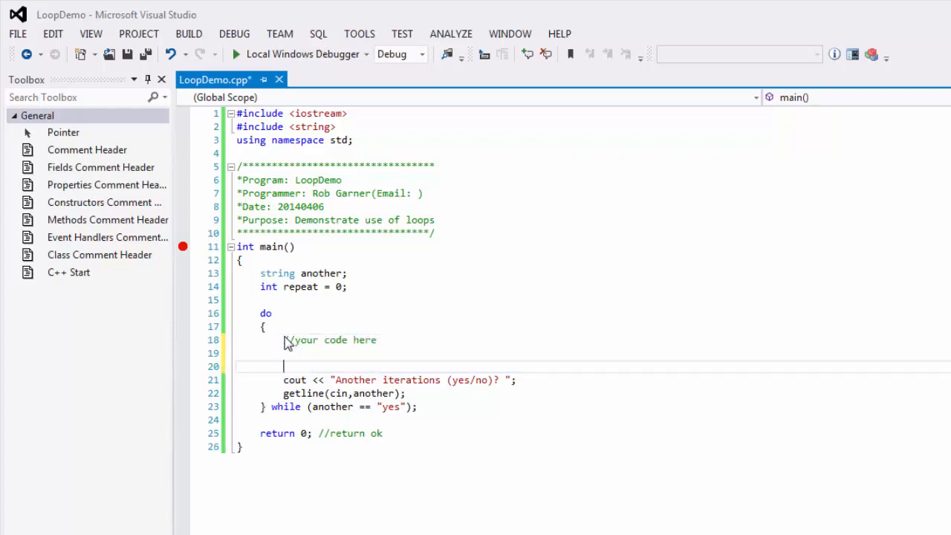
type("//ask user if they want")
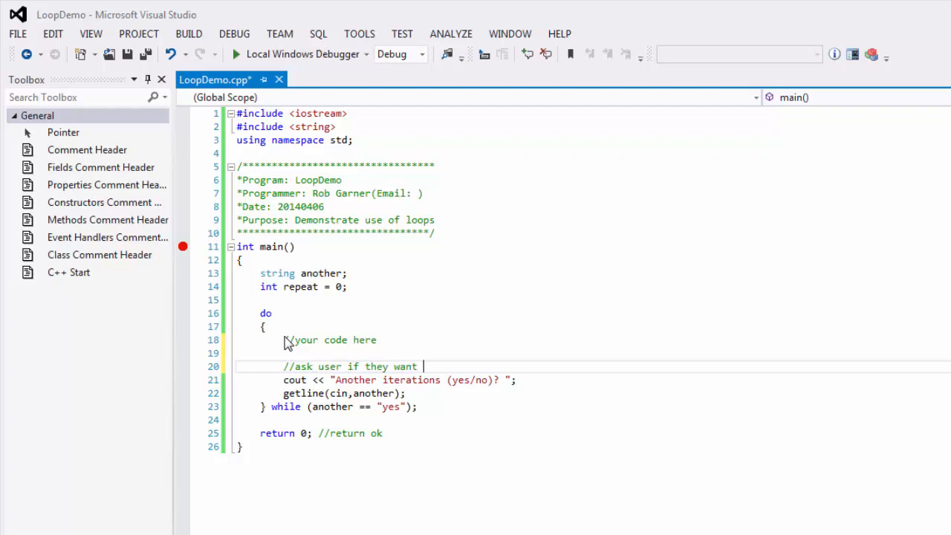
type("another")
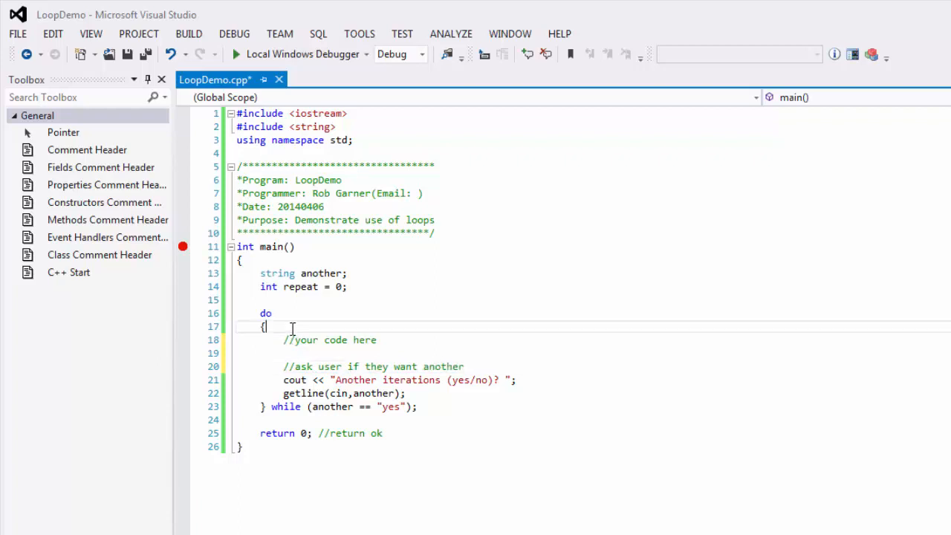
double_click(330, 339)
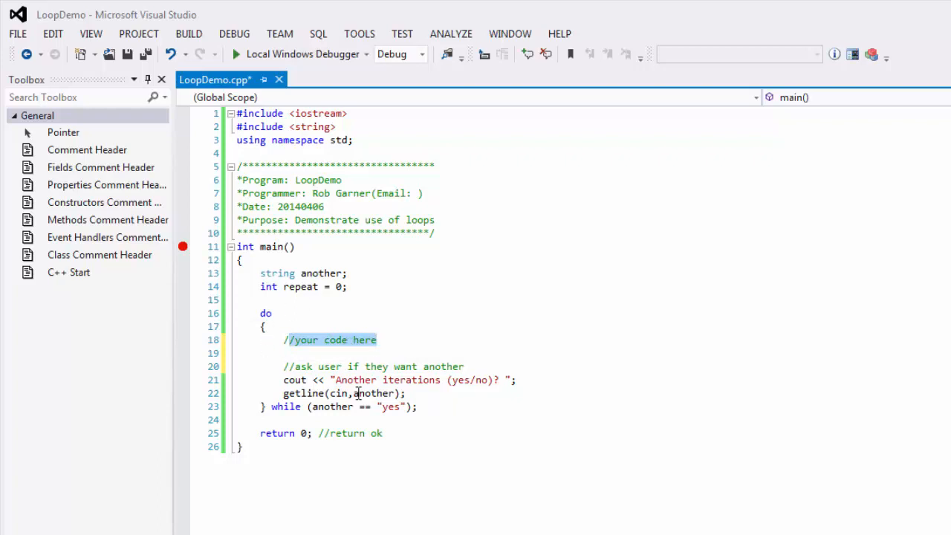
mouse_move(231, 310)
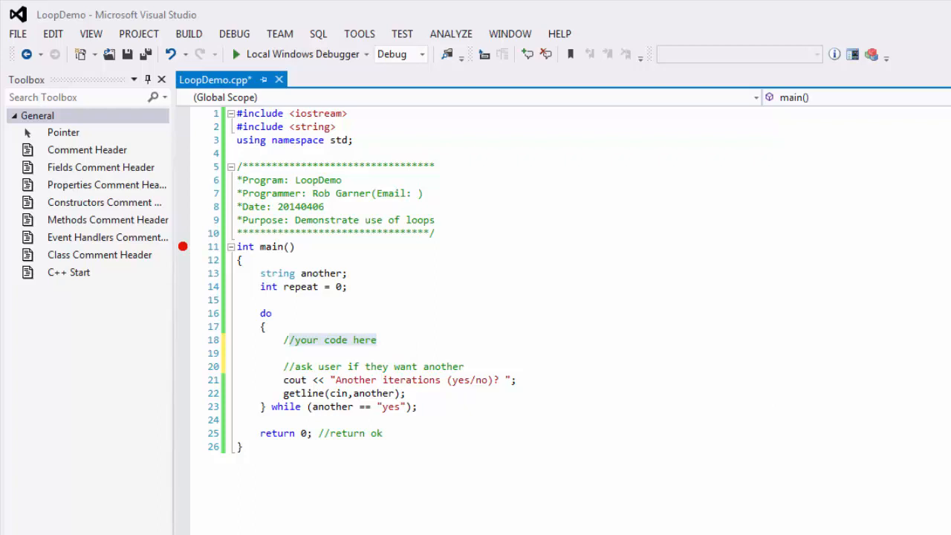
mouse_move(583, 422)
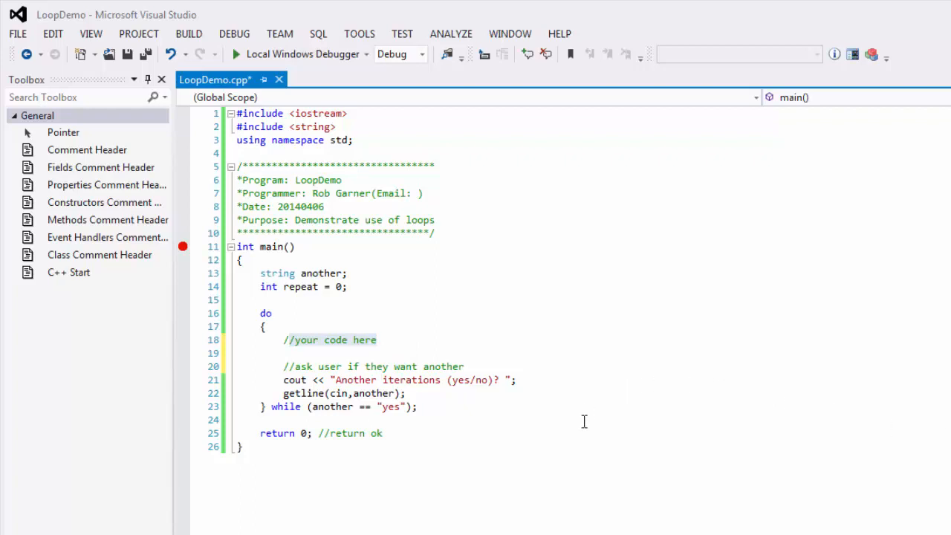
mouse_move(310, 268)
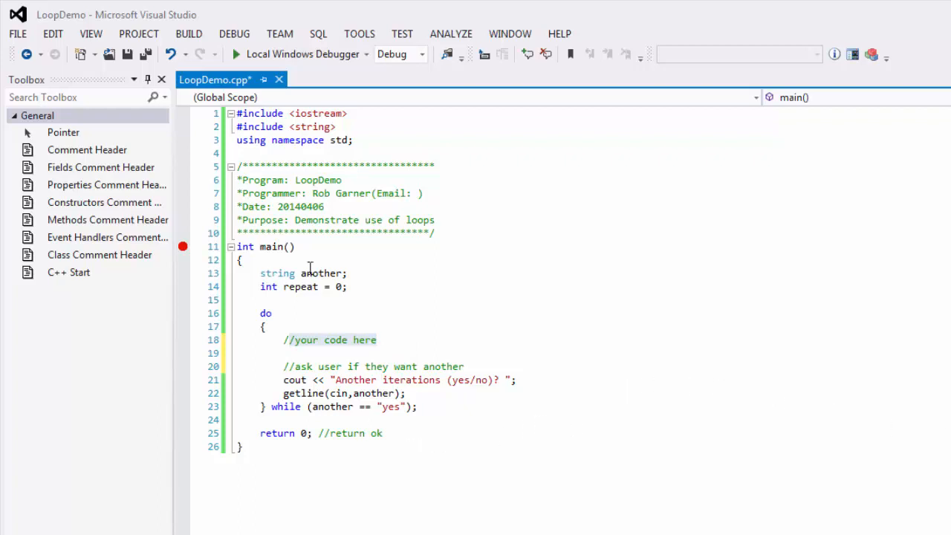